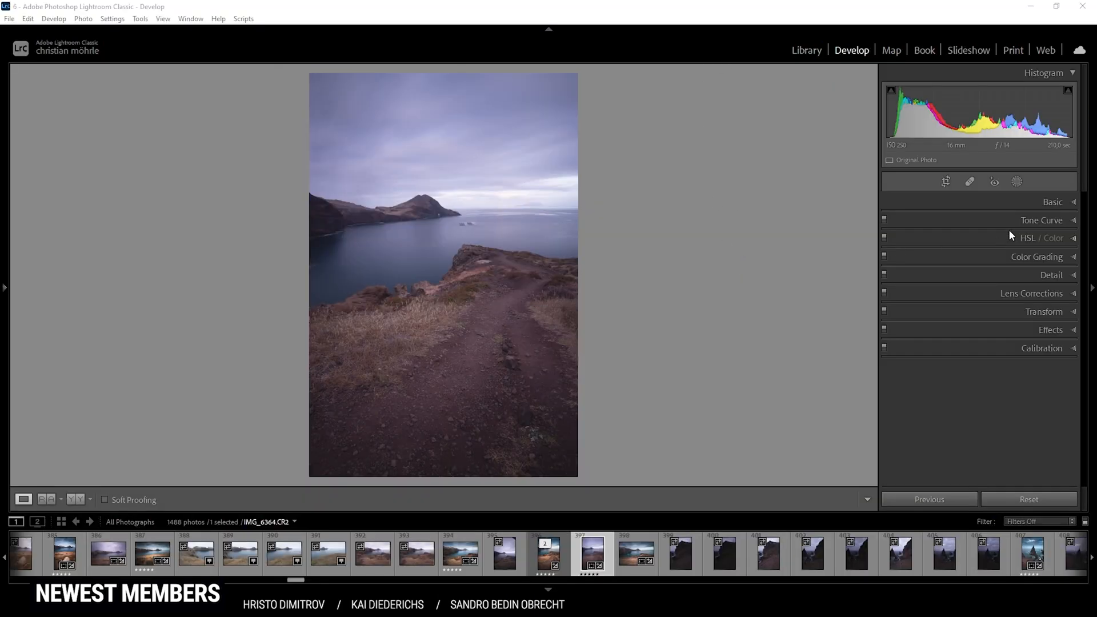
Step: Switch the profile to Adobe Landscape and the white balance from As Shot to Auto
click(1052, 201)
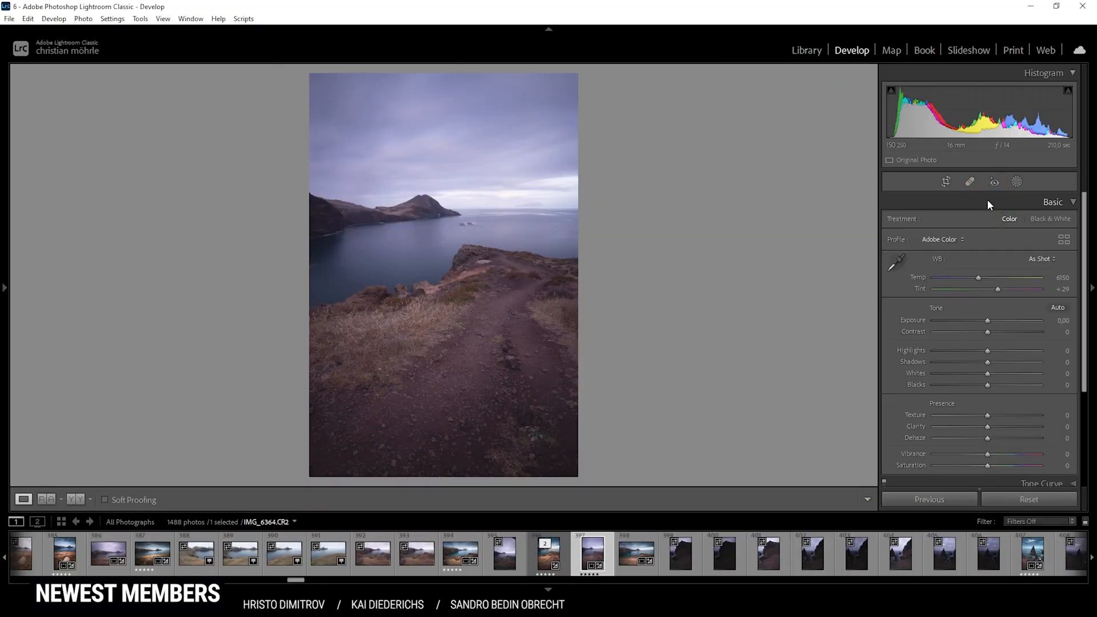
click(943, 239)
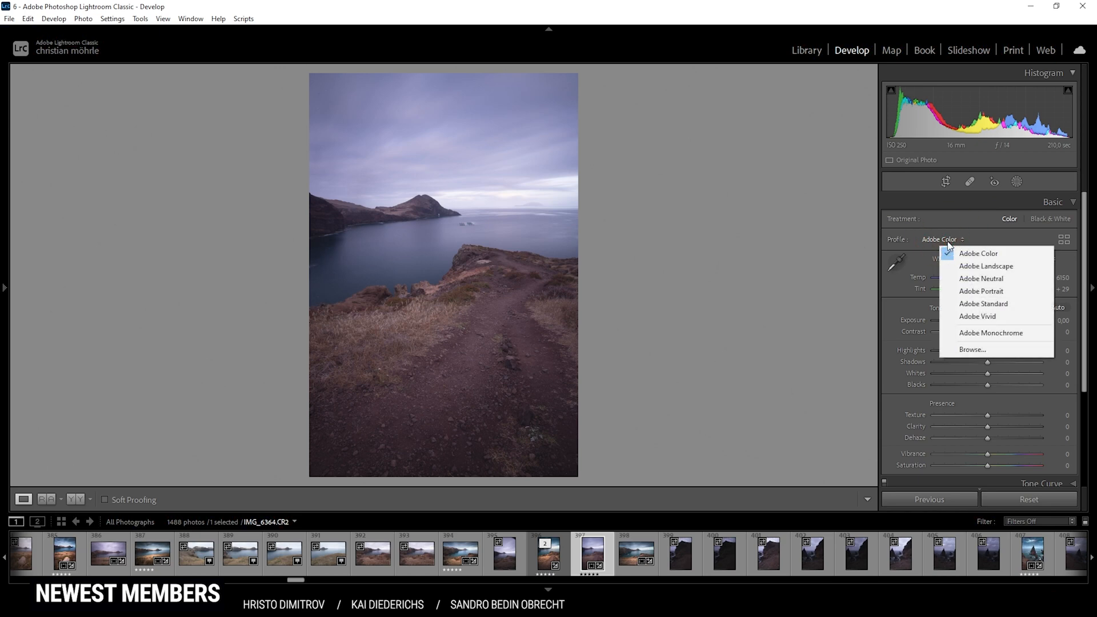
click(987, 266)
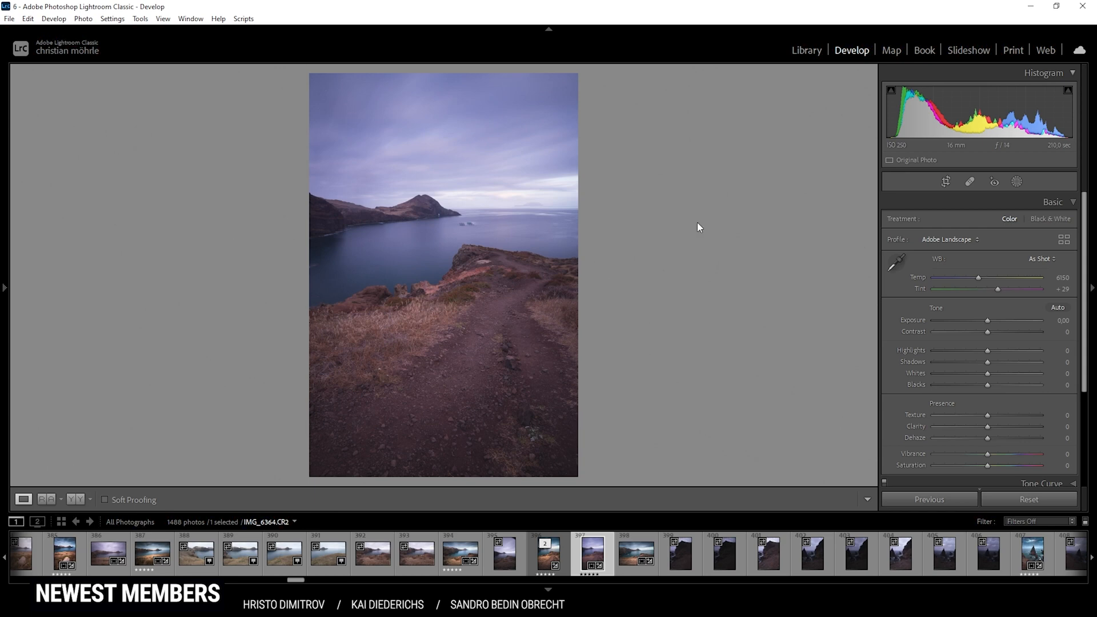
mouse_move(1044, 270)
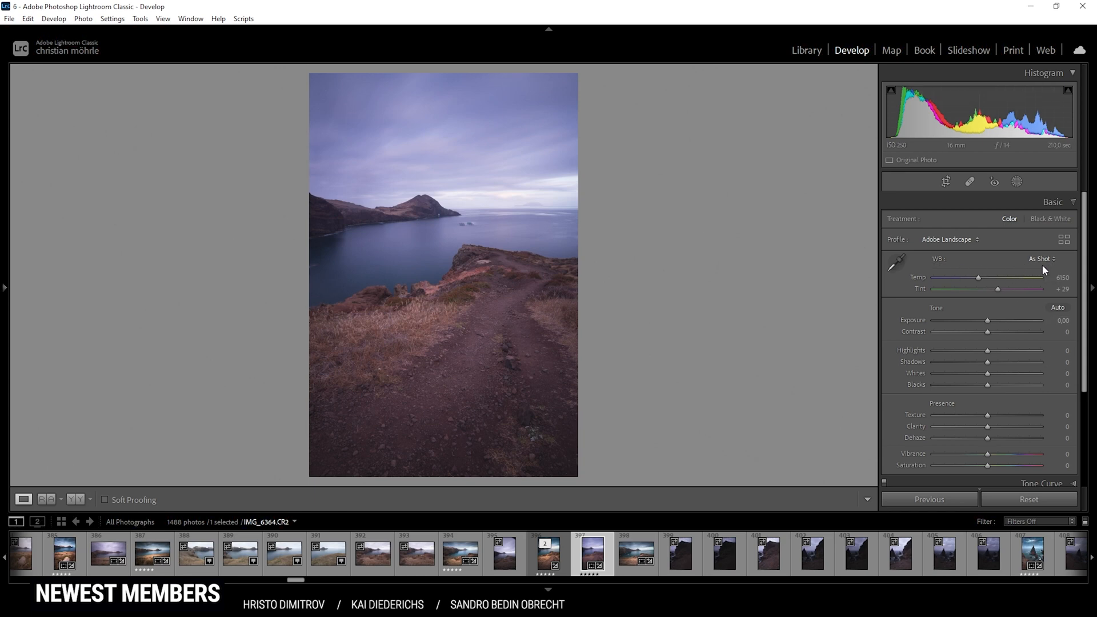
click(1043, 259)
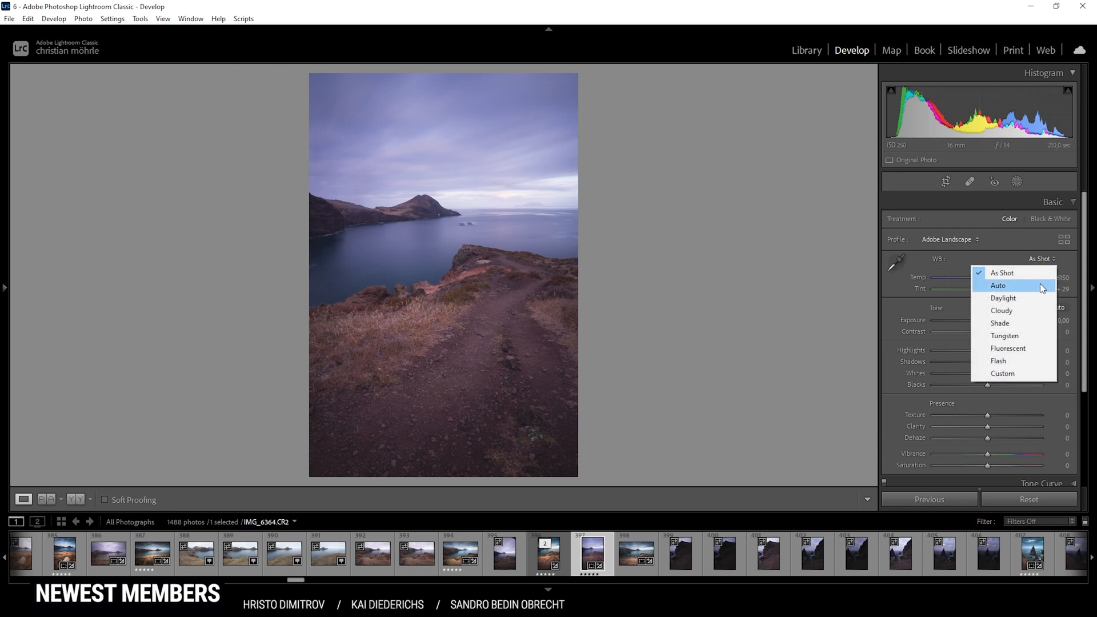
click(998, 286)
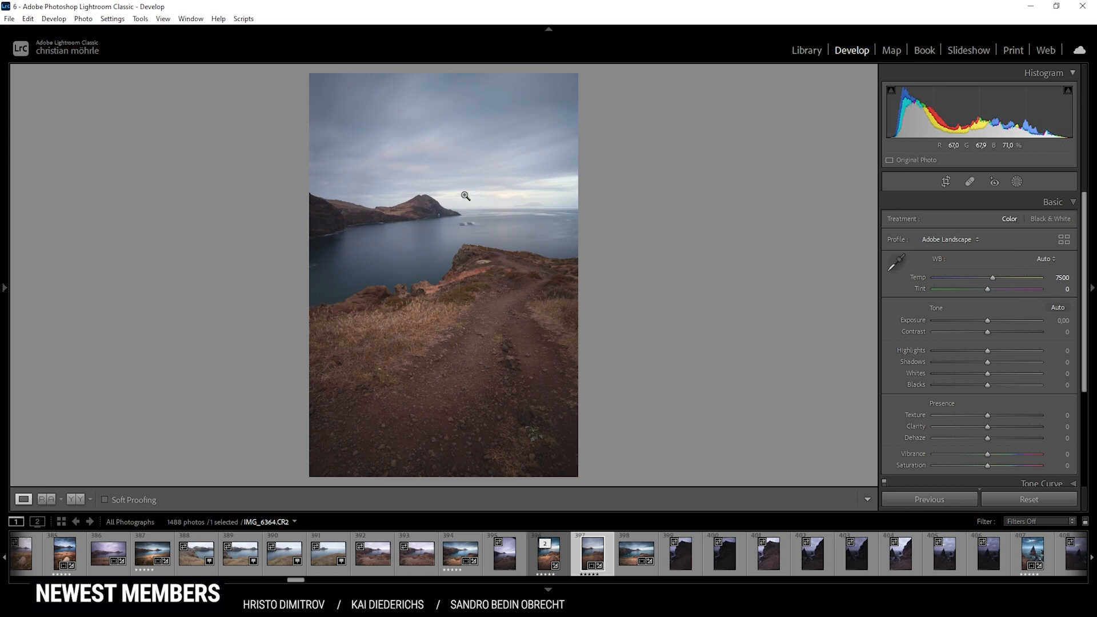
mouse_move(507, 217)
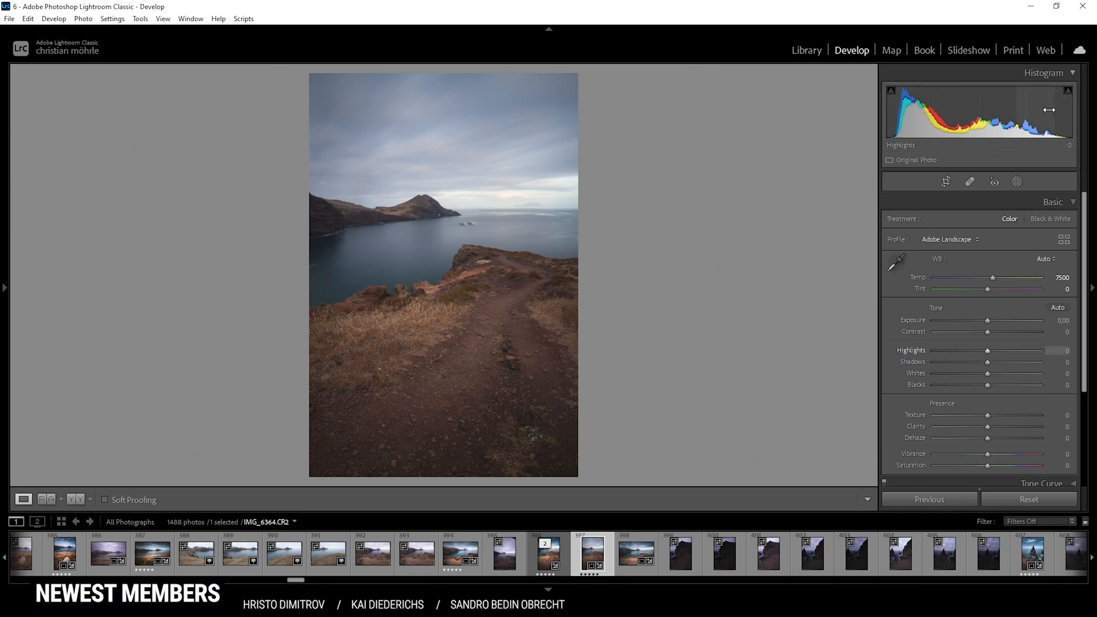
mouse_move(1009, 364)
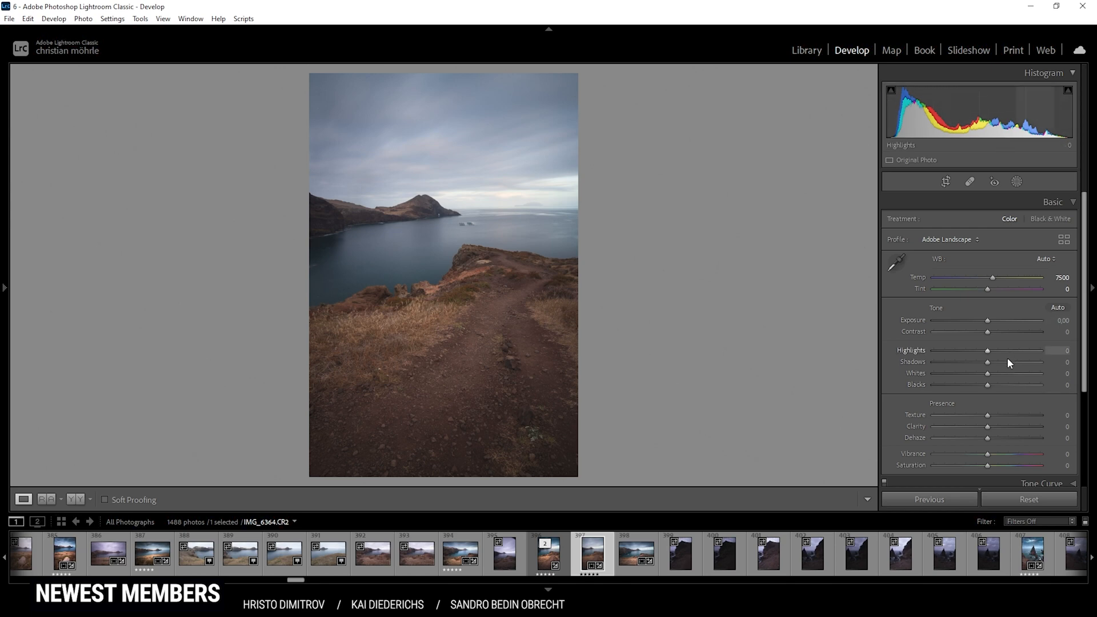
Step: Raise Highlights to +50 and Shadows to +26 in the Basic panel
drag(987, 350, 992, 349)
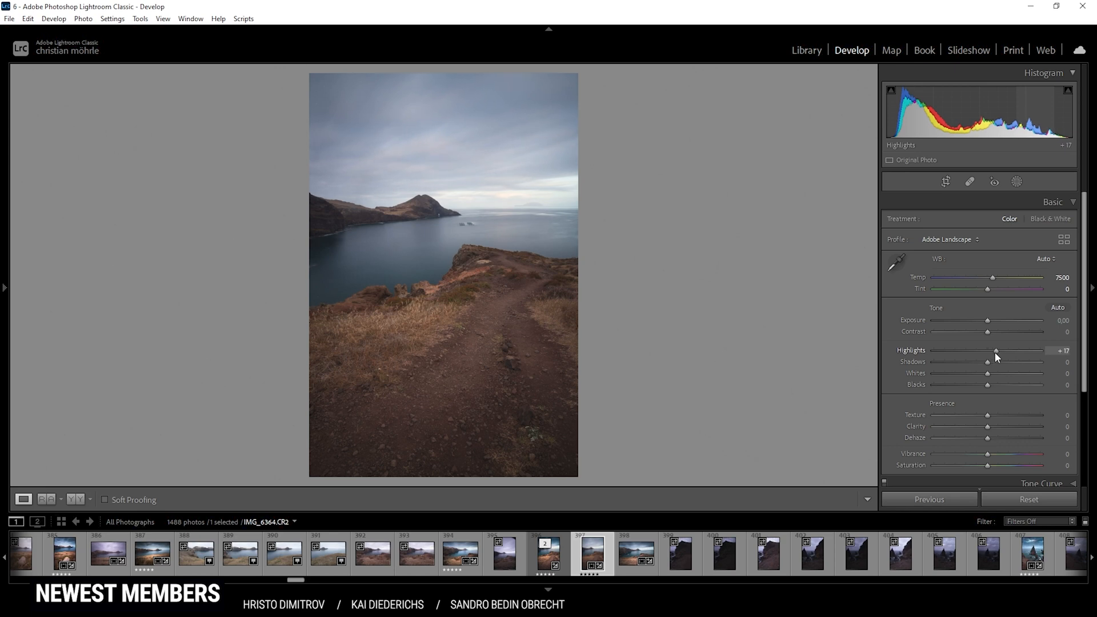
drag(992, 351, 1008, 351)
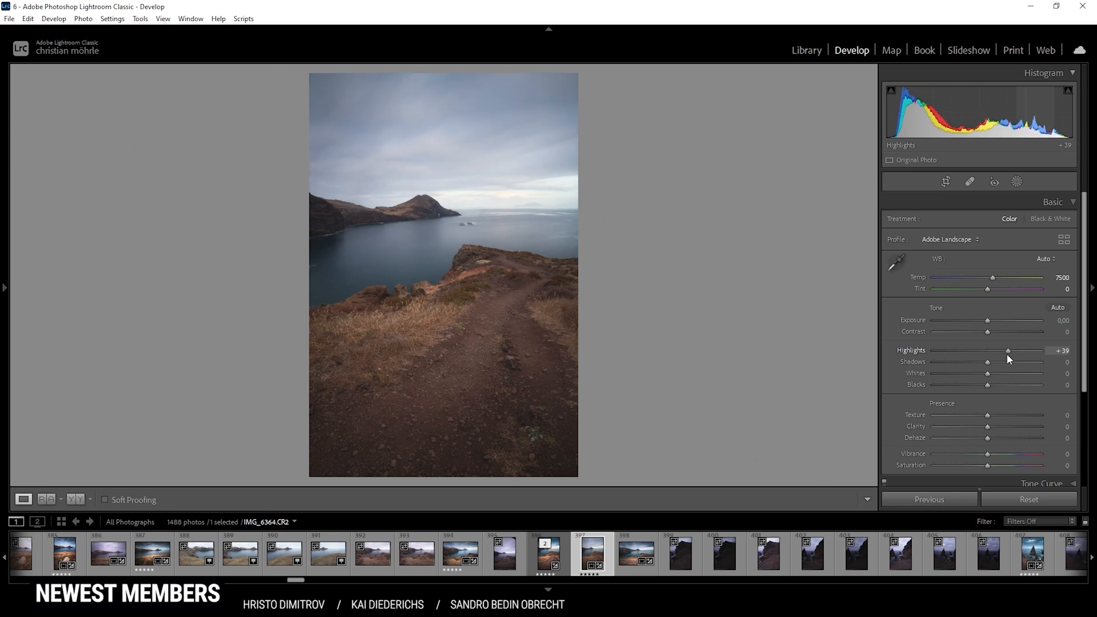
drag(1008, 351, 1014, 351)
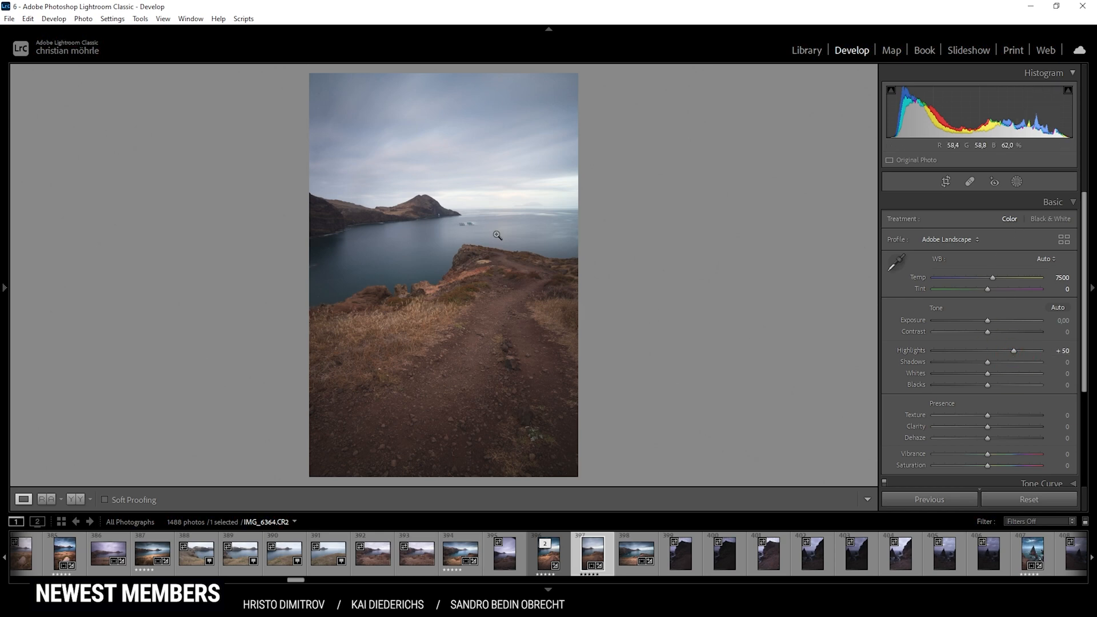
mouse_move(988, 362)
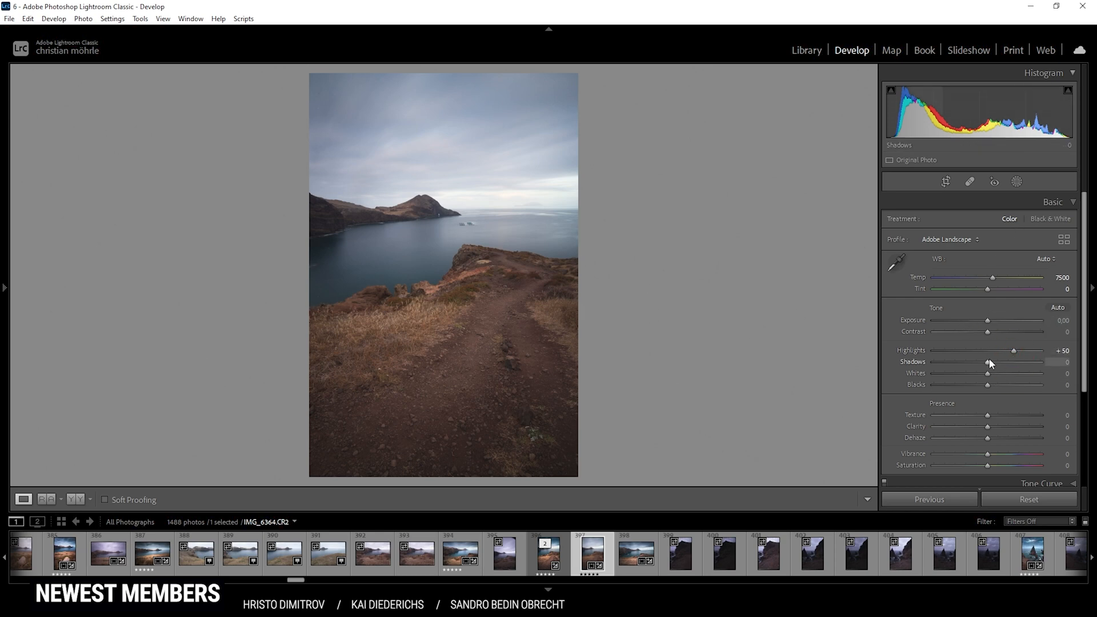
drag(987, 362, 1011, 363)
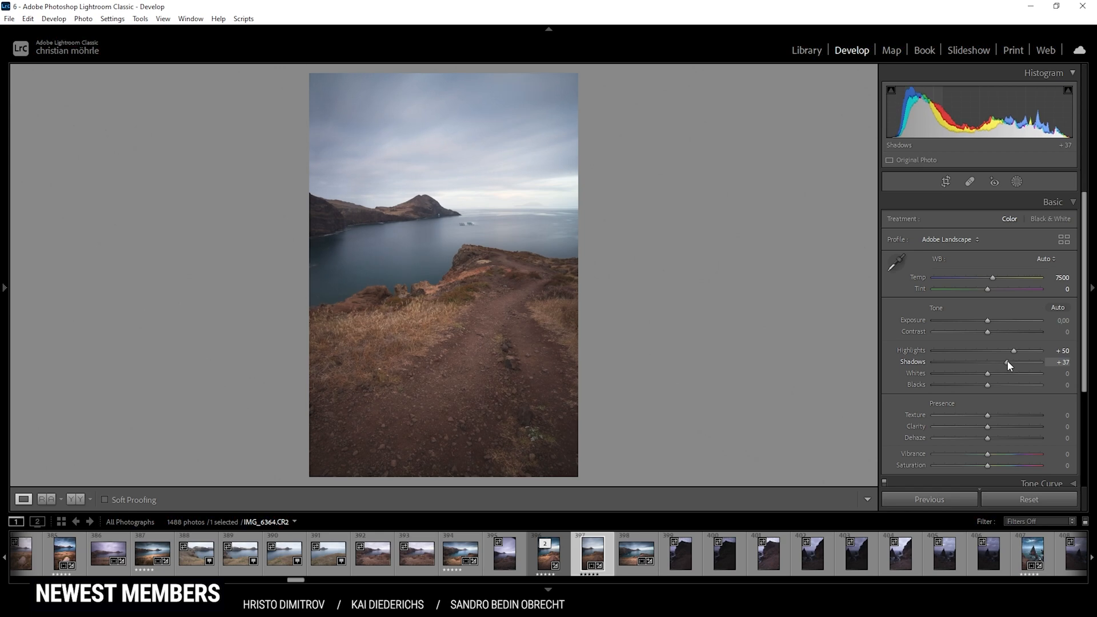
drag(1008, 362, 1012, 362)
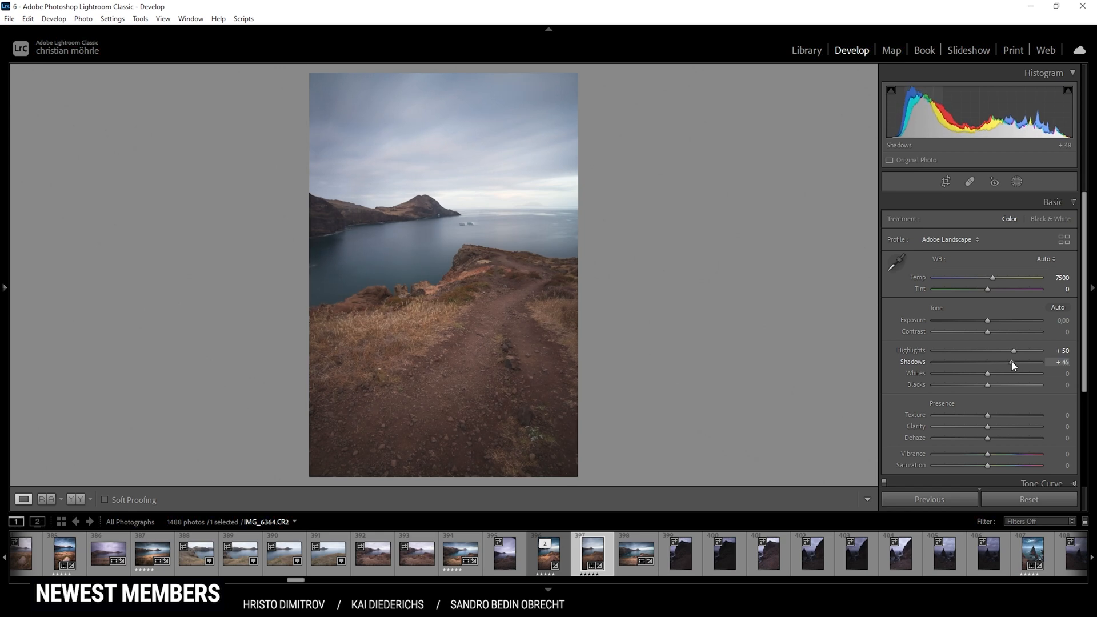
drag(1012, 363, 1002, 363)
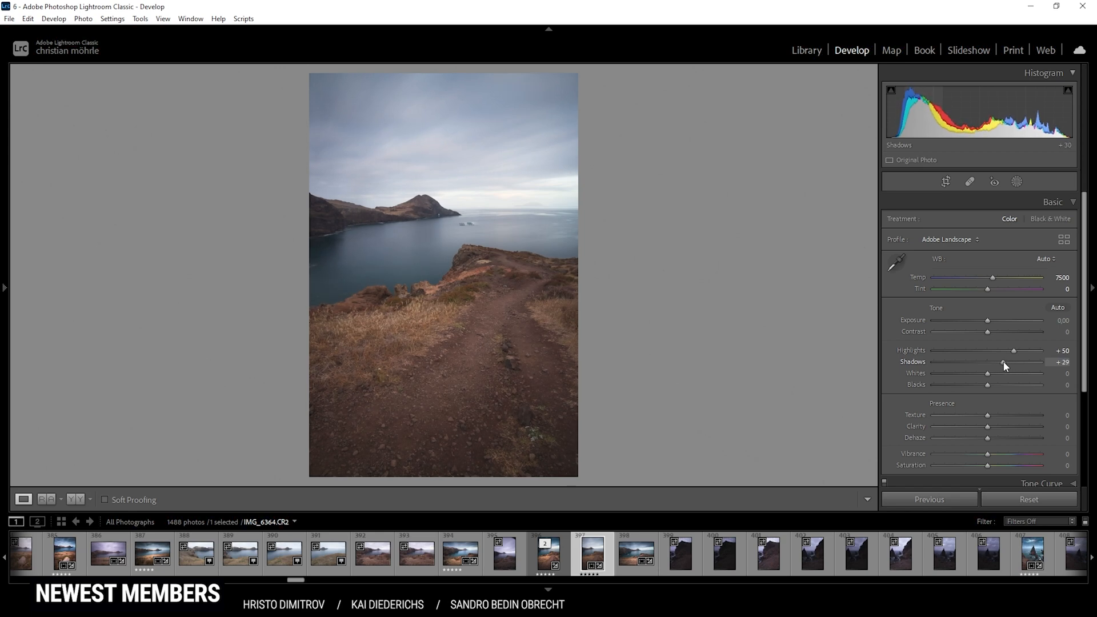
drag(1002, 362, 999, 362)
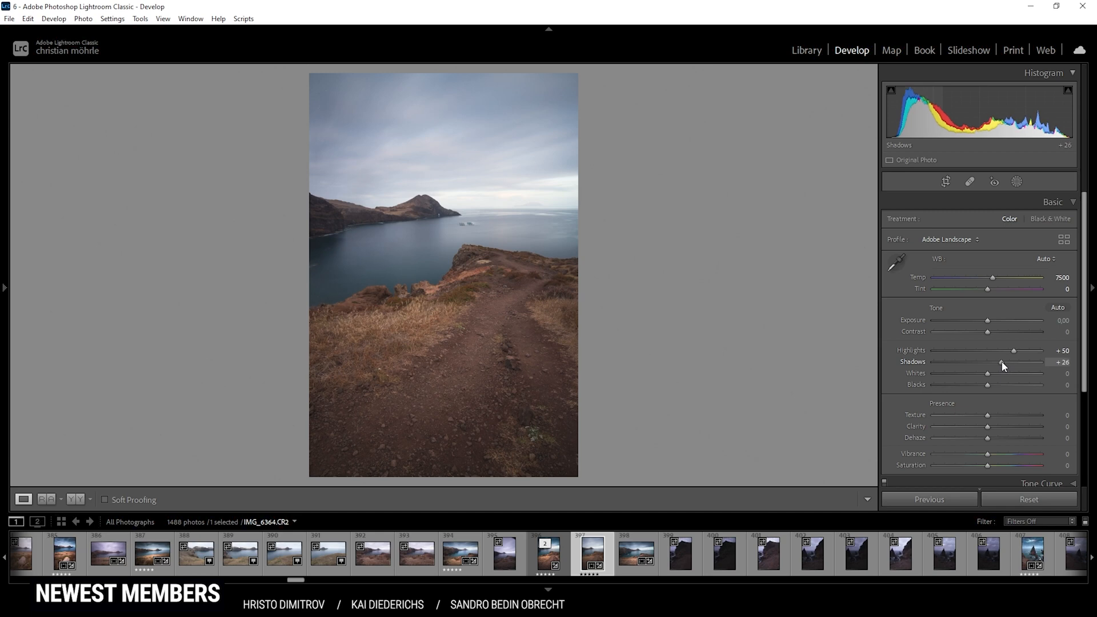
mouse_move(996, 387)
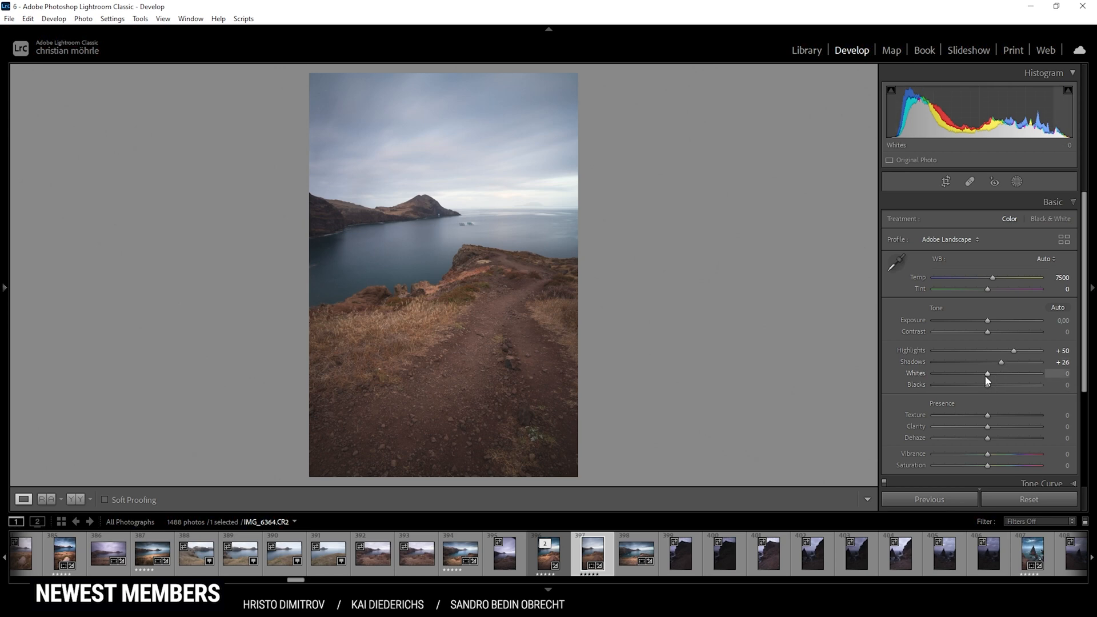
Step: Raise Whites to +24 and lower Blacks slightly to -3
drag(988, 373, 999, 373)
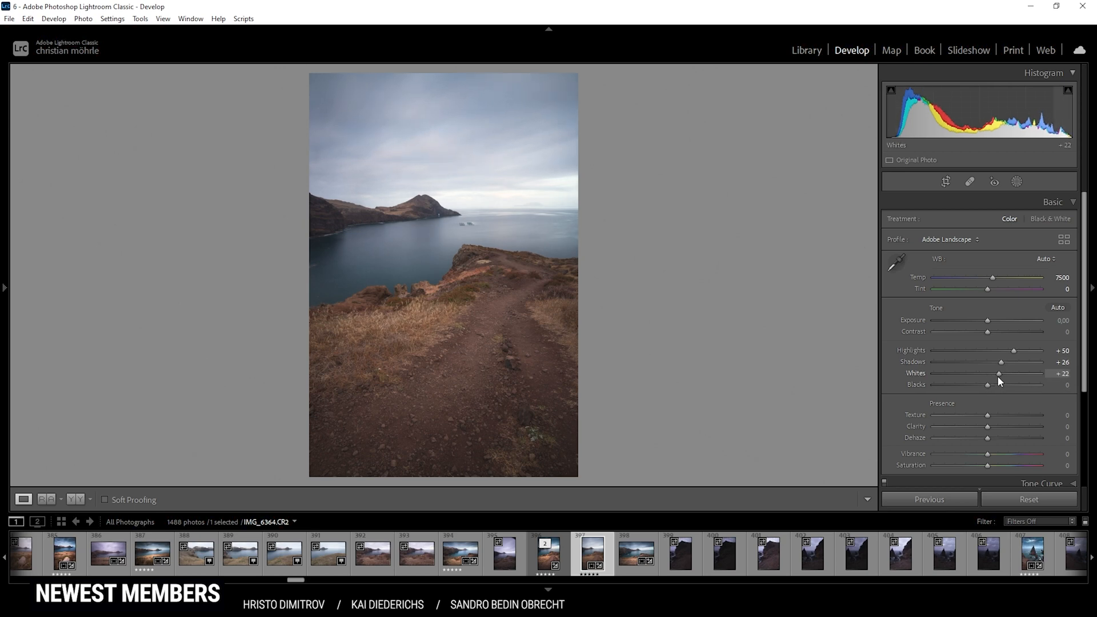
drag(999, 373, 1002, 373)
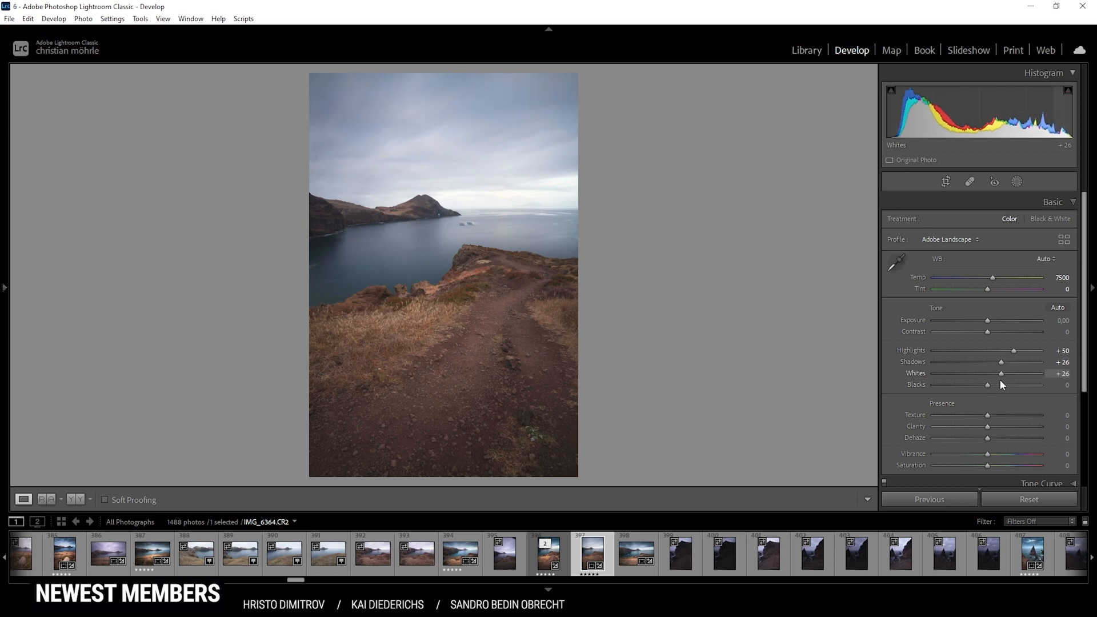
drag(1003, 373, 999, 373)
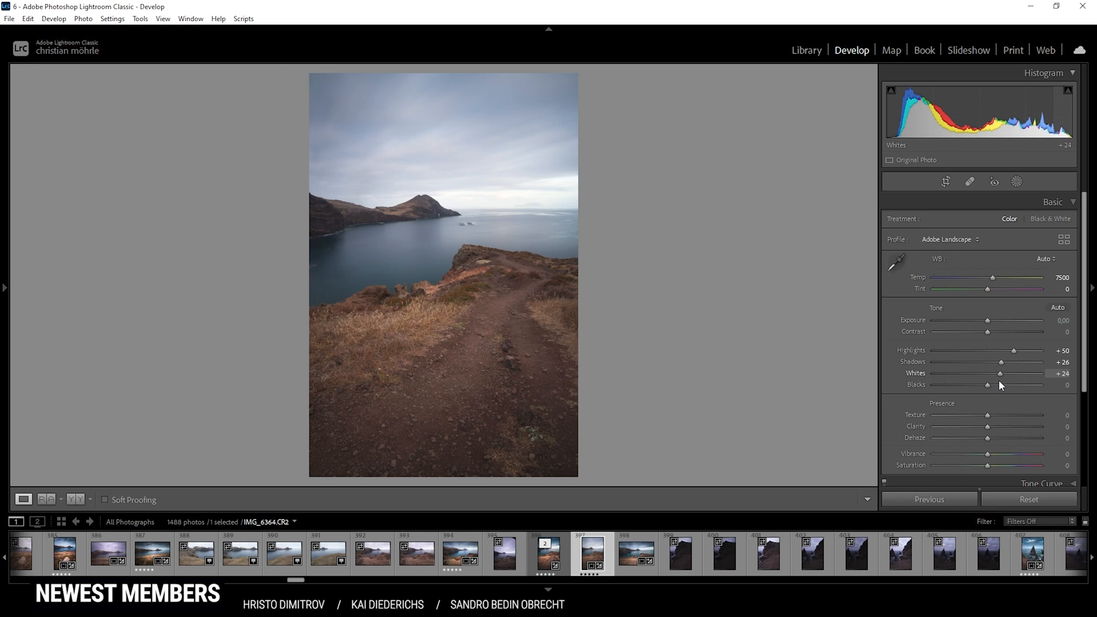
mouse_move(1001, 412)
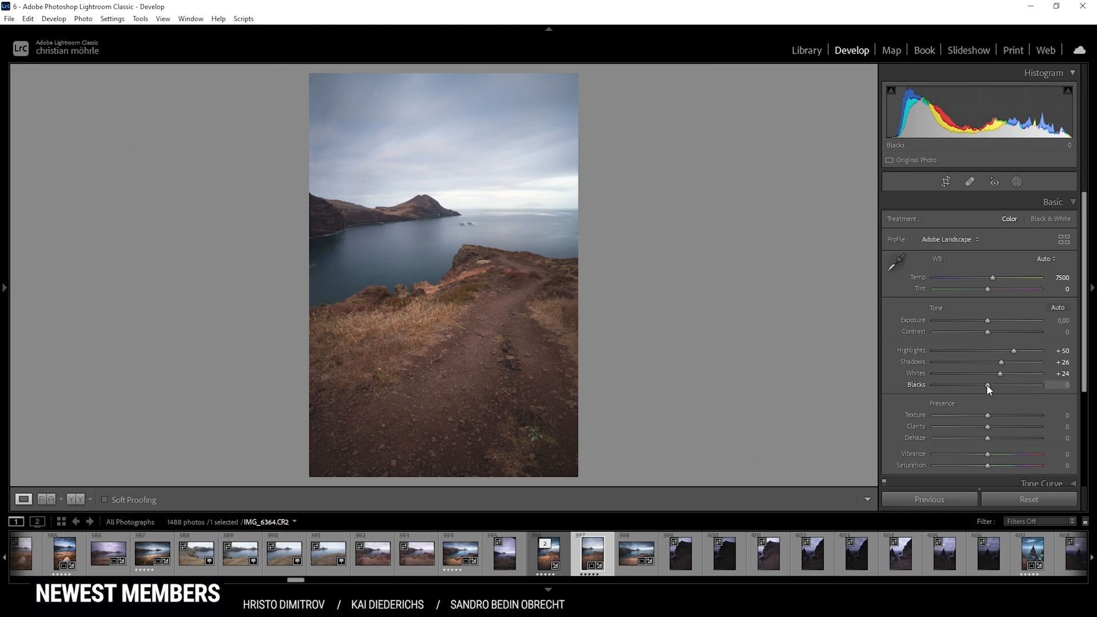
drag(988, 385, 985, 386)
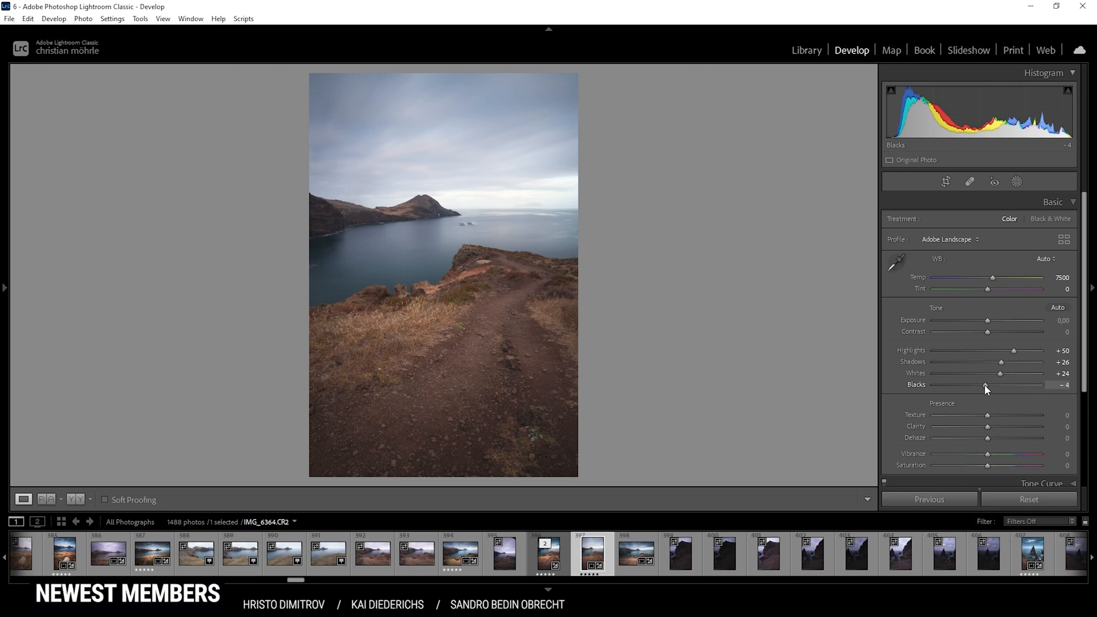
drag(988, 388, 989, 388)
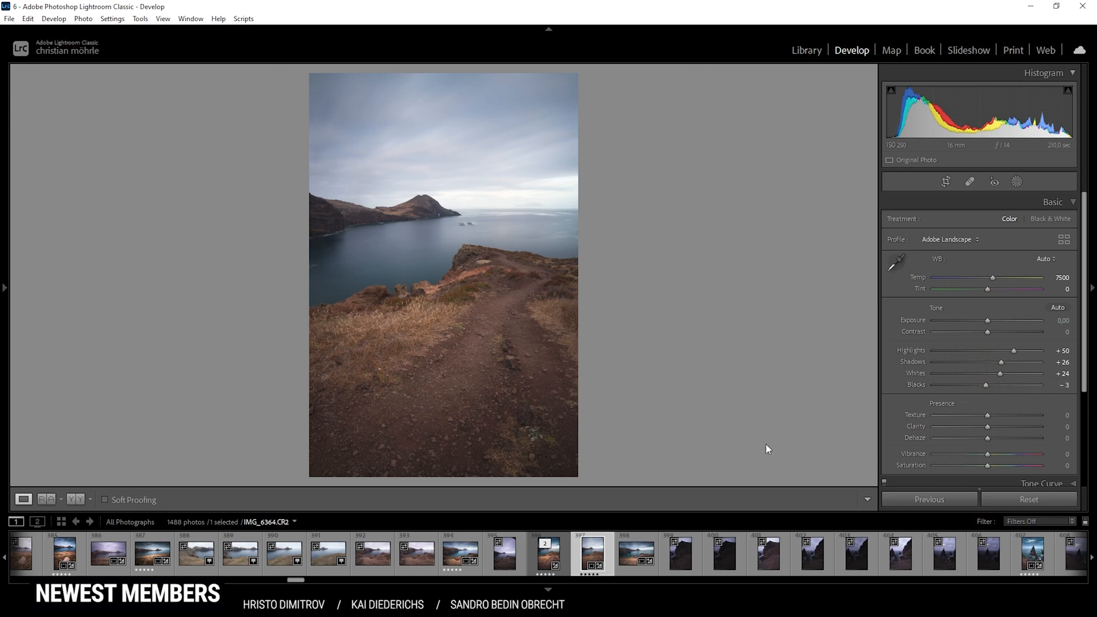
mouse_move(80, 499)
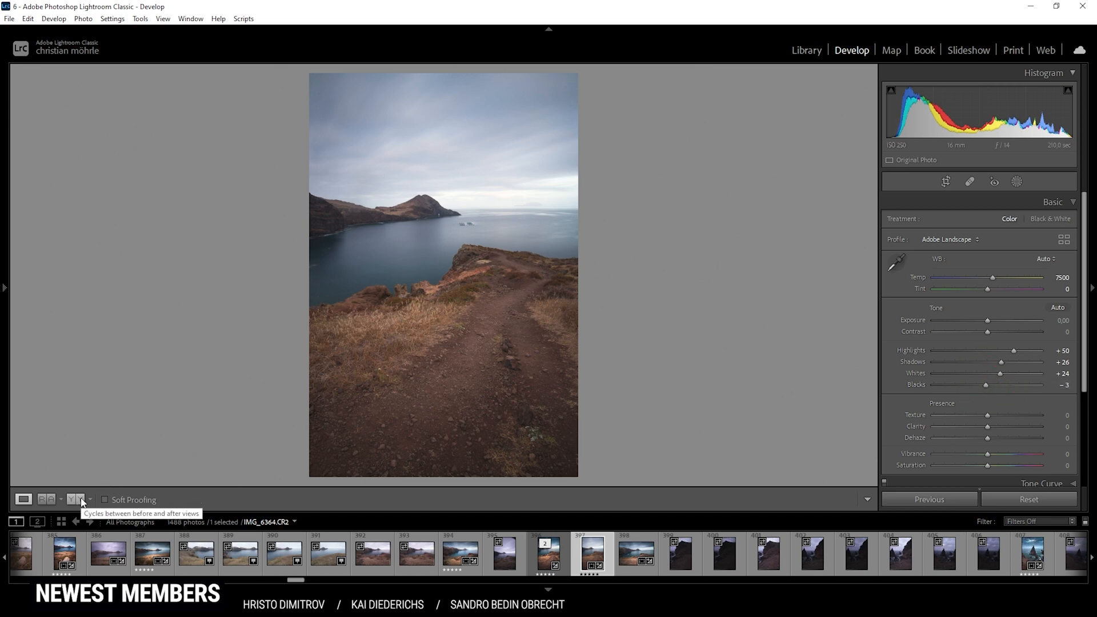
Step: Toggle the Before/After view to compare the original and edited photo side by side
click(47, 500)
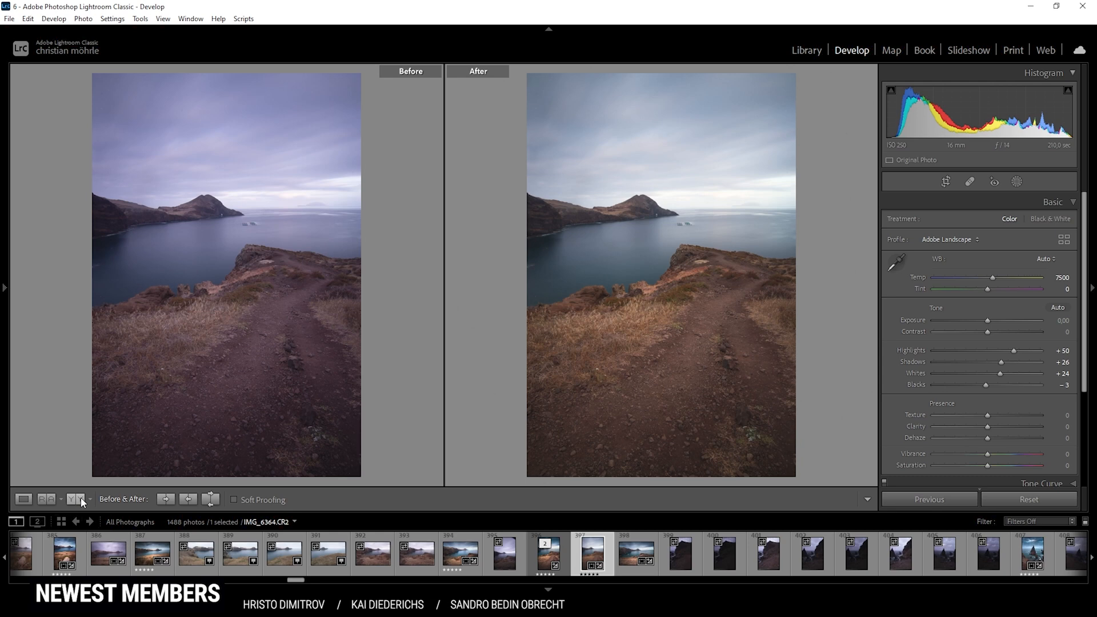
click(46, 500)
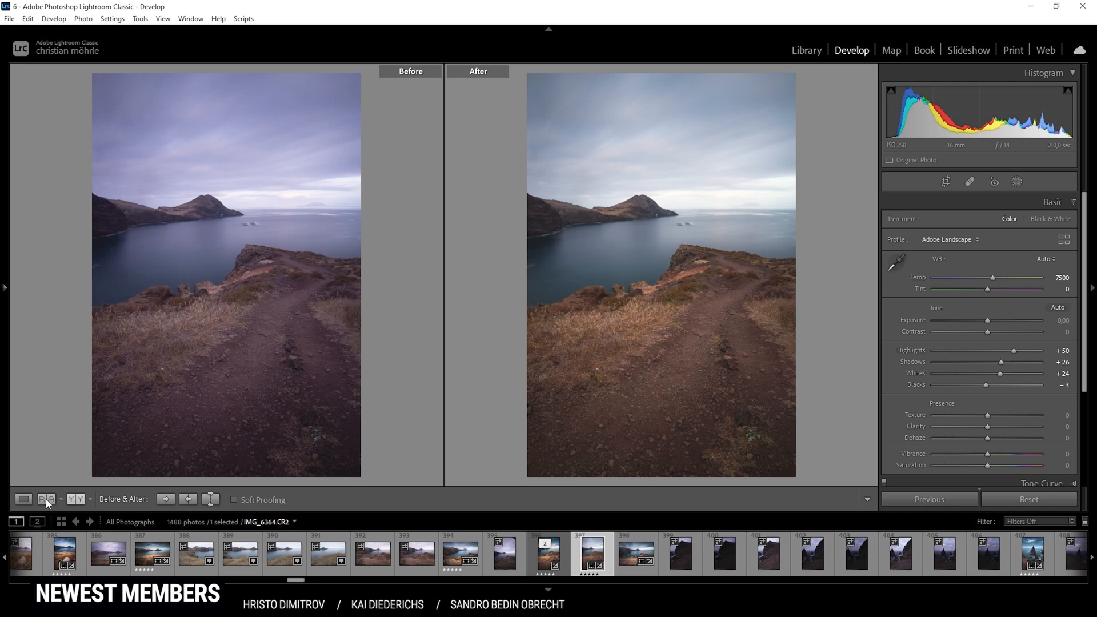
Step: Back in single view, set Texture +9, Clarity +16, Dehaze +5 and Vibrance +29
click(23, 499)
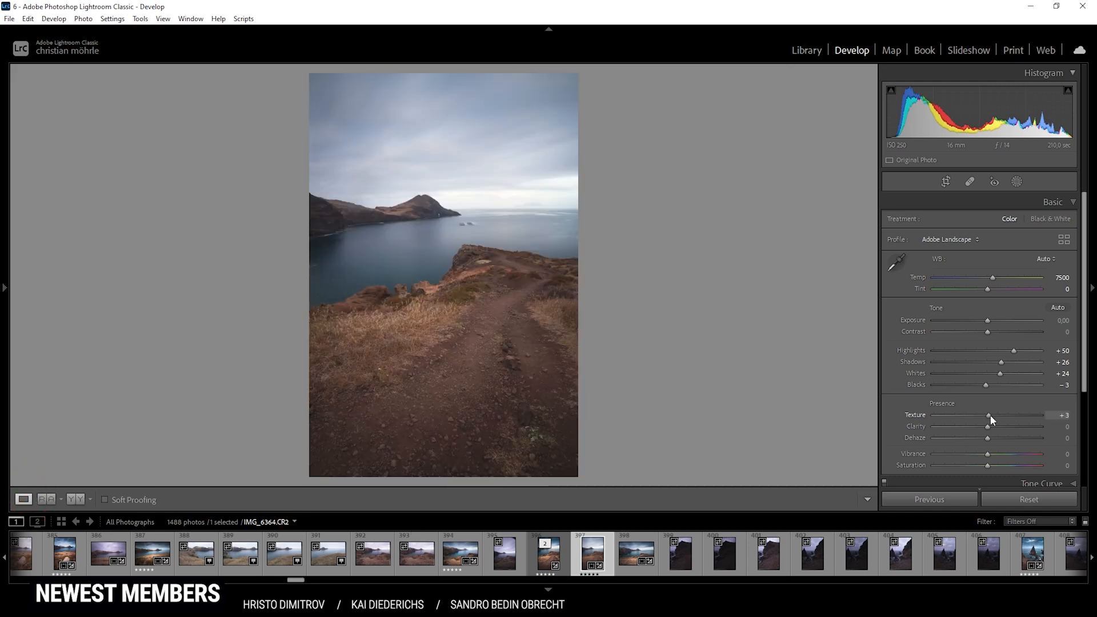
drag(990, 415, 993, 415)
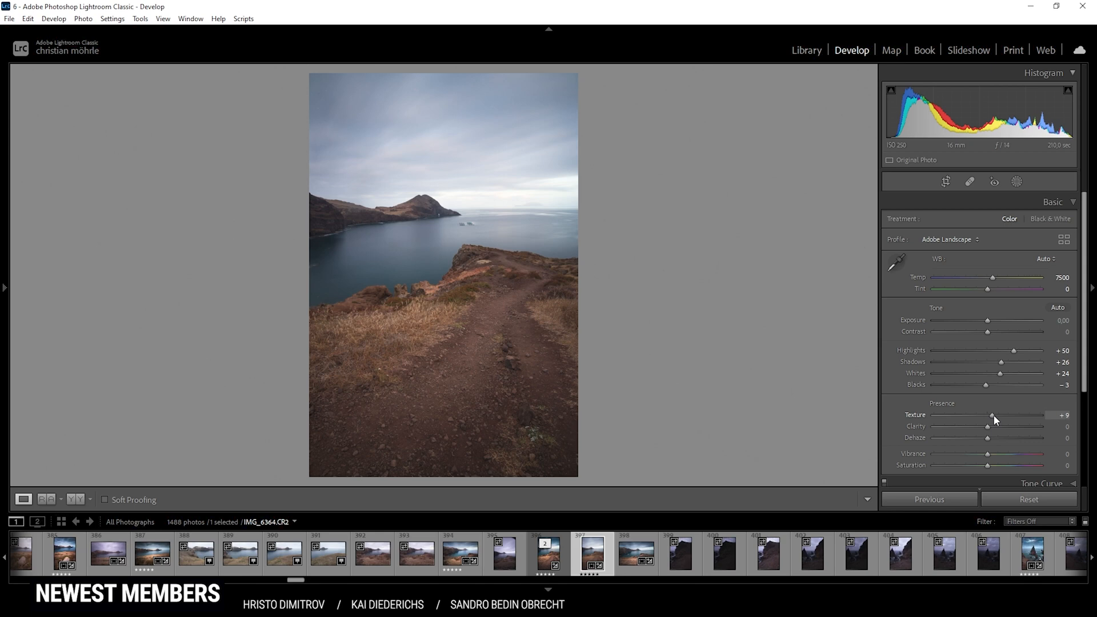
click(991, 415)
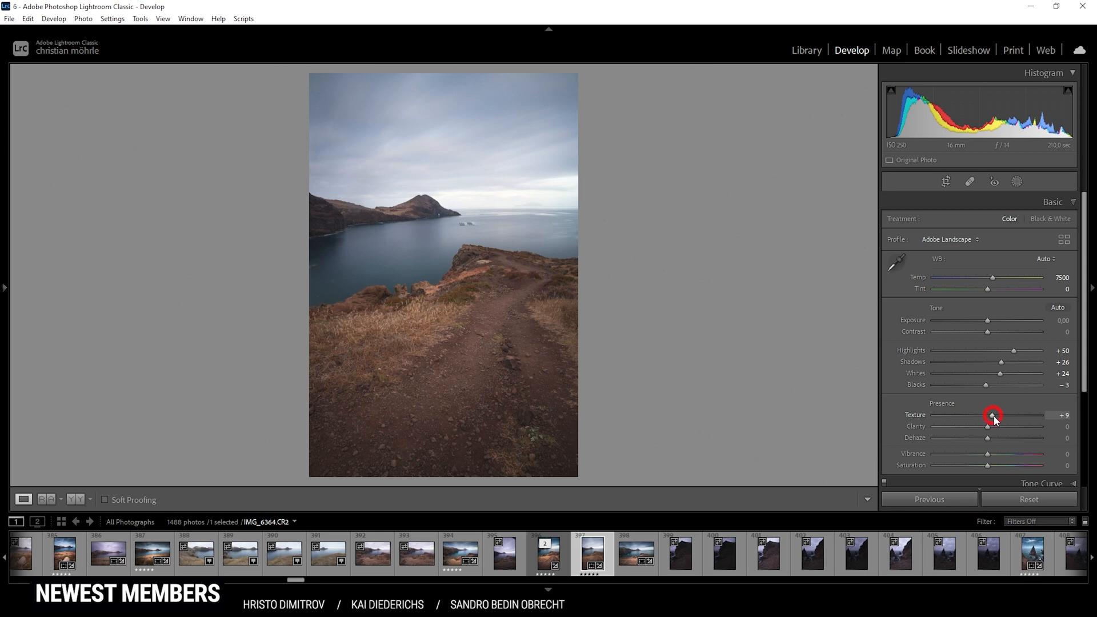
drag(986, 427, 993, 426)
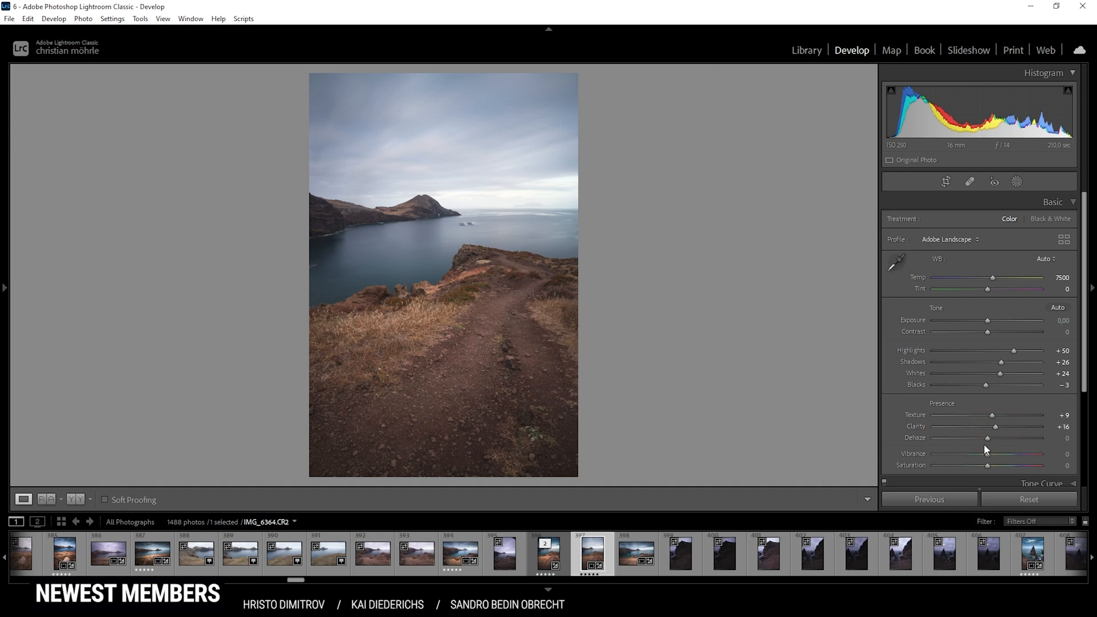
drag(988, 438, 990, 437)
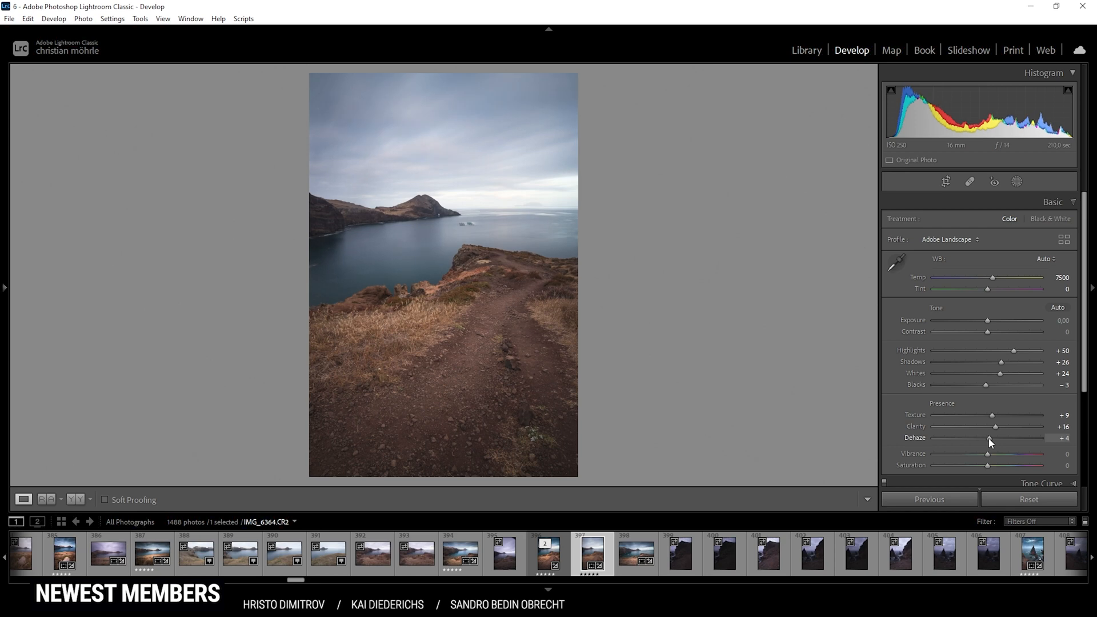
drag(986, 438, 990, 438)
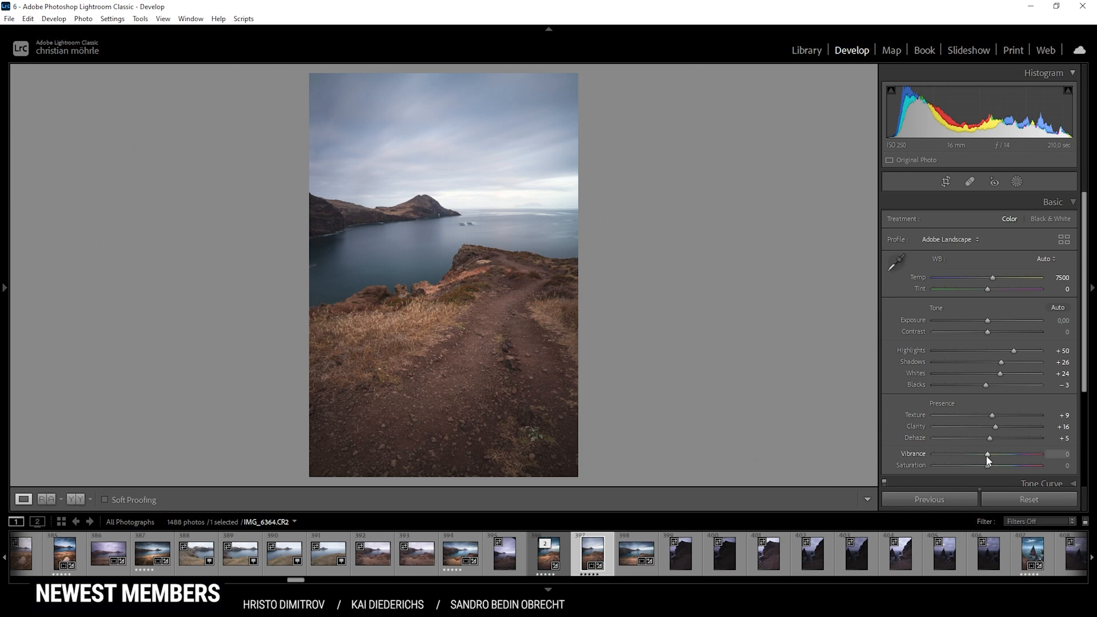
drag(987, 454, 1001, 454)
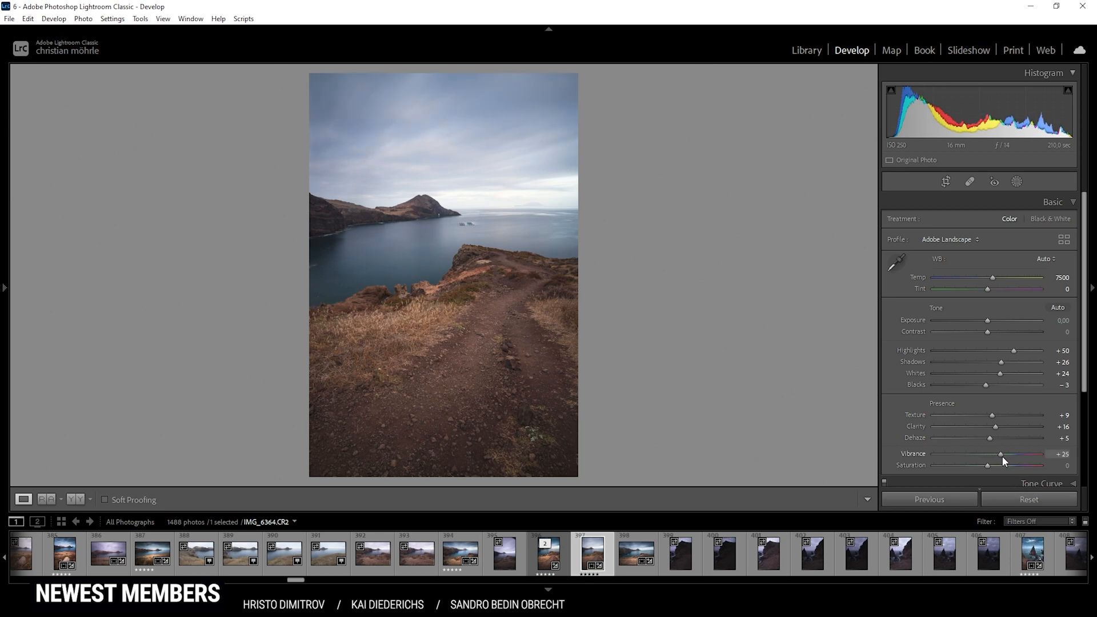
drag(1001, 454, 1011, 454)
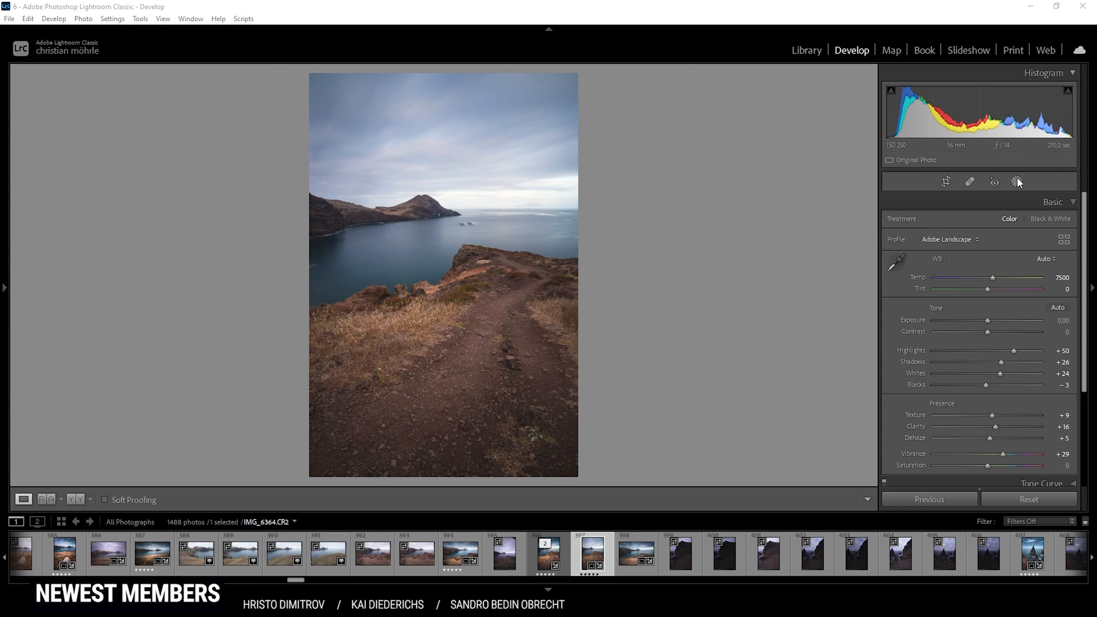
Step: Create a linear gradient mask laid over the sky down to the horizon
click(1018, 181)
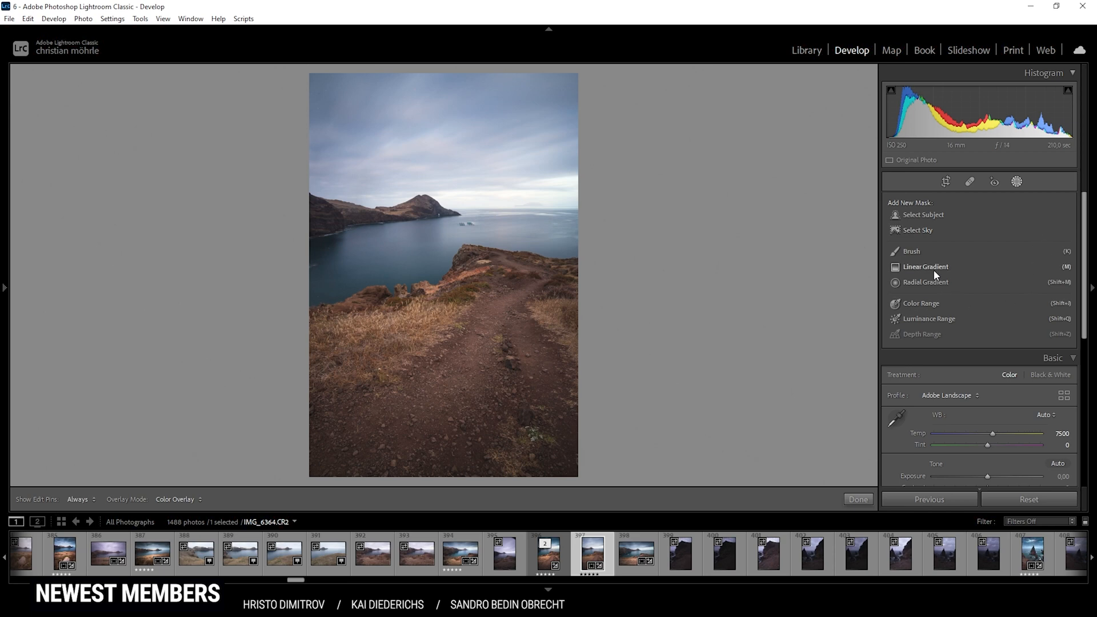
click(925, 267)
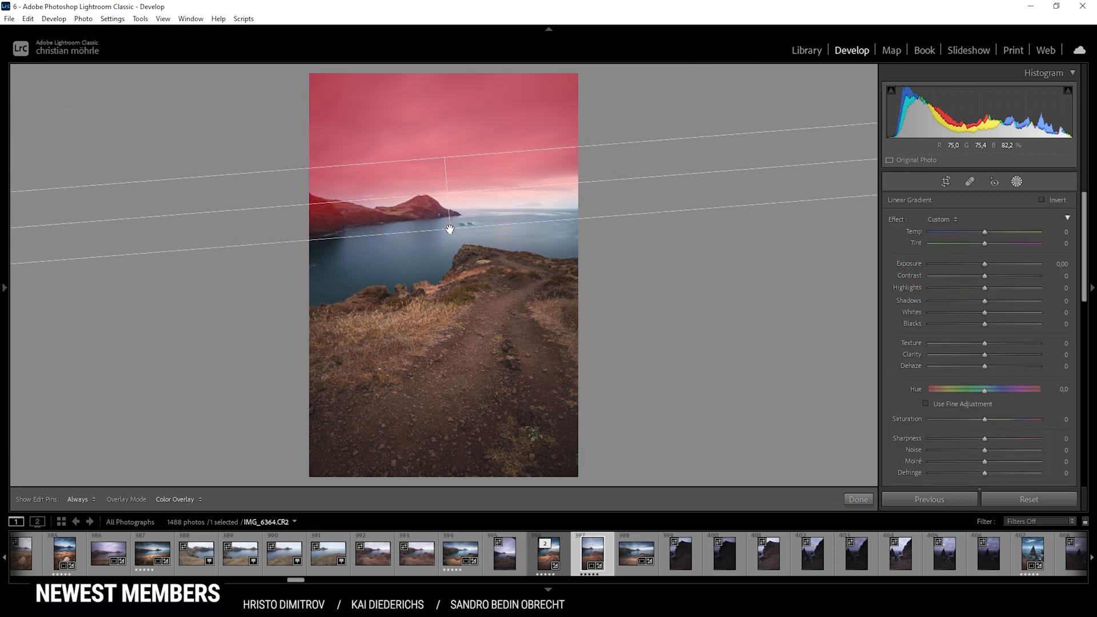
drag(448, 229, 442, 178)
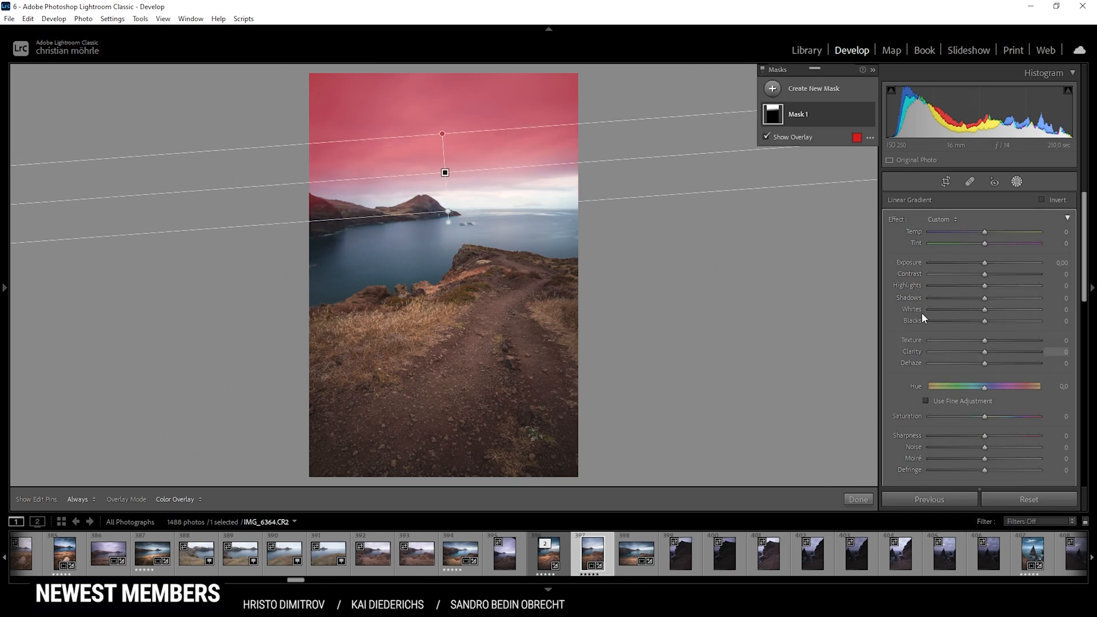
Step: Give the sky mask Exposure -0.83, Contrast 32 and Clarity 100
drag(1001, 263, 972, 263)
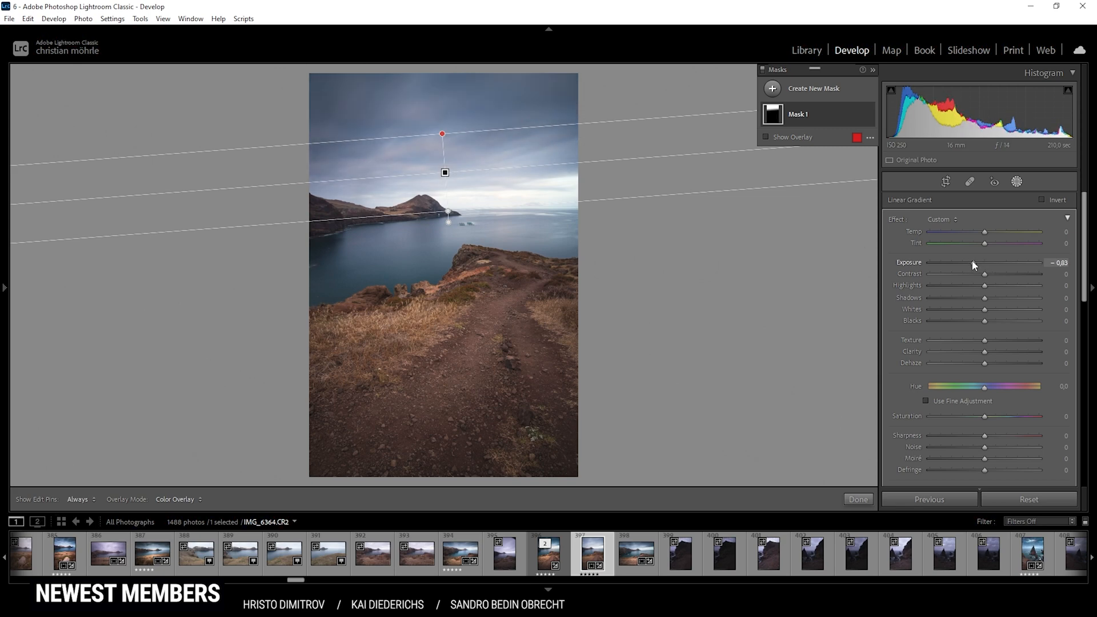
mouse_move(1022, 313)
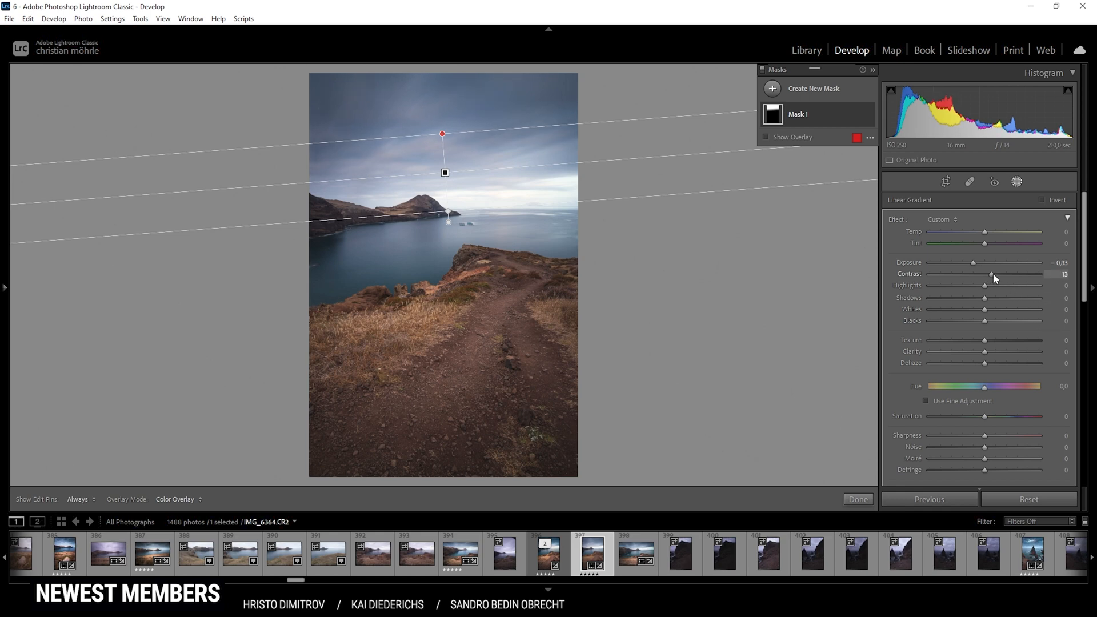
drag(983, 273, 1002, 273)
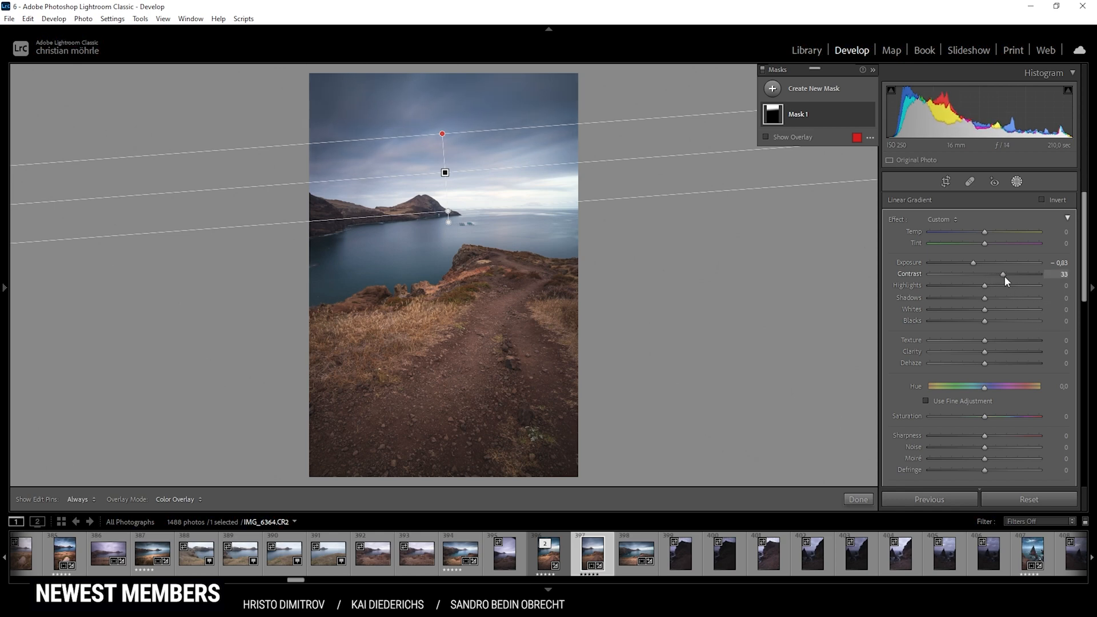
drag(1003, 273, 1002, 273)
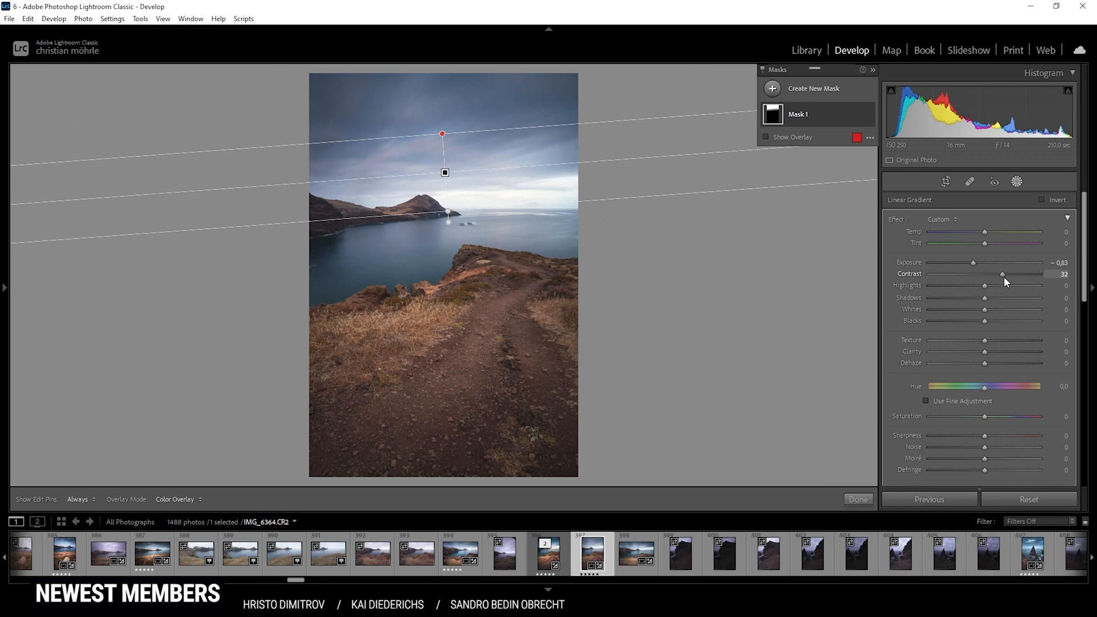
drag(985, 351, 1012, 351)
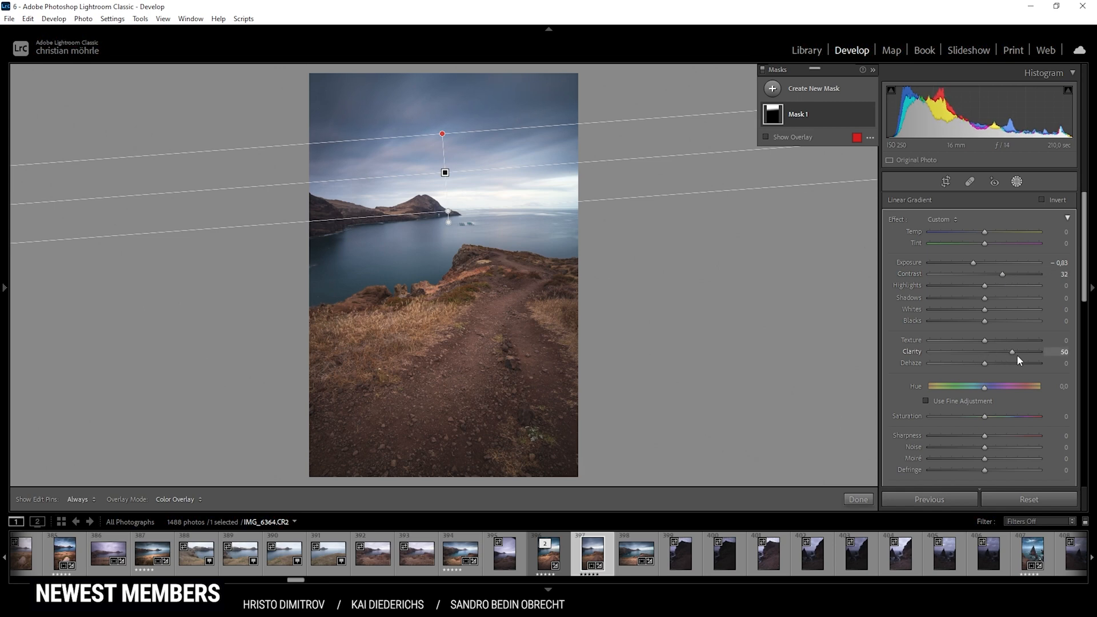
drag(1012, 351, 1043, 351)
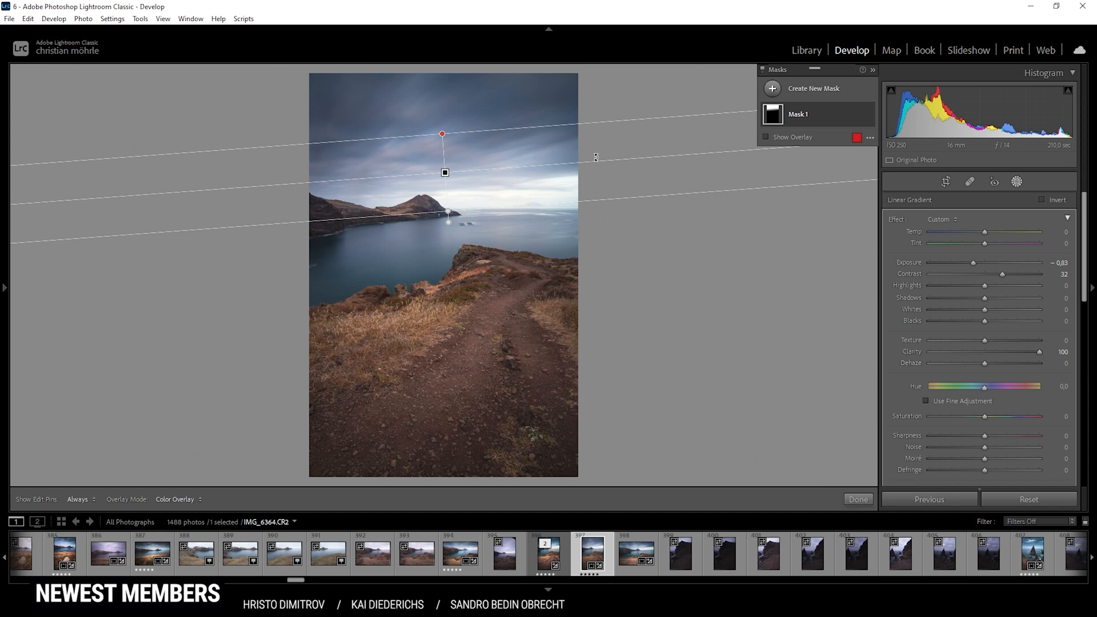
Step: Add a second linear gradient from the top edge over the upper sky with Temp -7
click(856, 499)
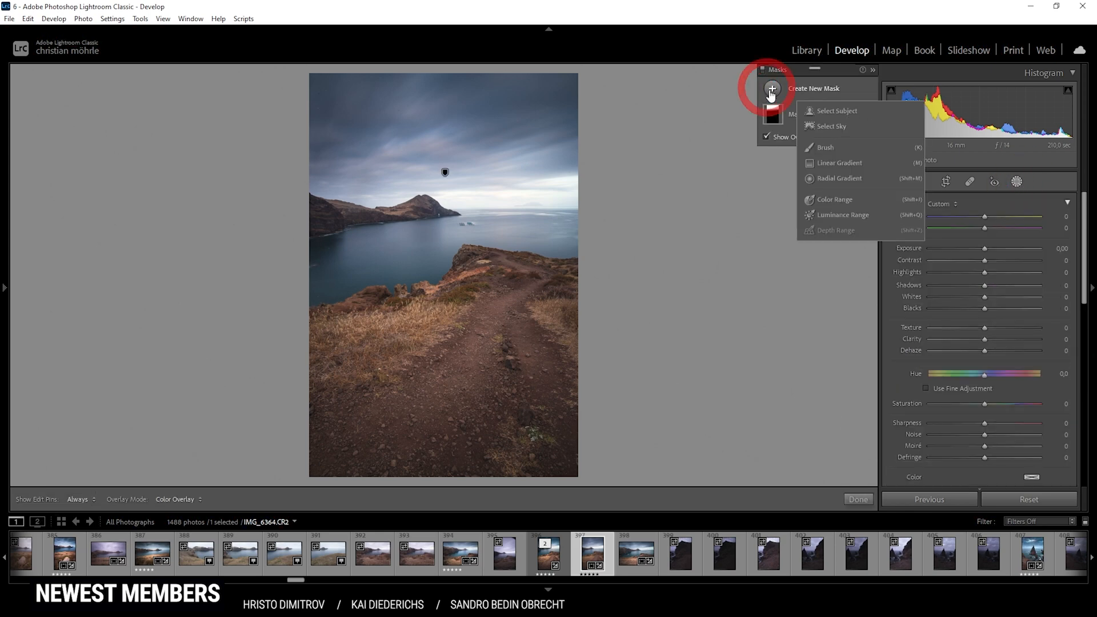
click(839, 163)
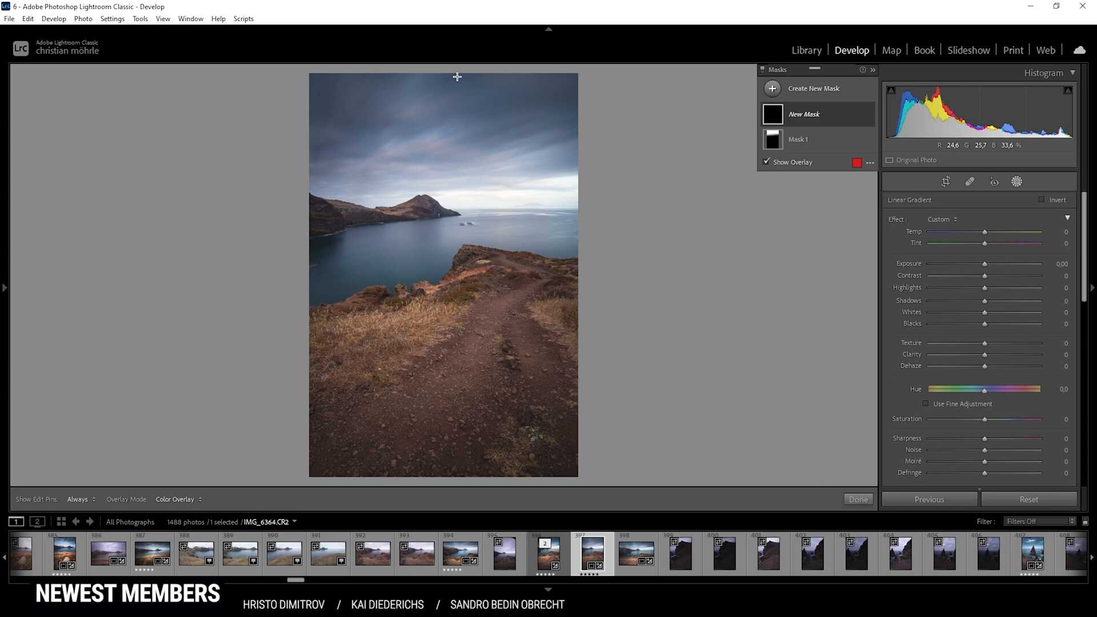
drag(457, 75, 457, 183)
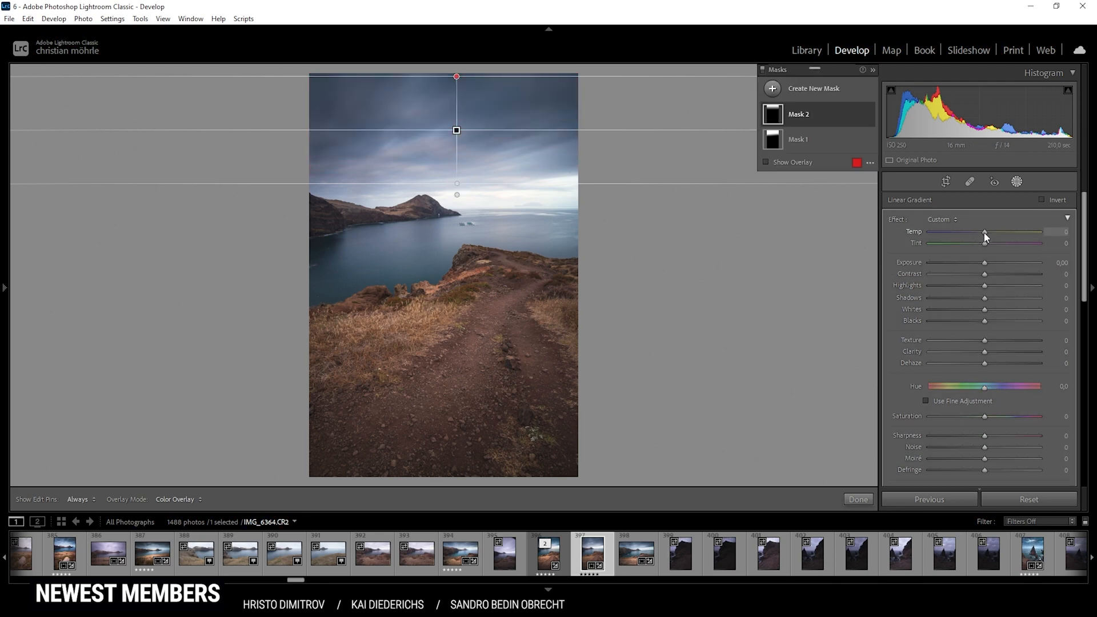
drag(986, 232, 981, 232)
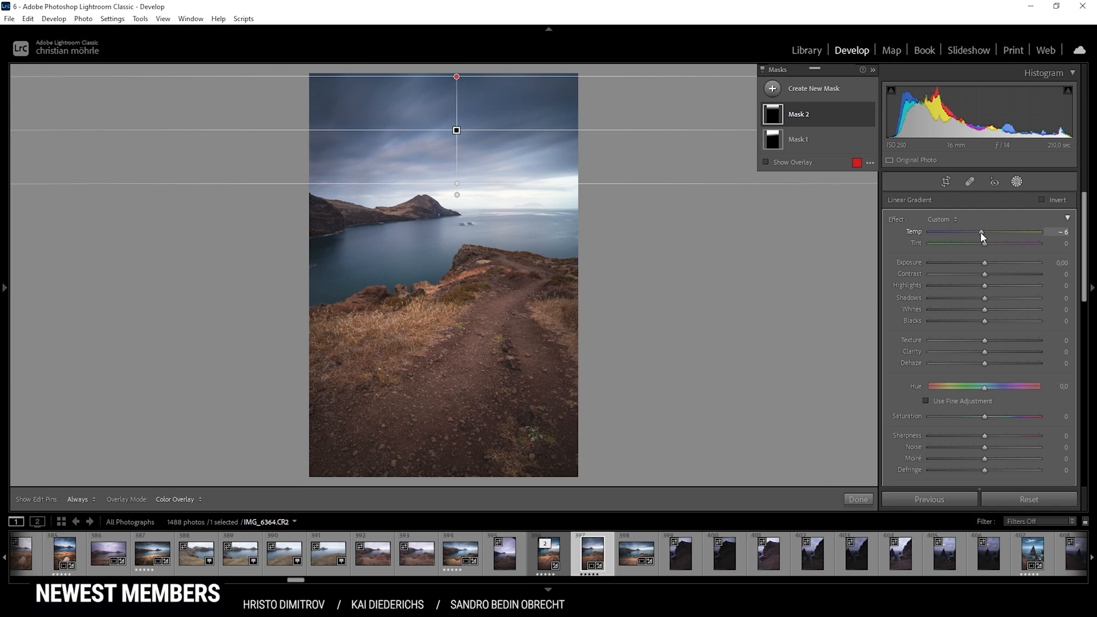
drag(983, 232, 980, 232)
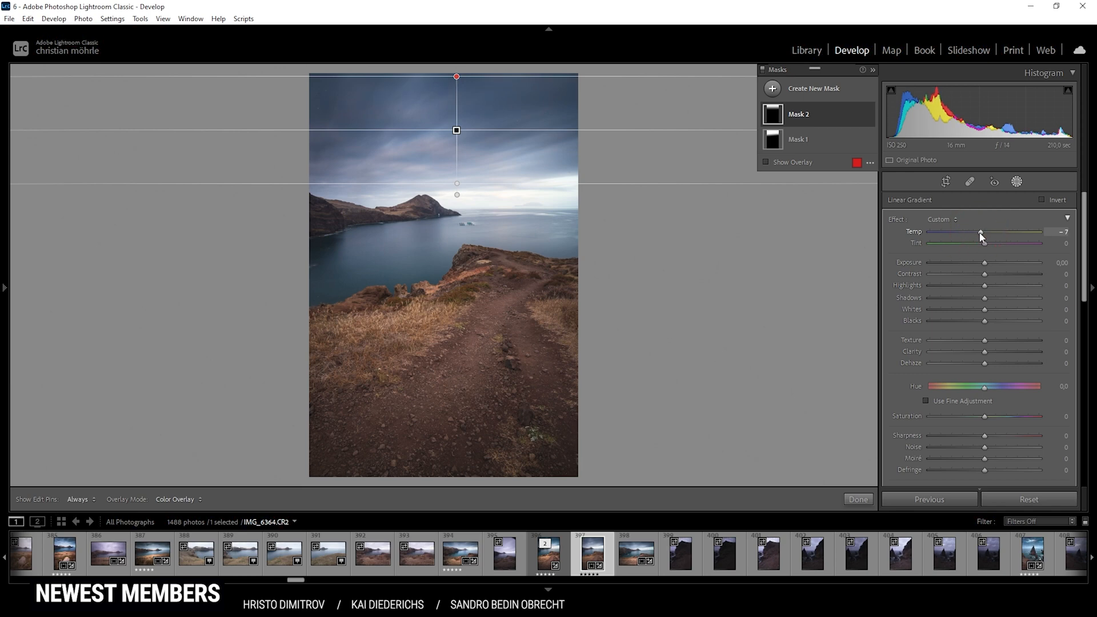
Step: Set the upper-sky mask's Contrast to 32 and Clarity to 77
drag(984, 273, 991, 273)
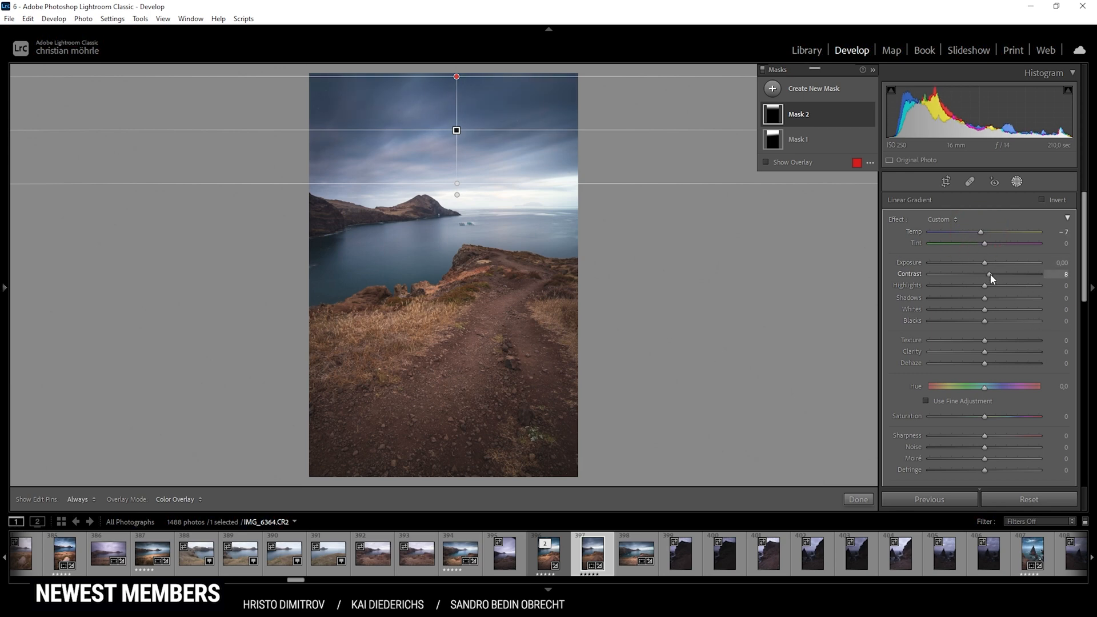
drag(990, 273, 1001, 273)
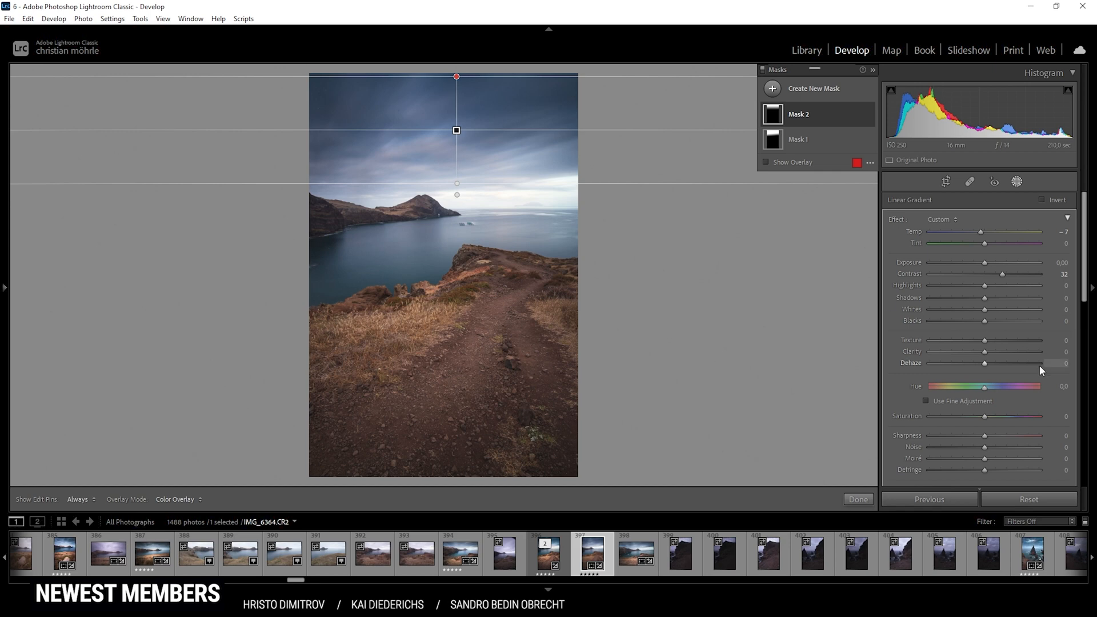
drag(983, 351, 992, 351)
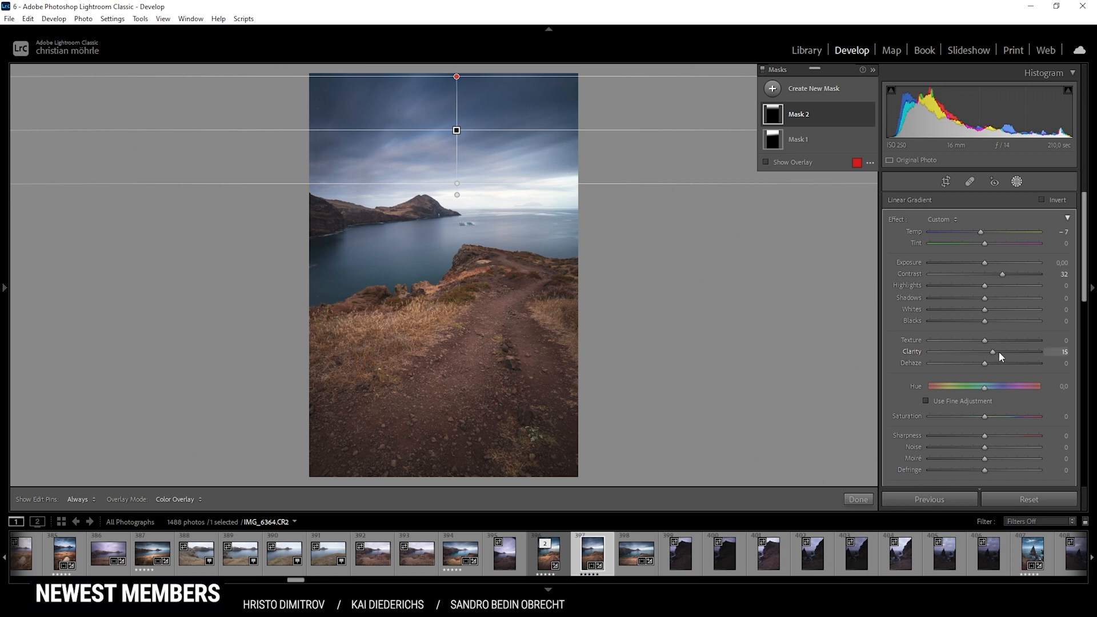
drag(993, 351, 1021, 351)
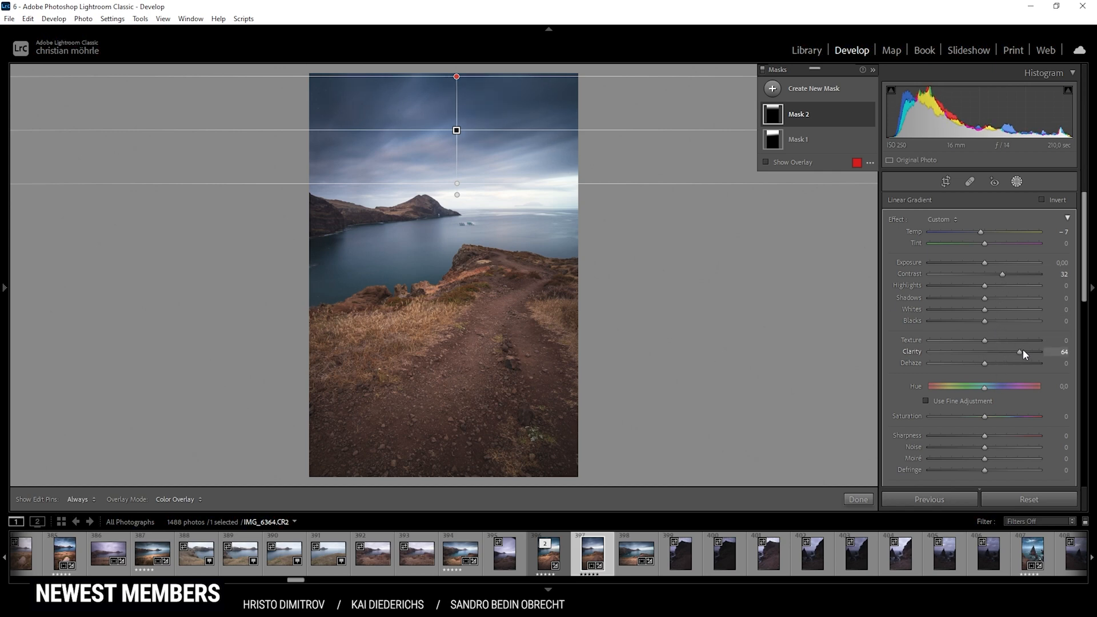
drag(1019, 351, 1028, 350)
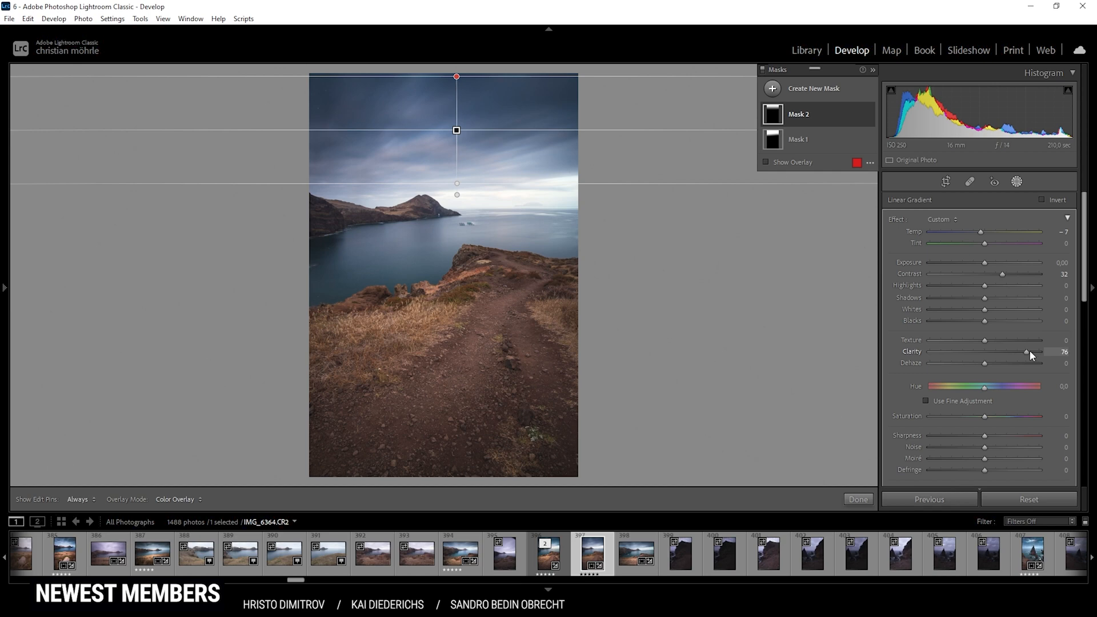
drag(1027, 351, 1028, 351)
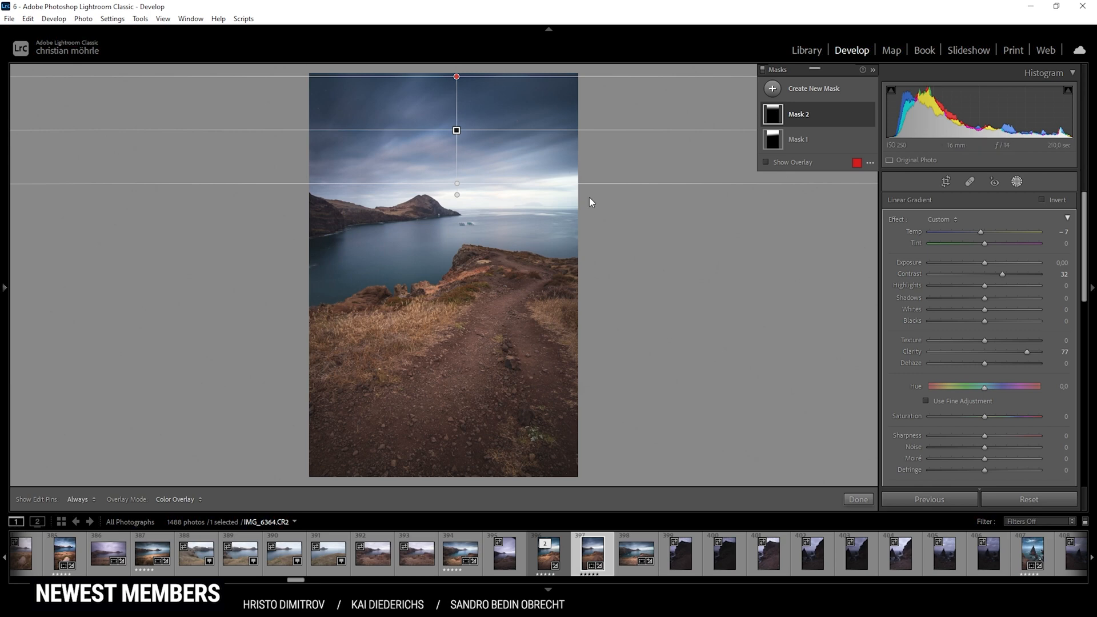
mouse_move(851, 98)
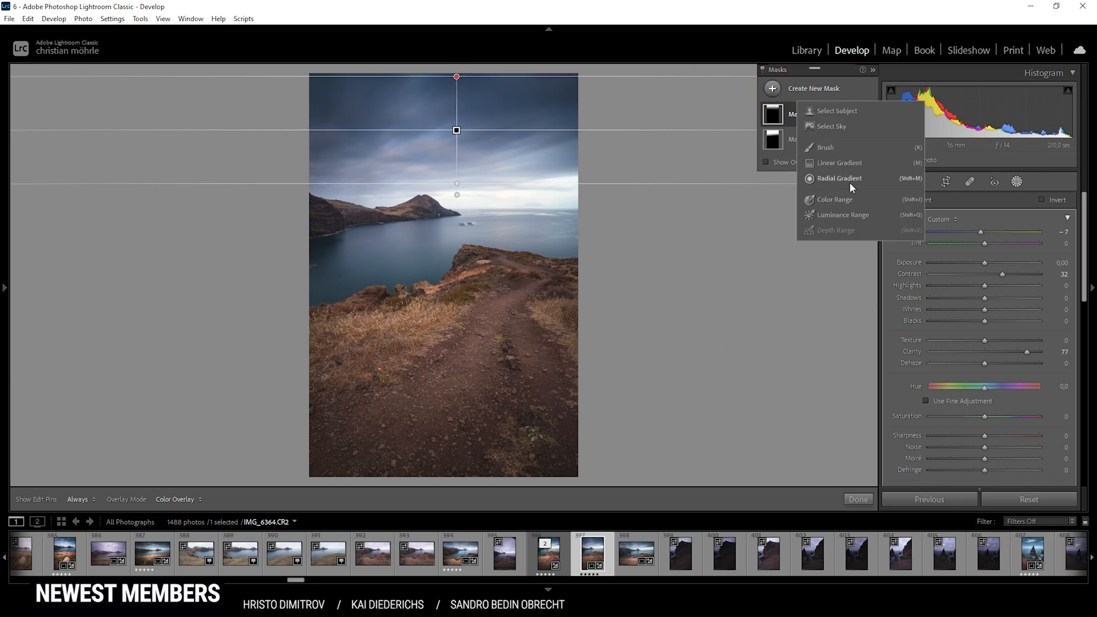
Step: Start a radial gradient mask over the horizon and pull its Highlights down to about -63
click(839, 178)
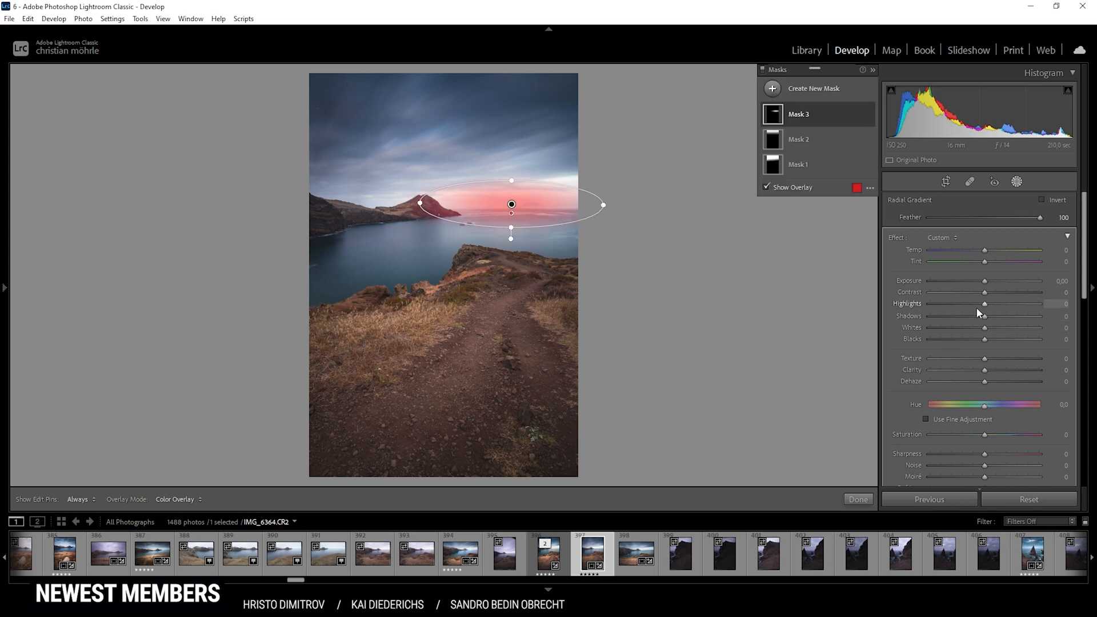
drag(985, 303, 958, 303)
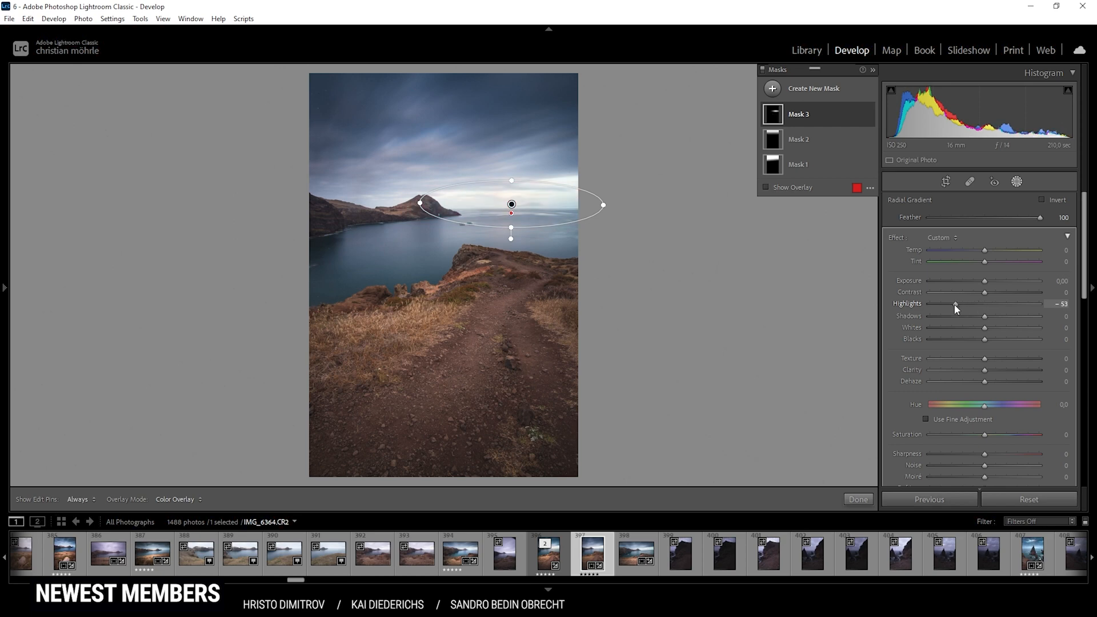
drag(959, 304, 949, 304)
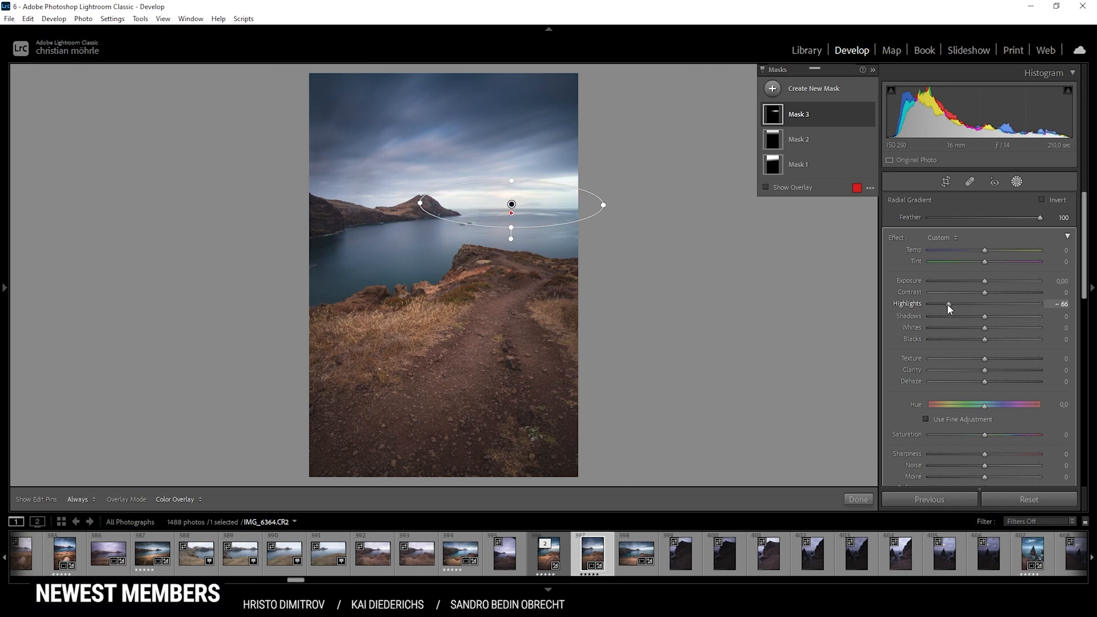
drag(949, 304, 953, 304)
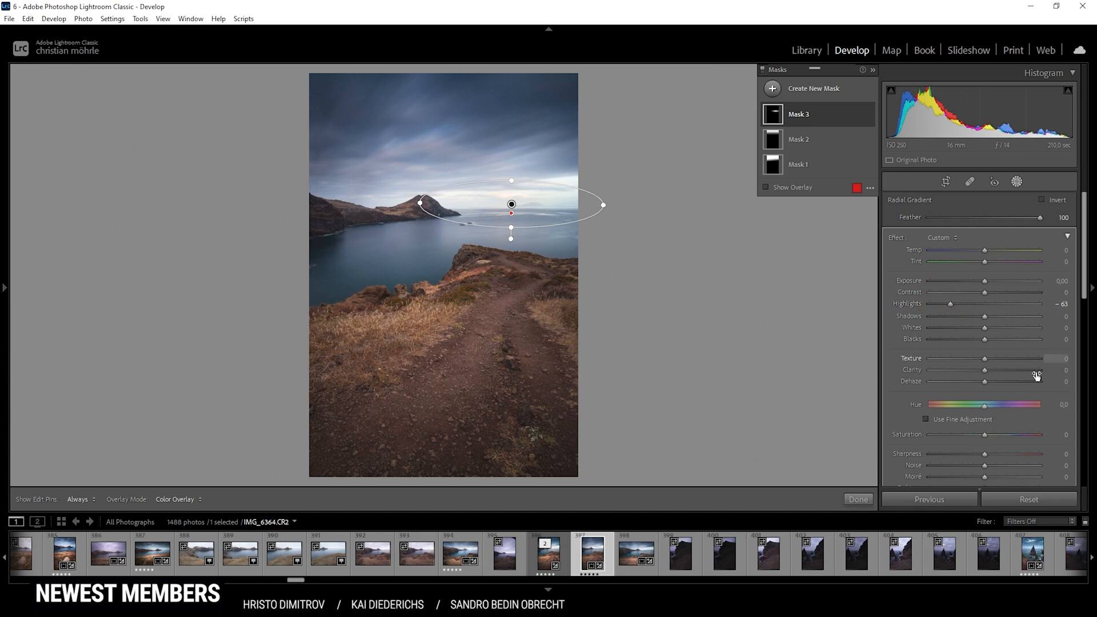
Step: Lift the horizon mask's Blacks to 100 and set Dehaze to about -28
drag(984, 338, 1011, 338)
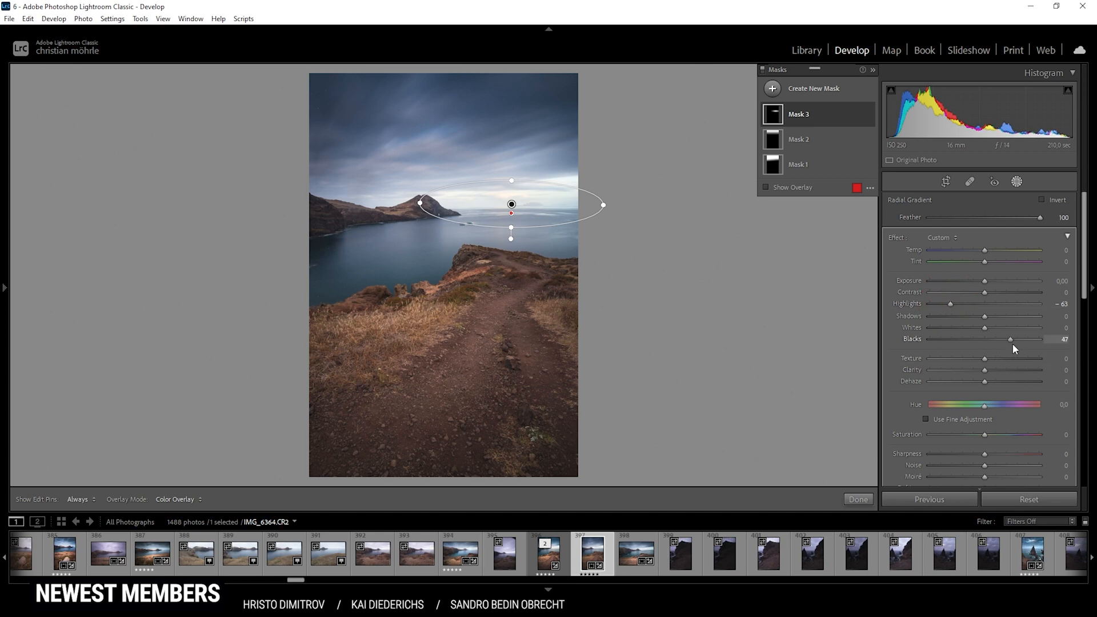
drag(1010, 339, 1035, 338)
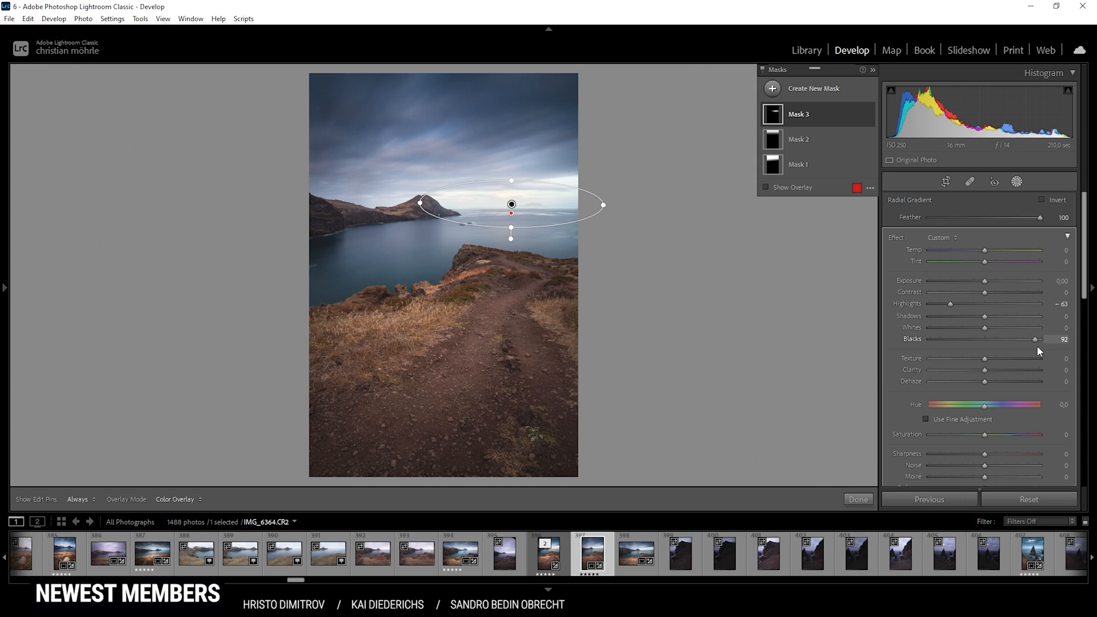
drag(1032, 338, 1043, 338)
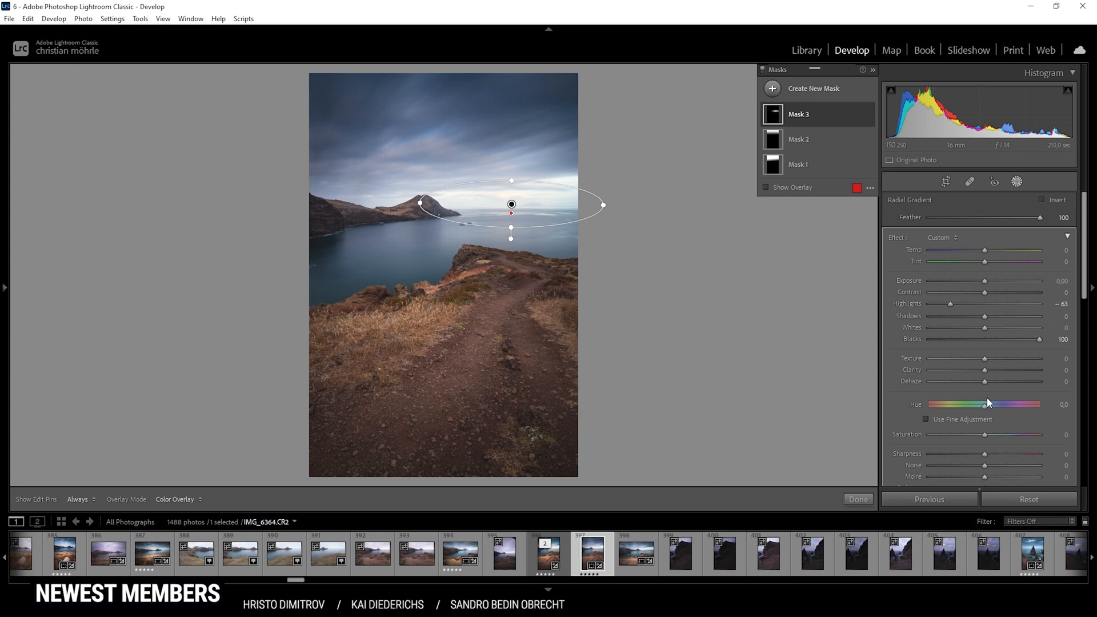
drag(987, 380, 977, 381)
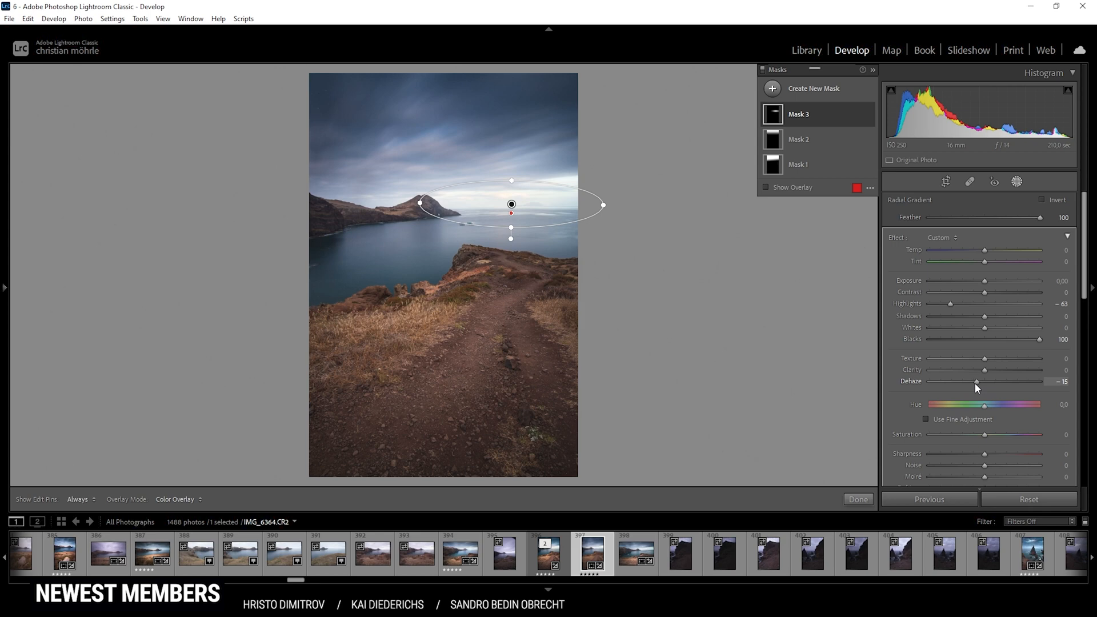
drag(979, 382, 971, 381)
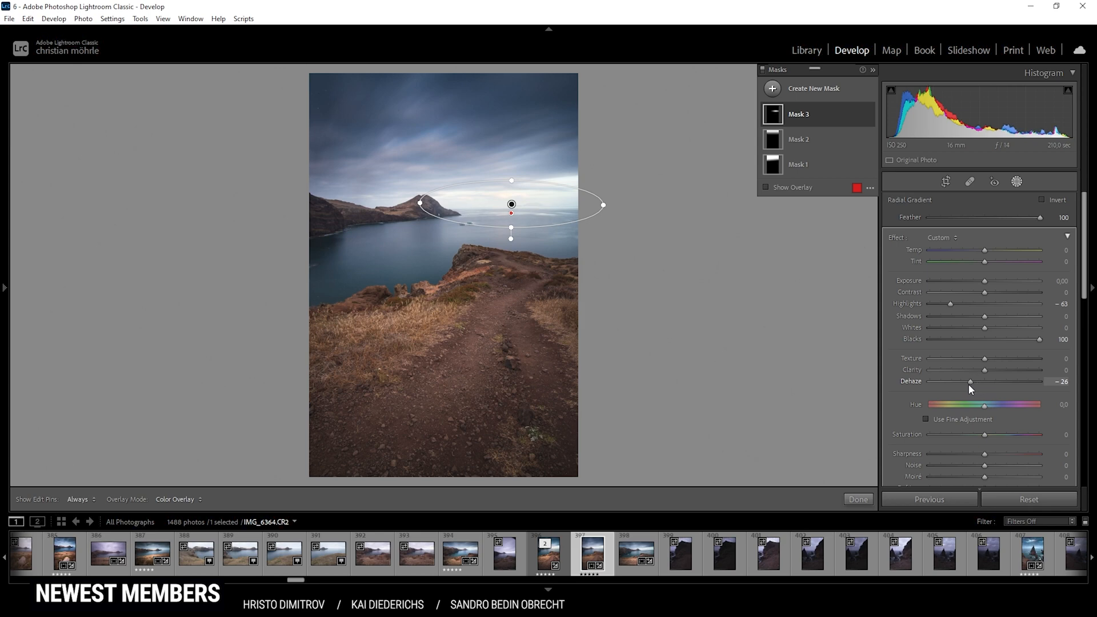
drag(971, 382, 967, 381)
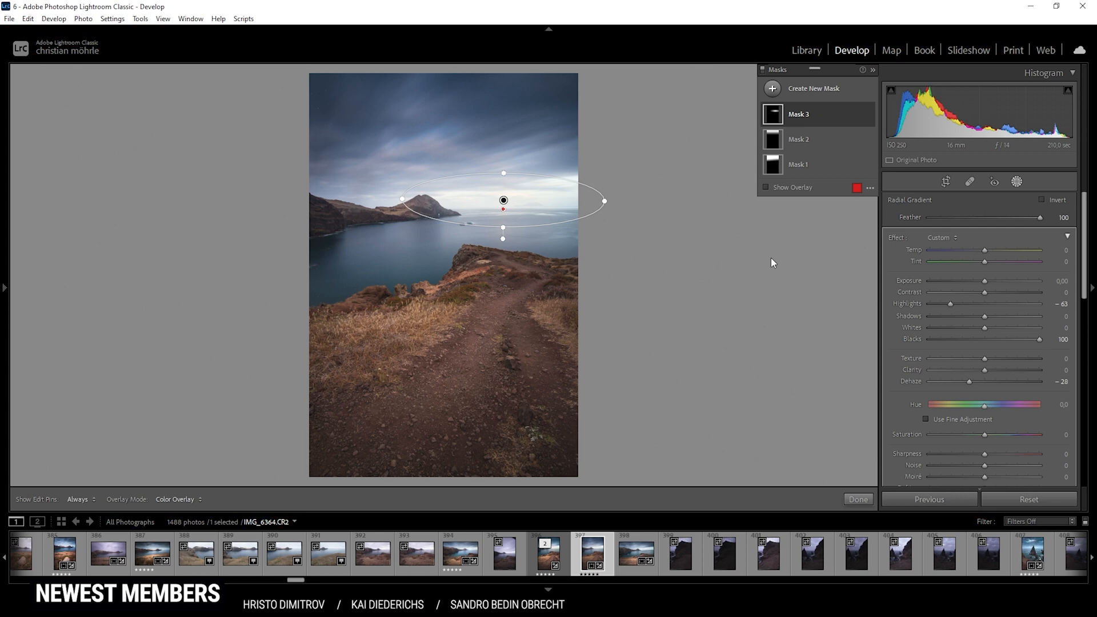
mouse_move(381, 365)
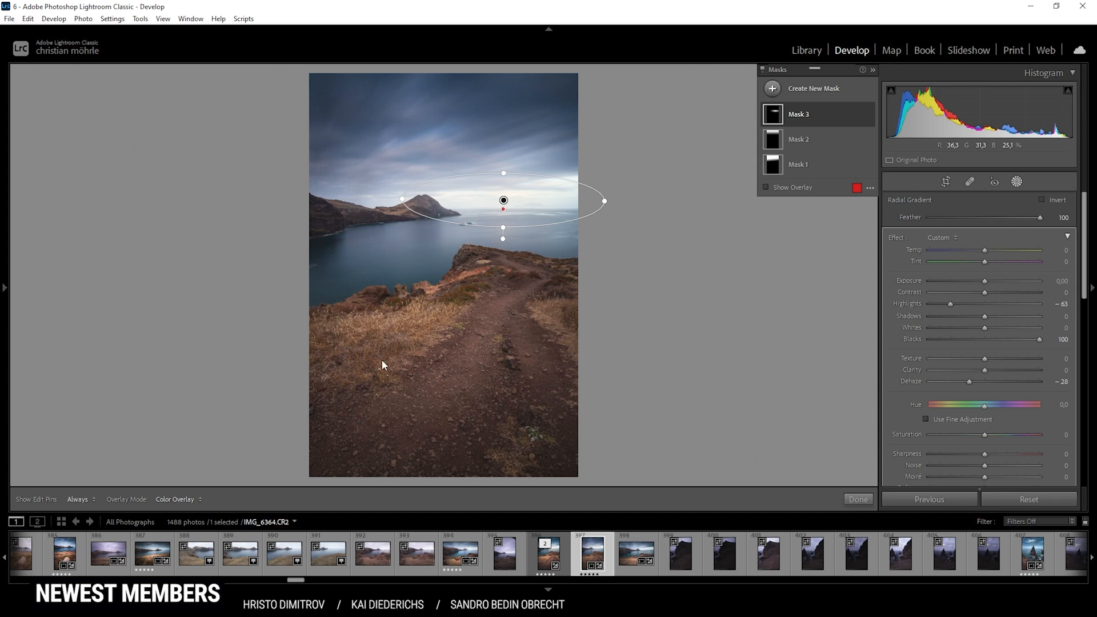
mouse_move(740, 360)
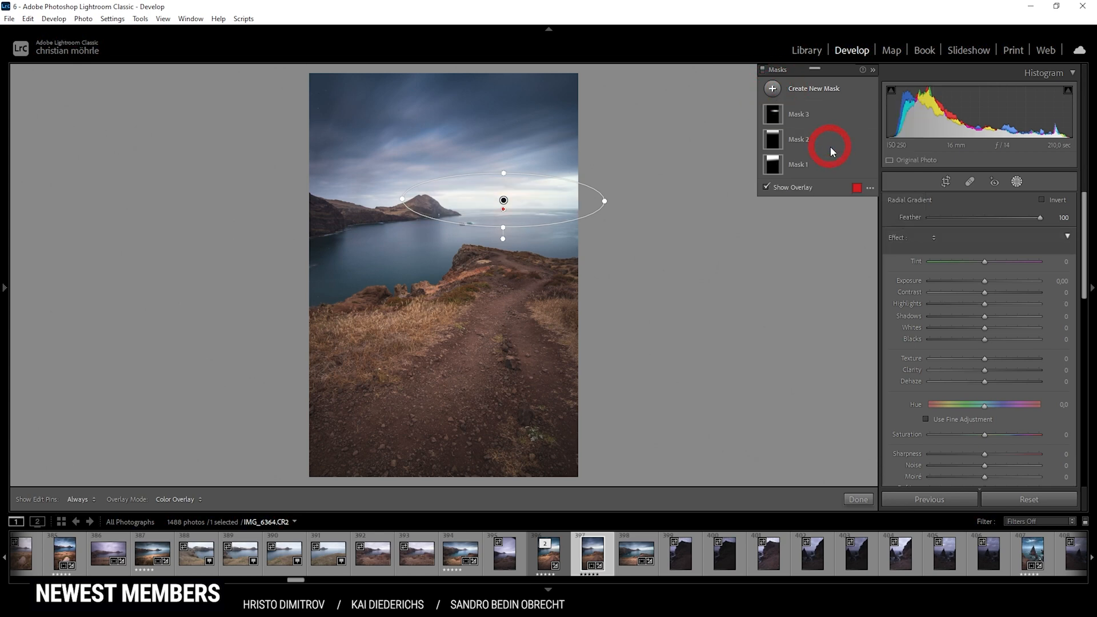
Step: Paint a new brush mask over the grassy foreground and hide the red overlay
click(813, 88)
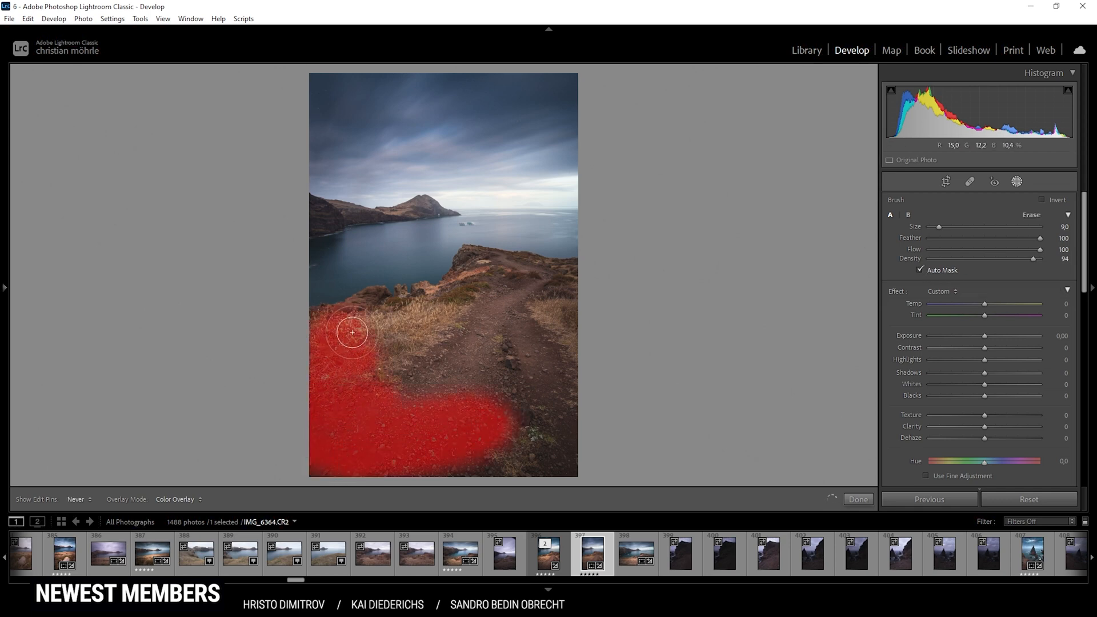
drag(350, 332, 427, 303)
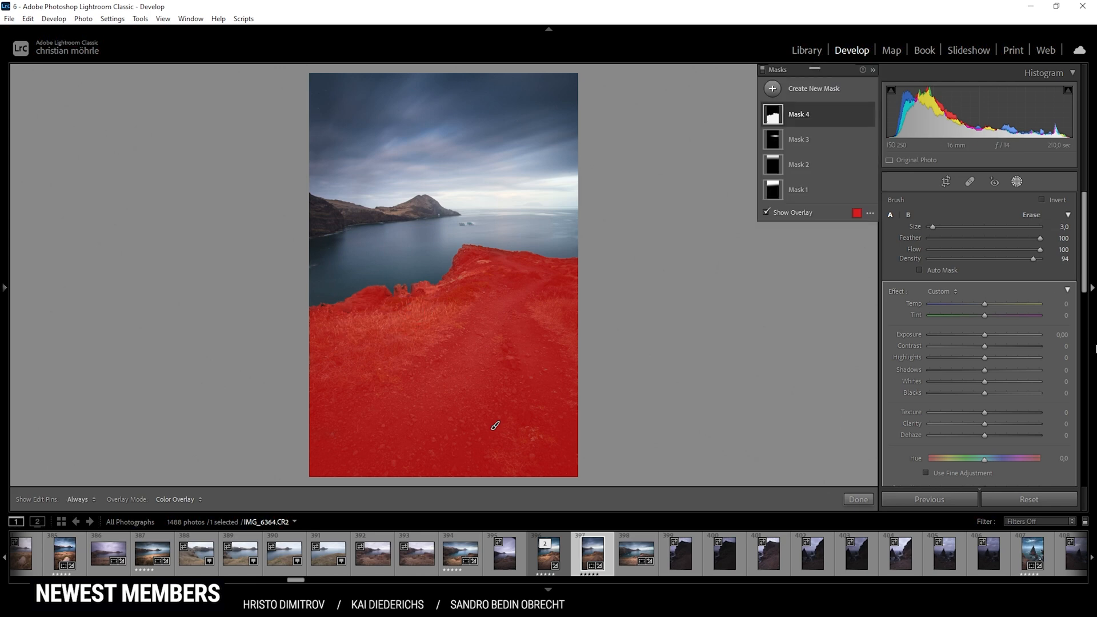
click(767, 214)
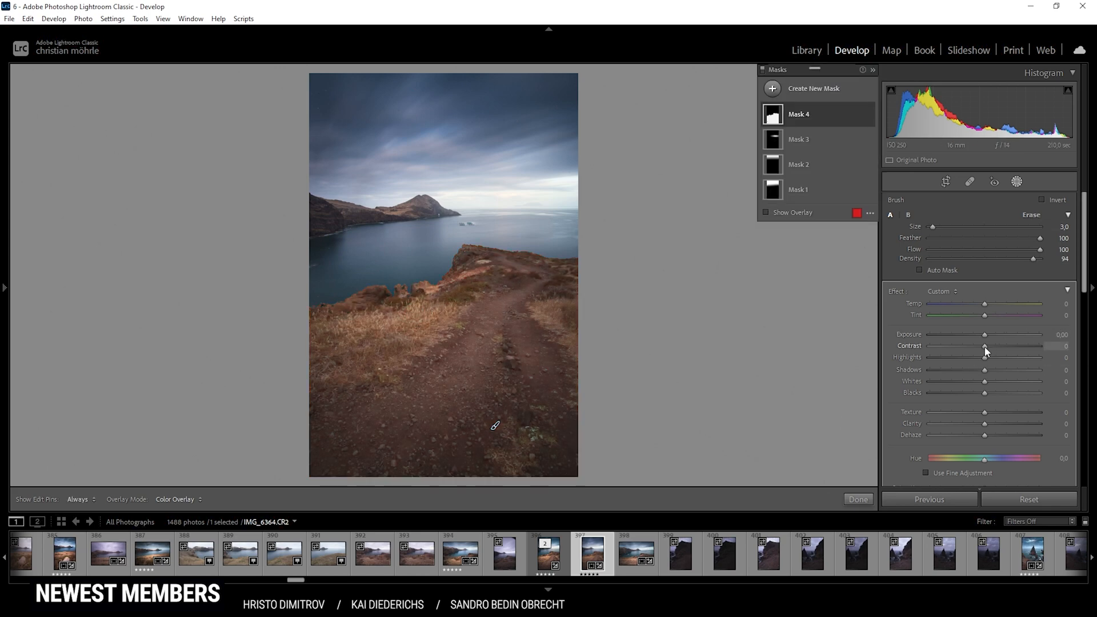
Step: Give the foreground mask Contrast 24, Highlights 47, Shadows -25, Whites 66 and Clarity 14
drag(985, 345, 1001, 345)
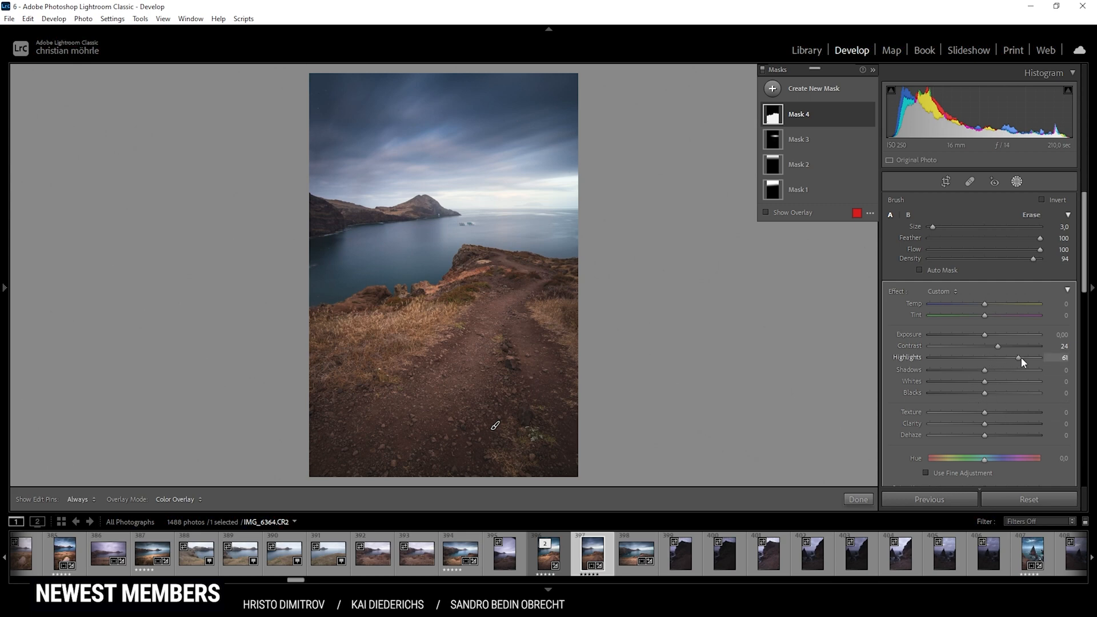
drag(1018, 358, 1011, 358)
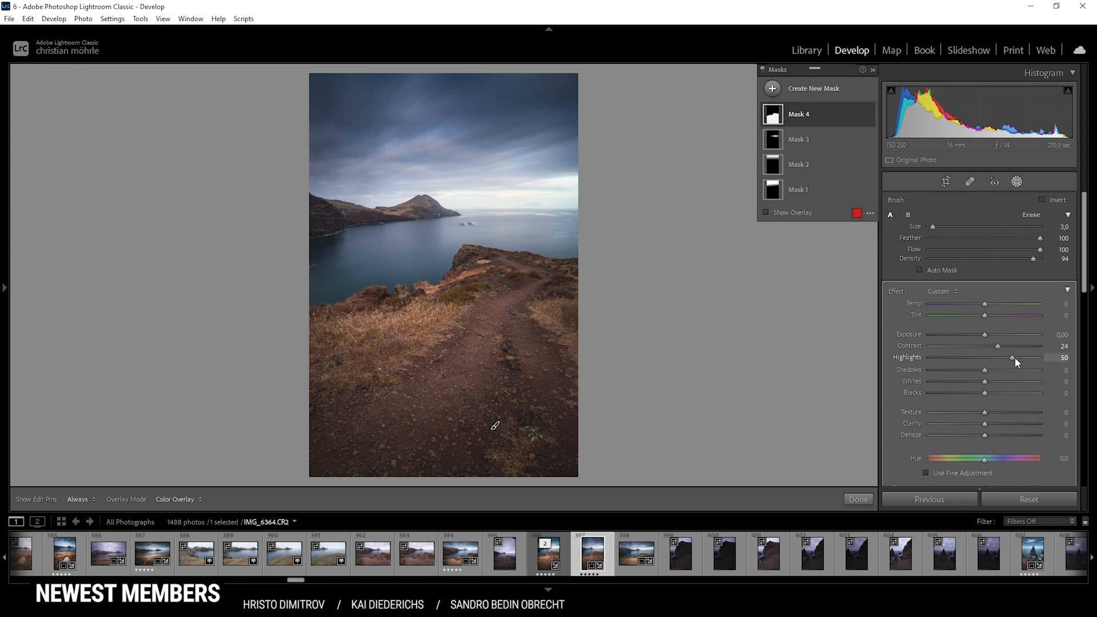
drag(984, 369, 977, 369)
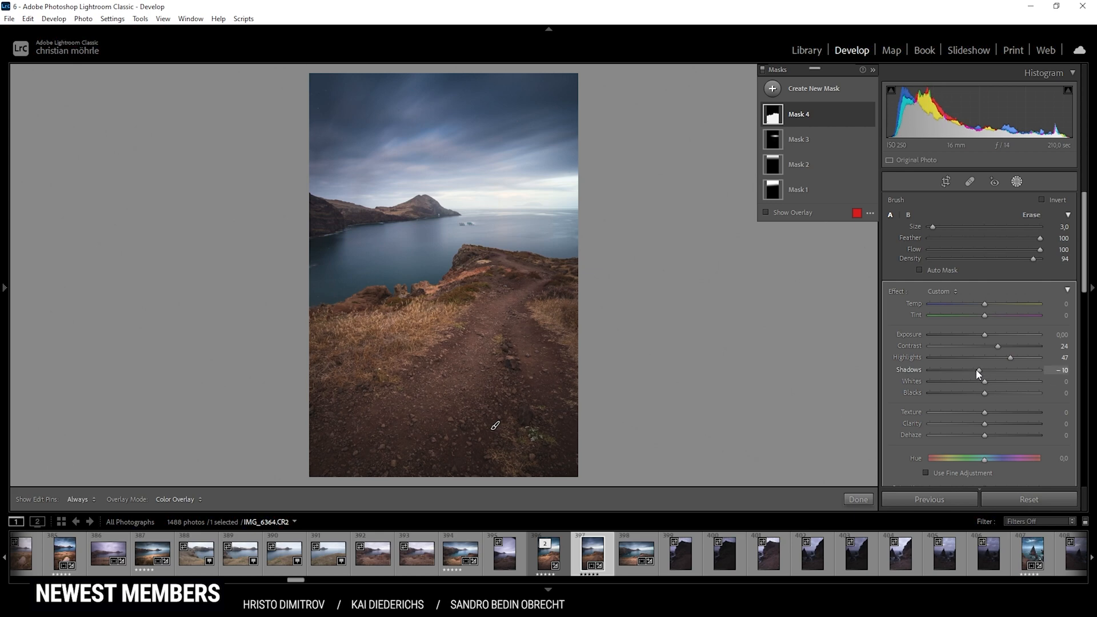
drag(978, 369, 969, 370)
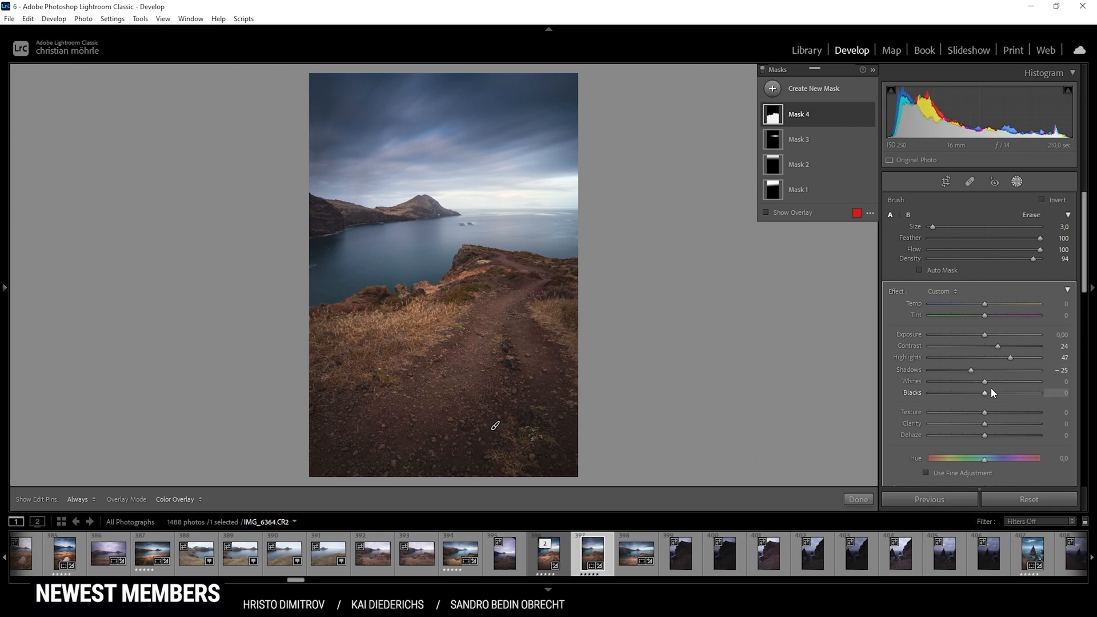
drag(986, 382, 1009, 381)
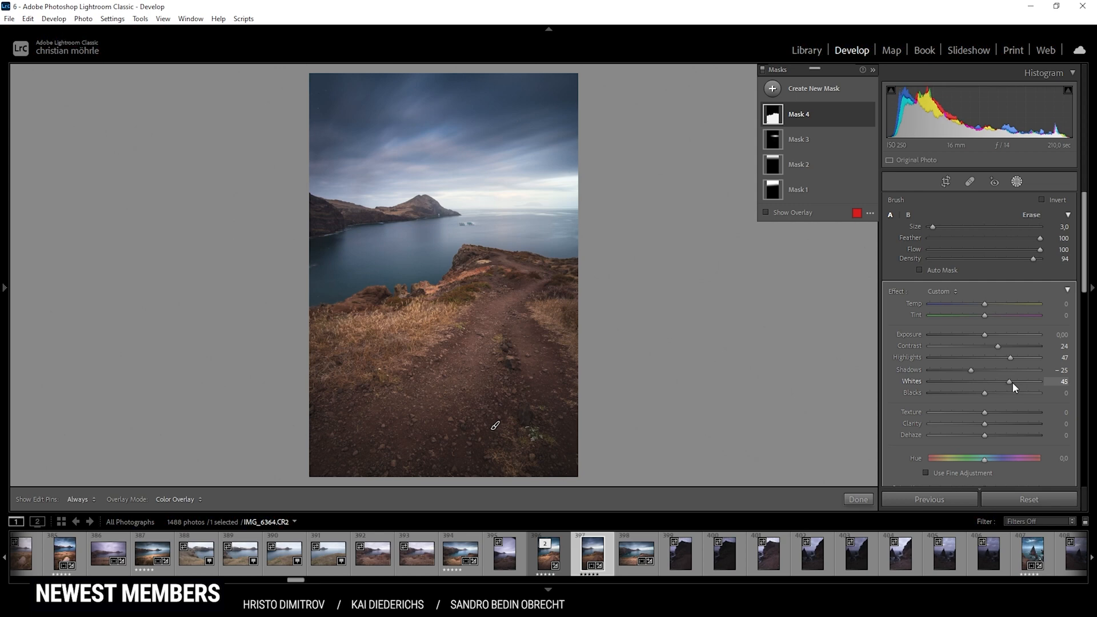
drag(1008, 382, 1020, 382)
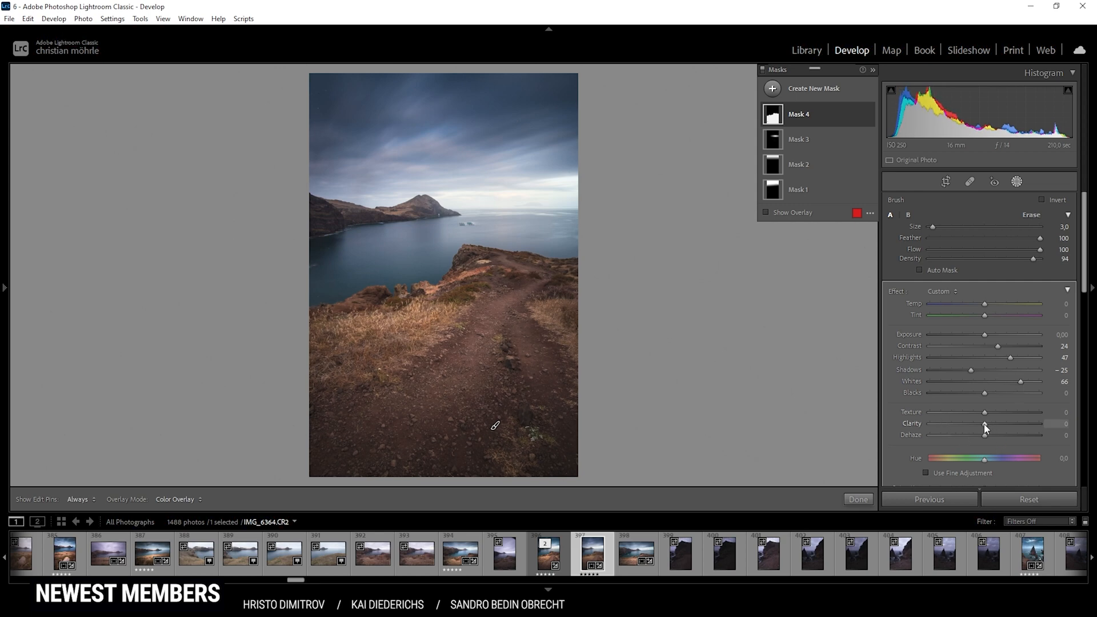
drag(984, 425, 993, 424)
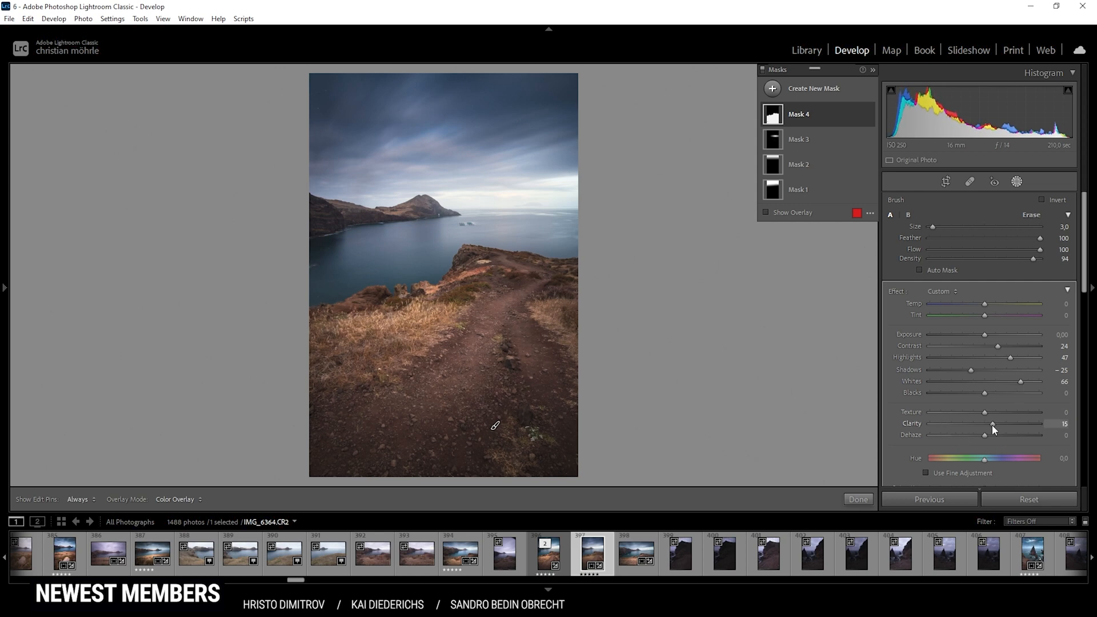
drag(997, 424, 990, 424)
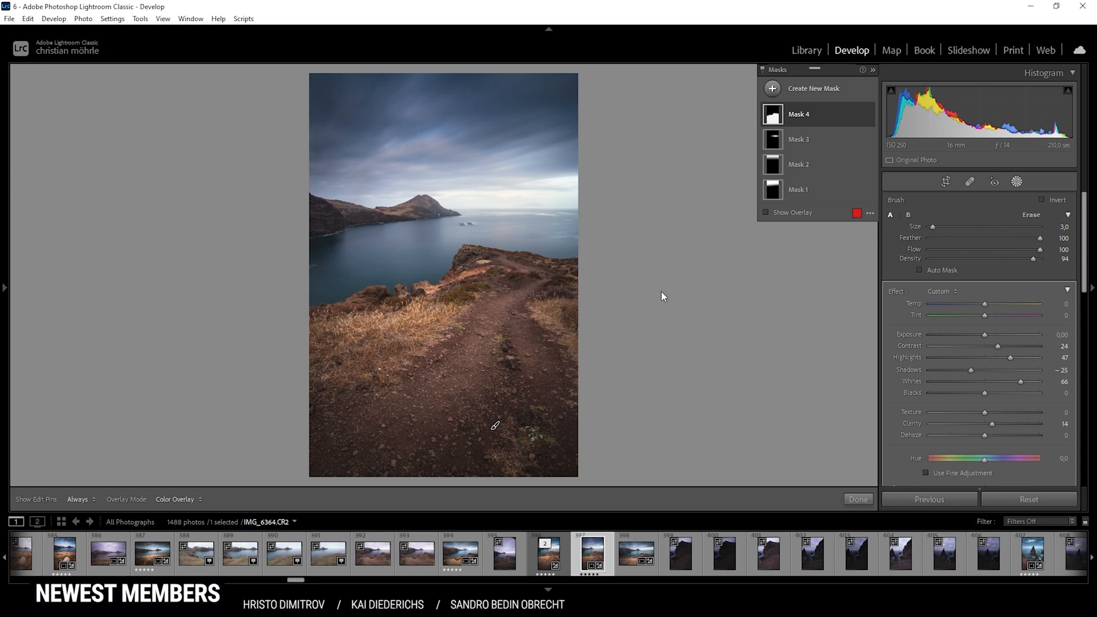
mouse_move(261, 504)
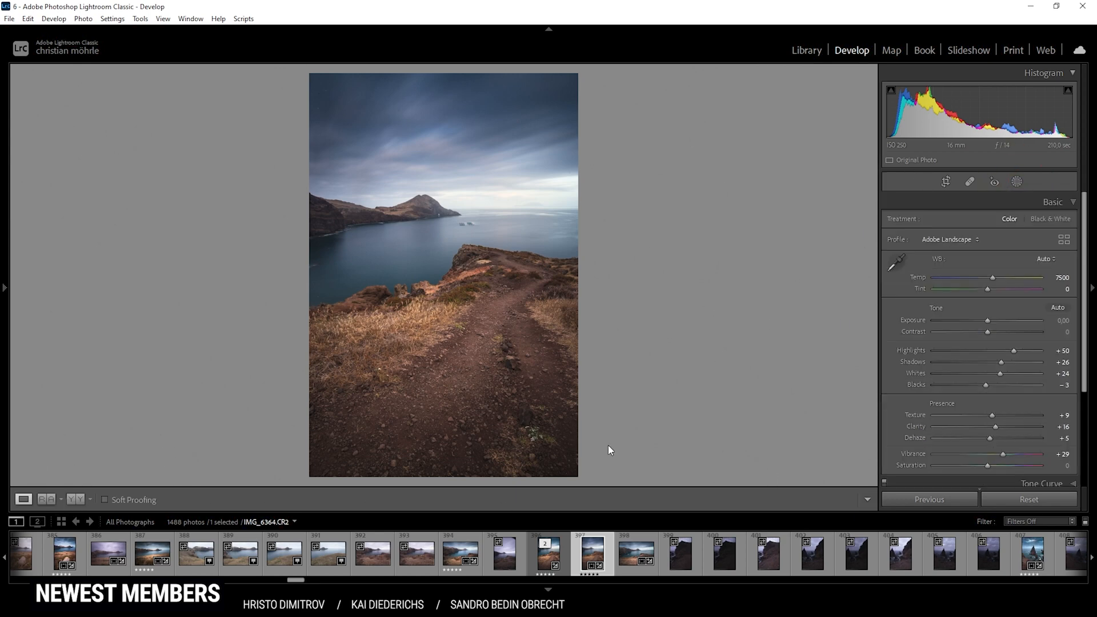
click(45, 499)
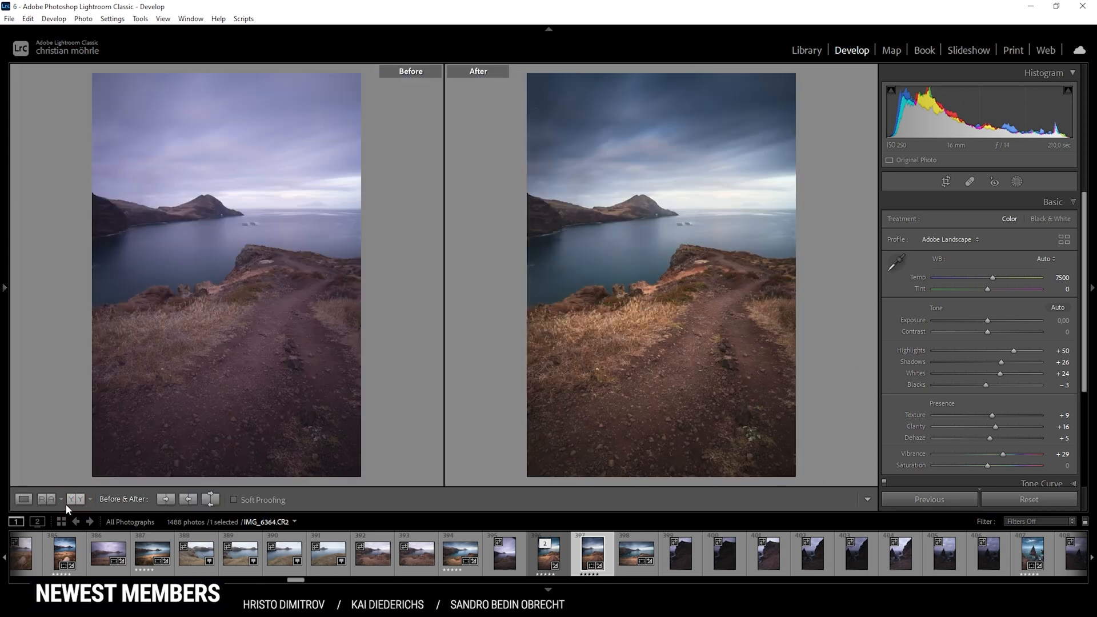
mouse_move(430, 426)
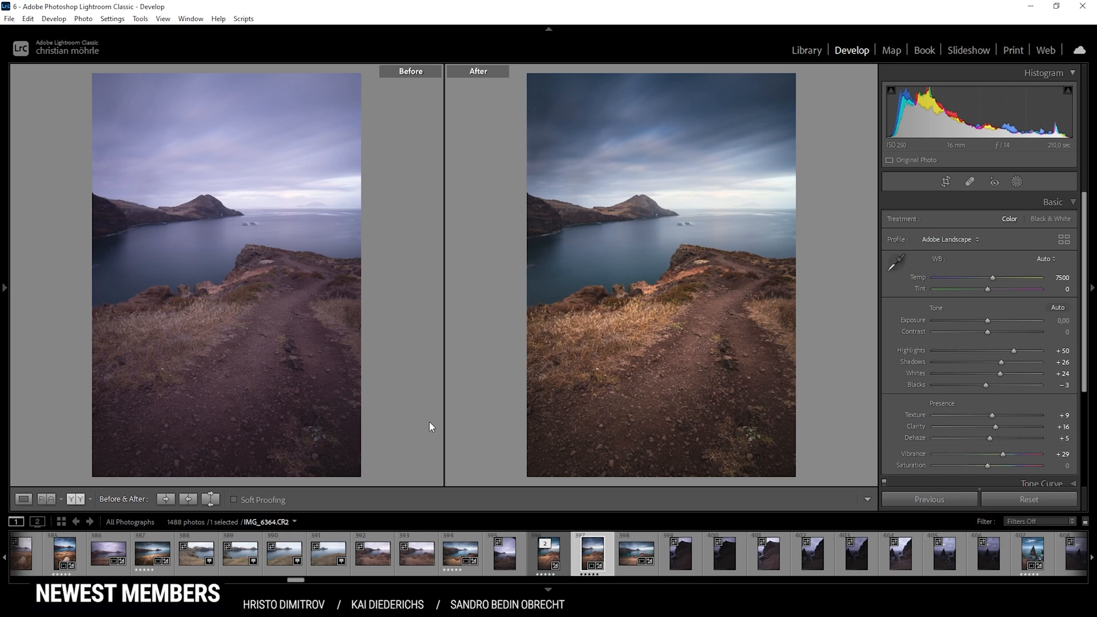
mouse_move(146, 512)
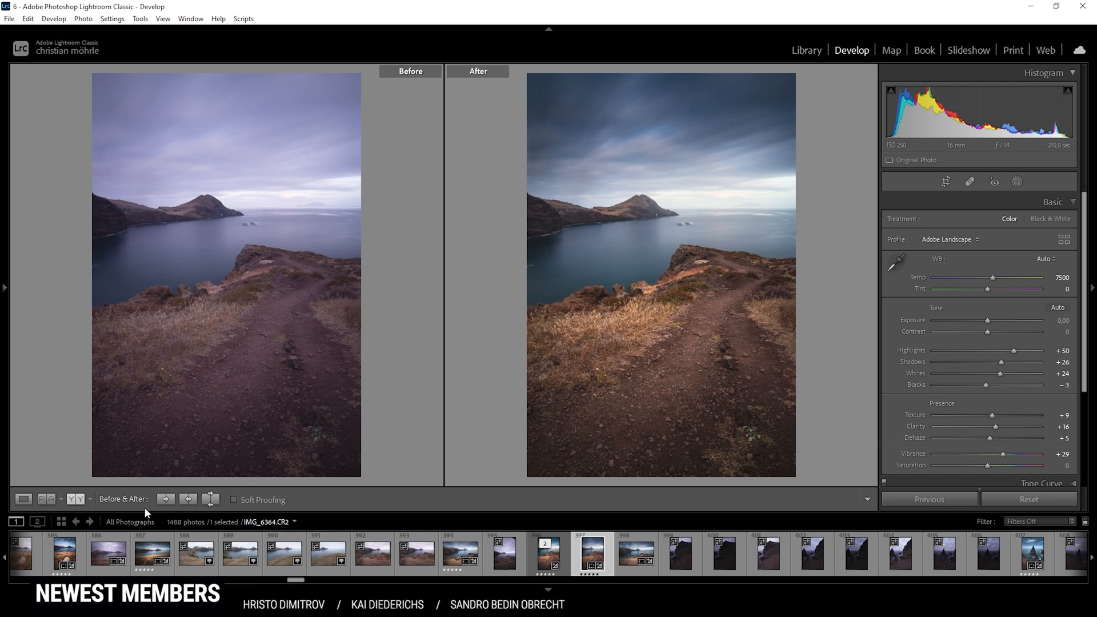
click(22, 500)
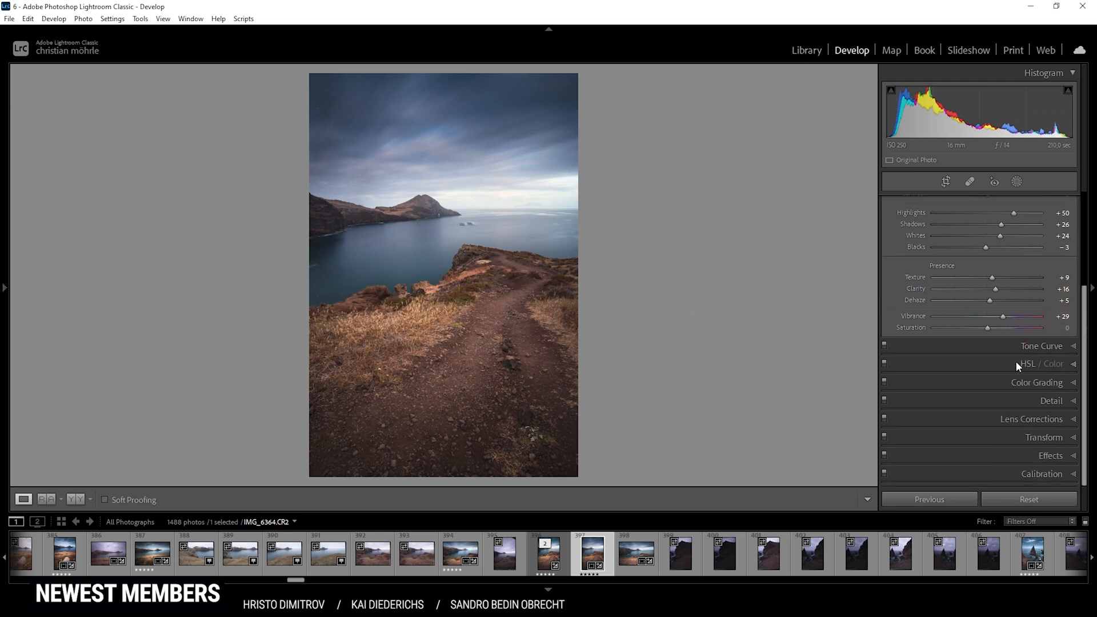
Step: In HSL Hue, shift Purple to -100 and Blue to -3
click(1040, 364)
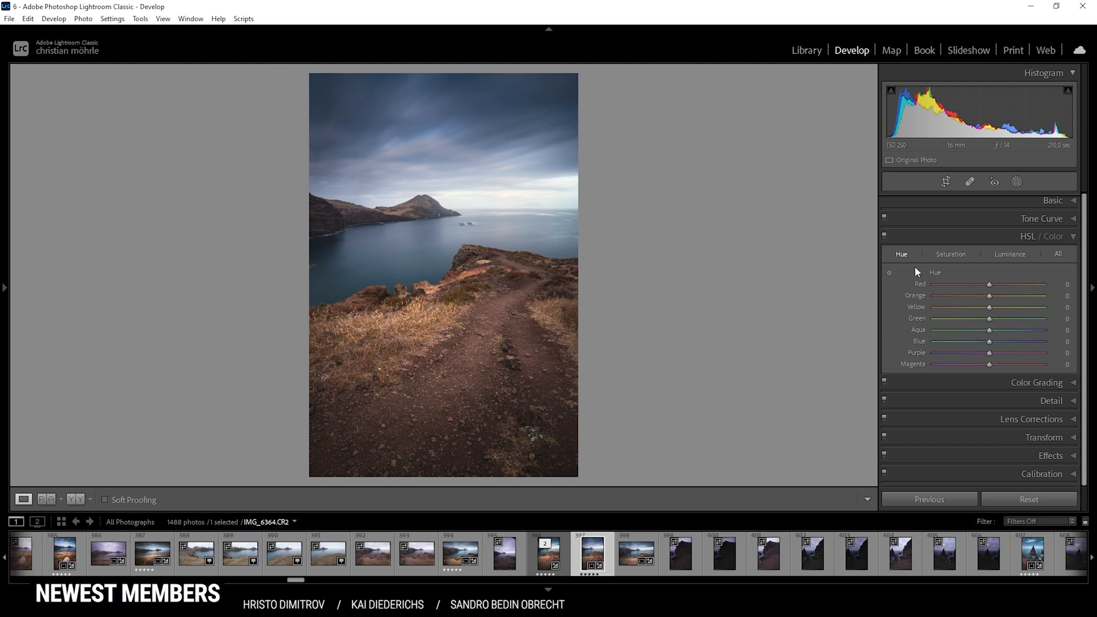
mouse_move(350, 112)
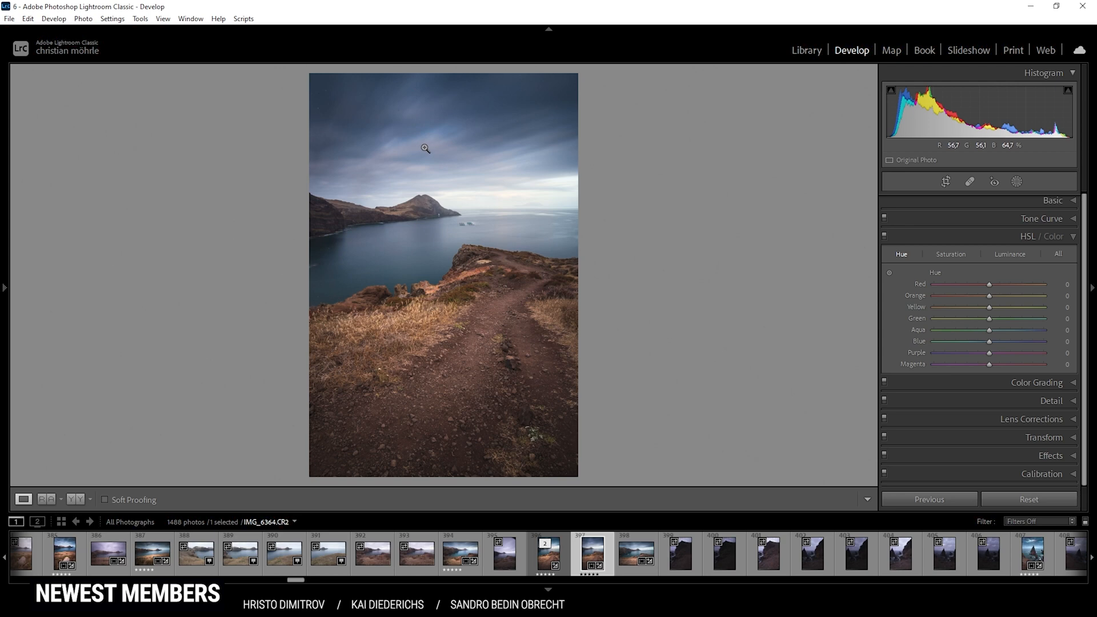
mouse_move(432, 135)
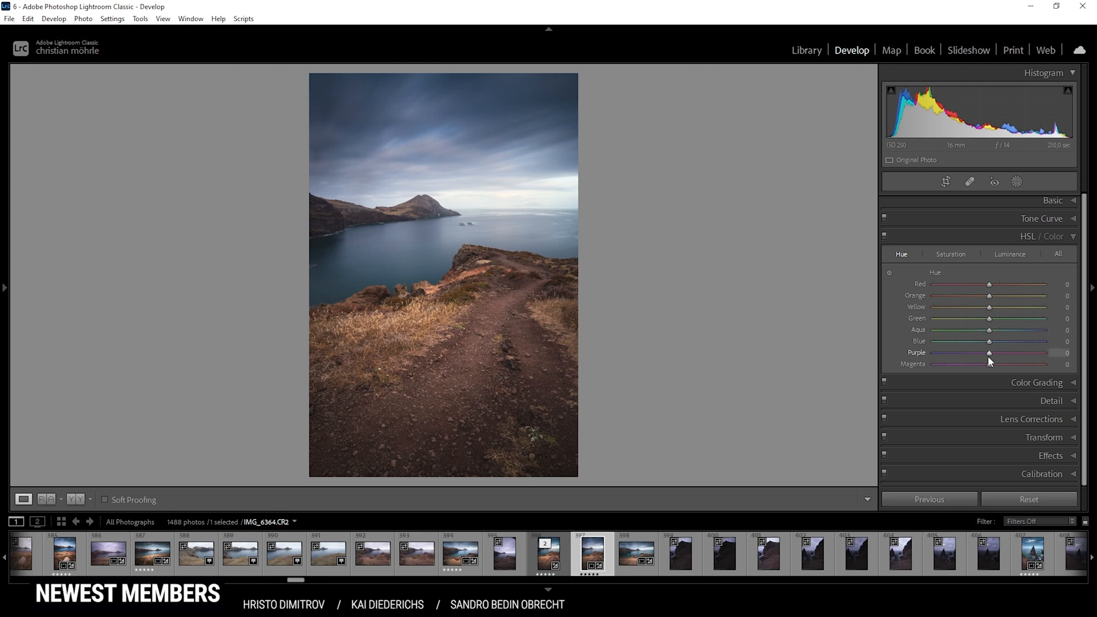
drag(988, 353, 991, 353)
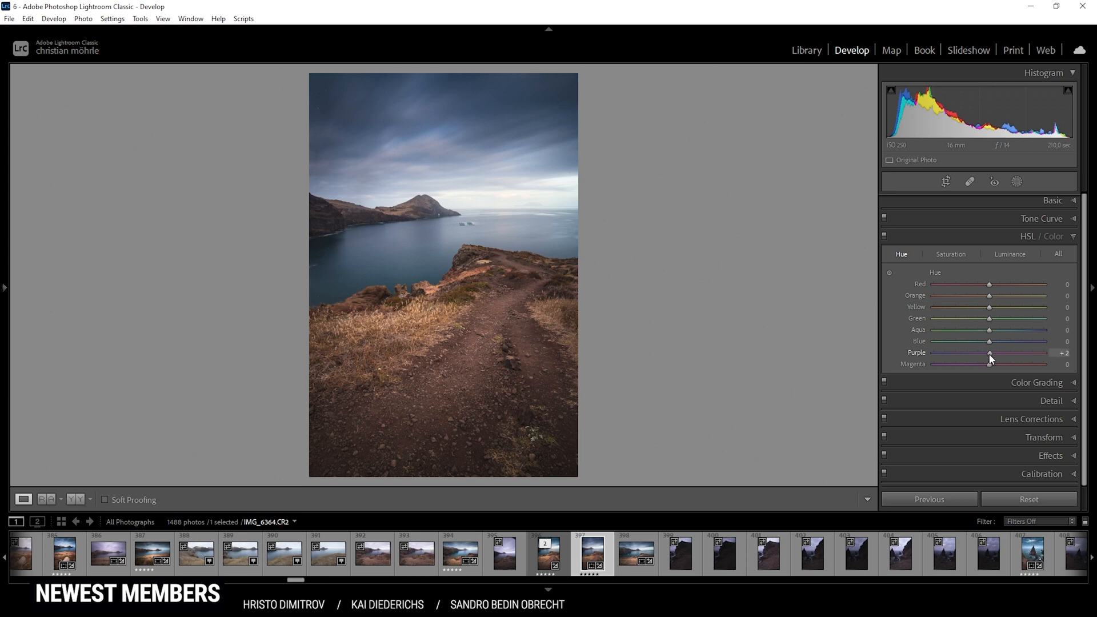
drag(989, 353, 934, 353)
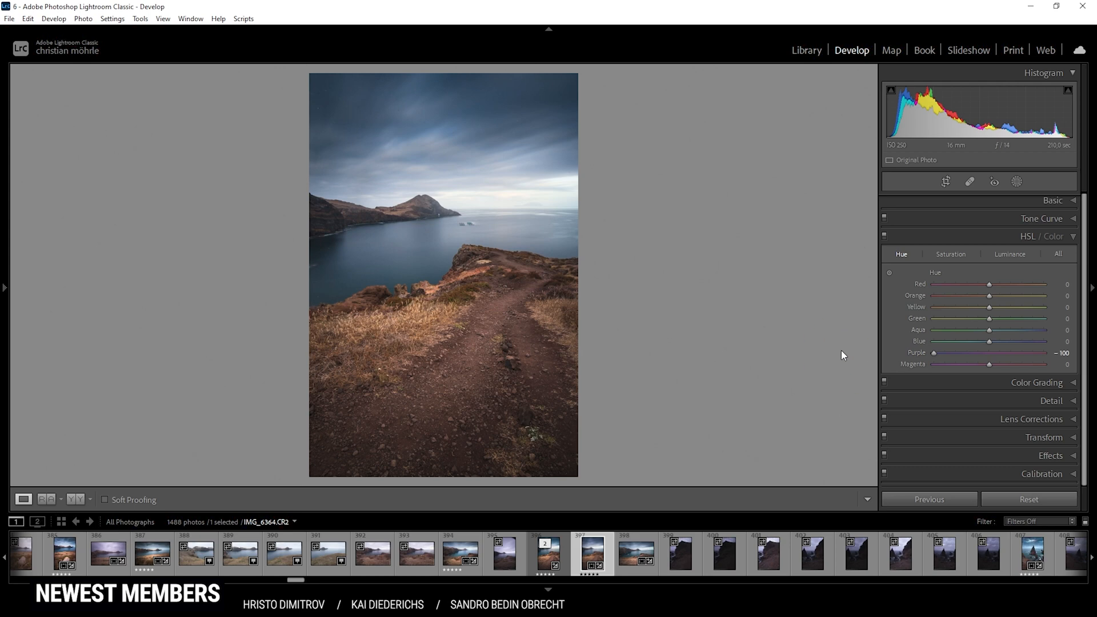
mouse_move(454, 173)
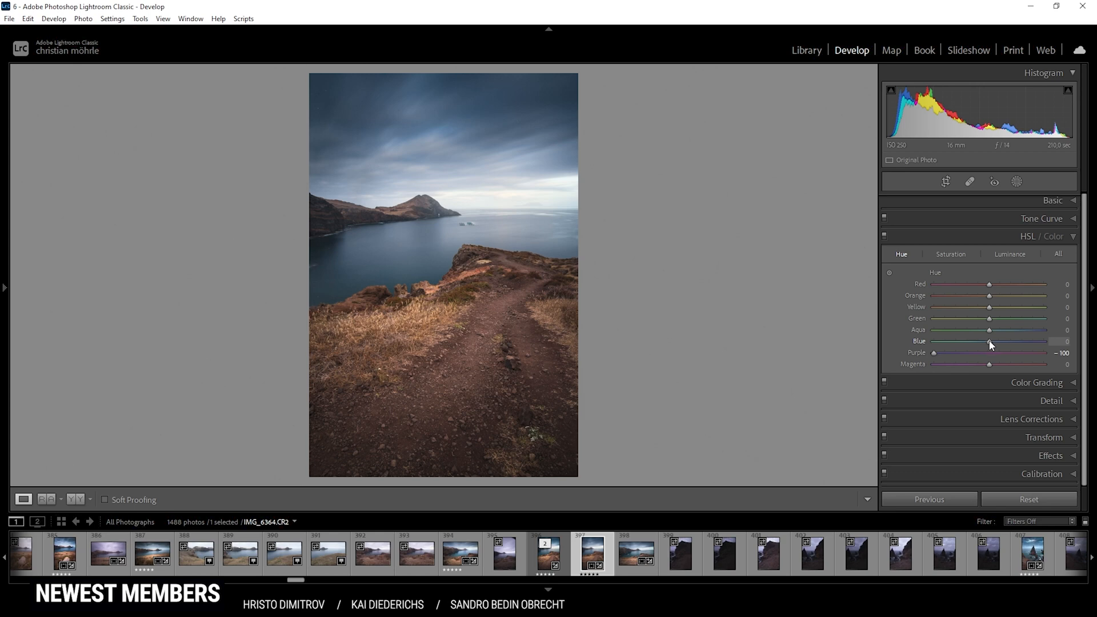
drag(990, 342, 986, 341)
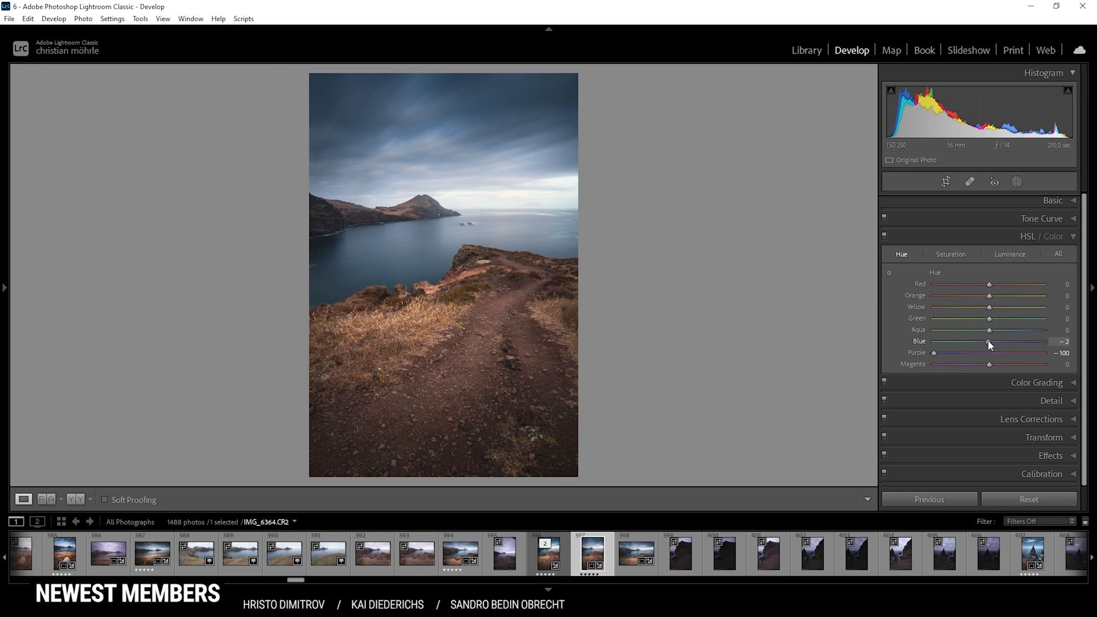
drag(992, 342, 986, 342)
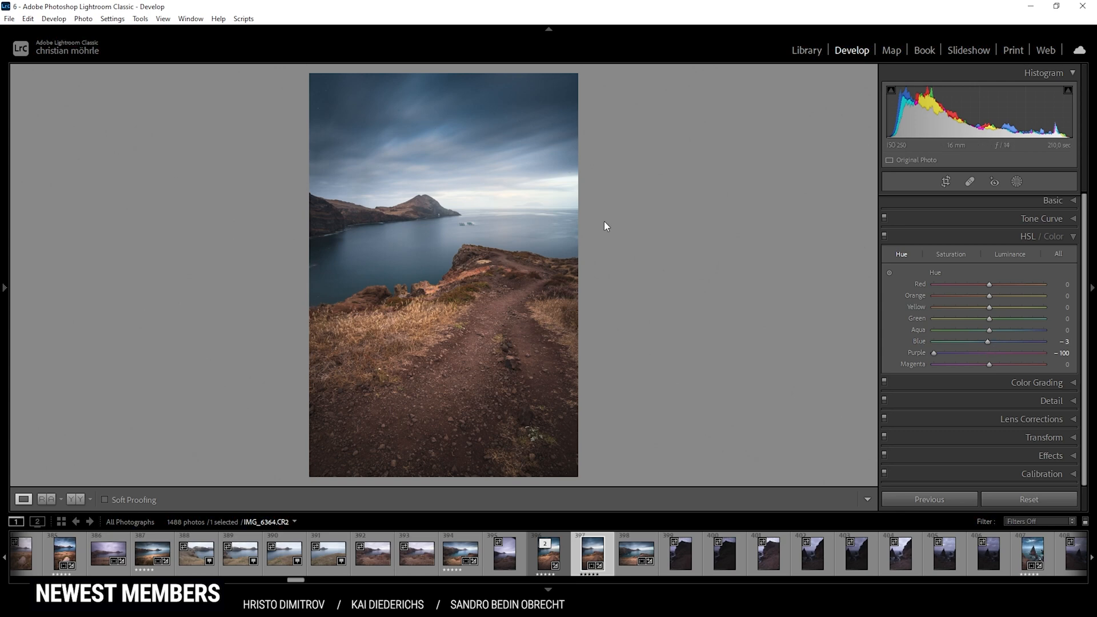
Step: In HSL Saturation, set Orange to -8 and Blue to +16
click(950, 254)
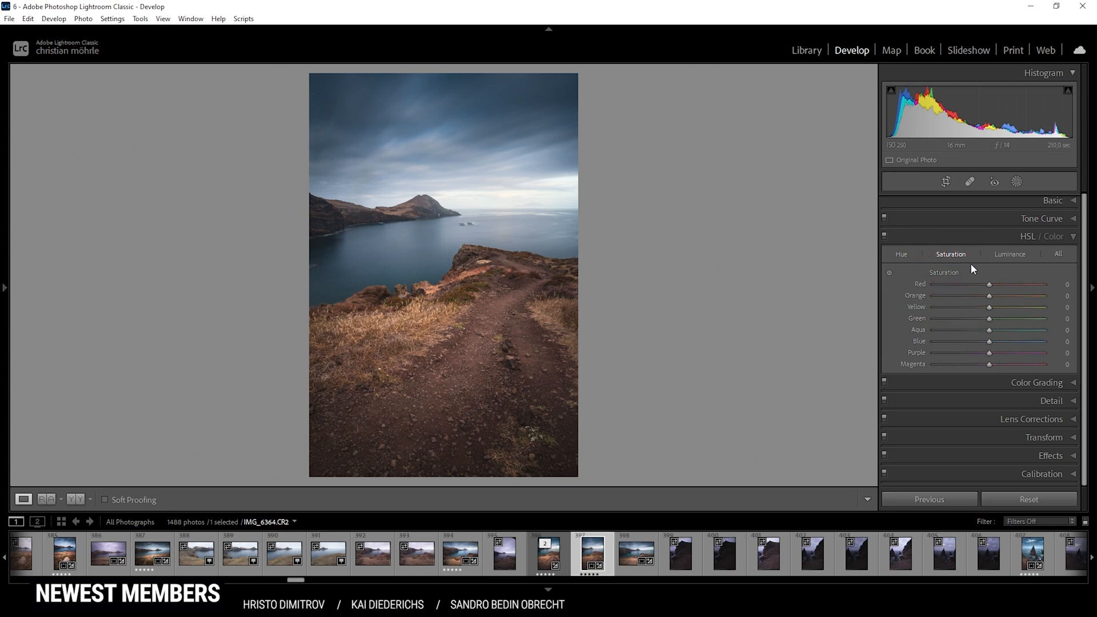
drag(990, 295, 987, 295)
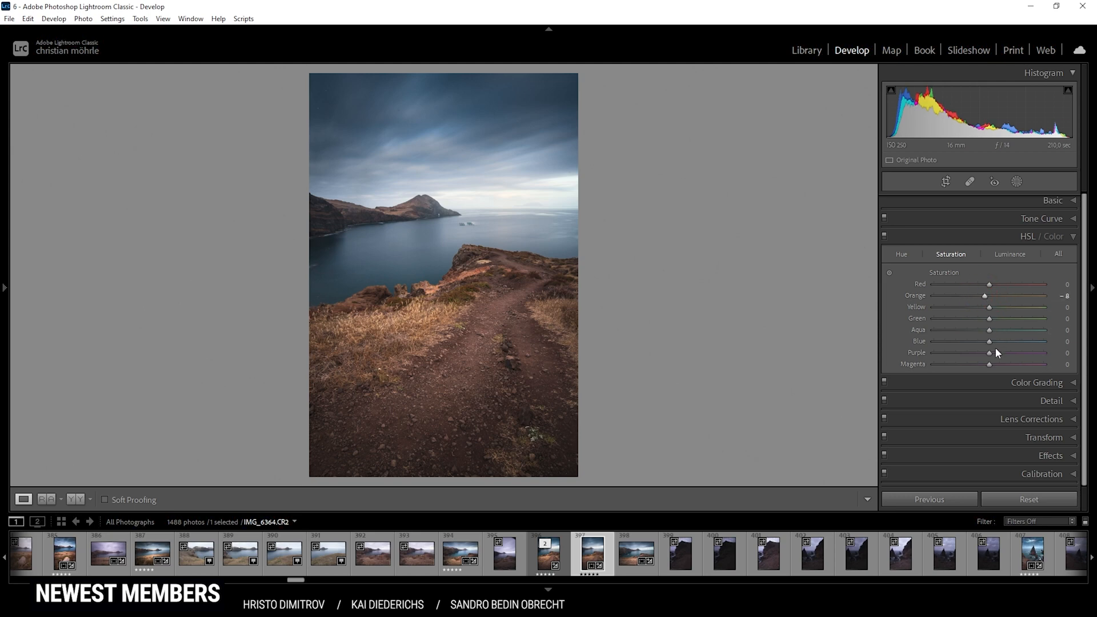
drag(990, 340, 1009, 341)
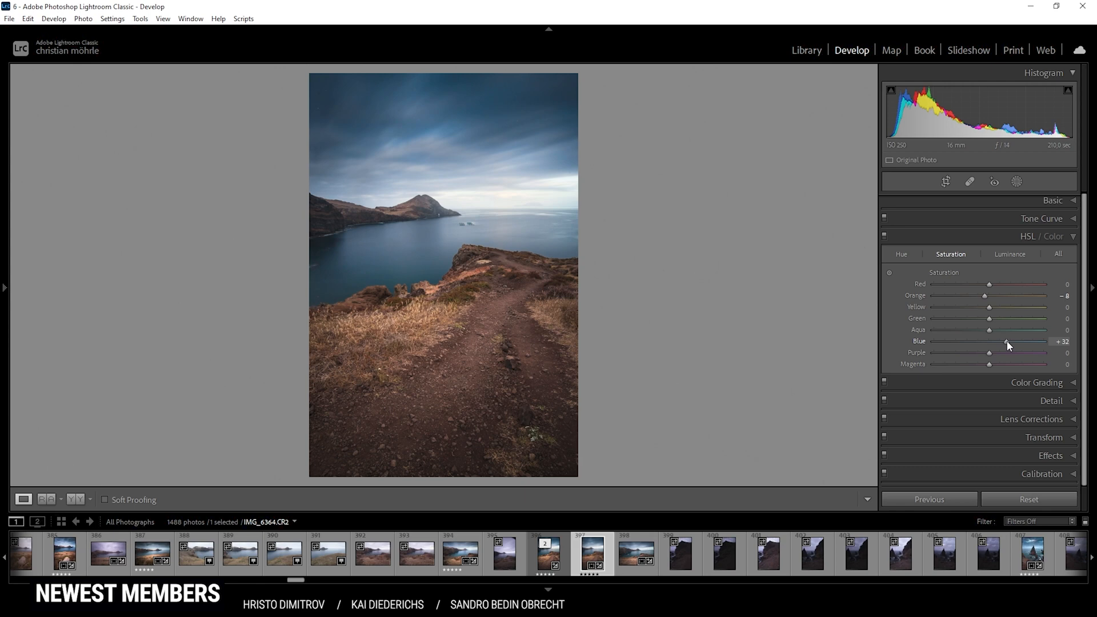
drag(1010, 341, 1002, 340)
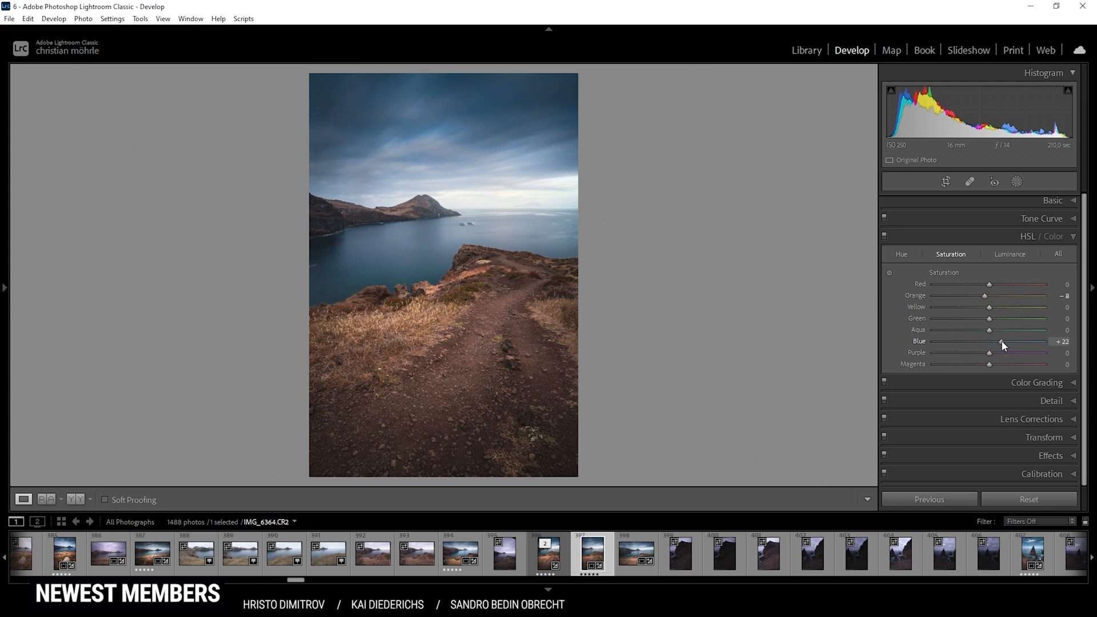
drag(1001, 342, 997, 342)
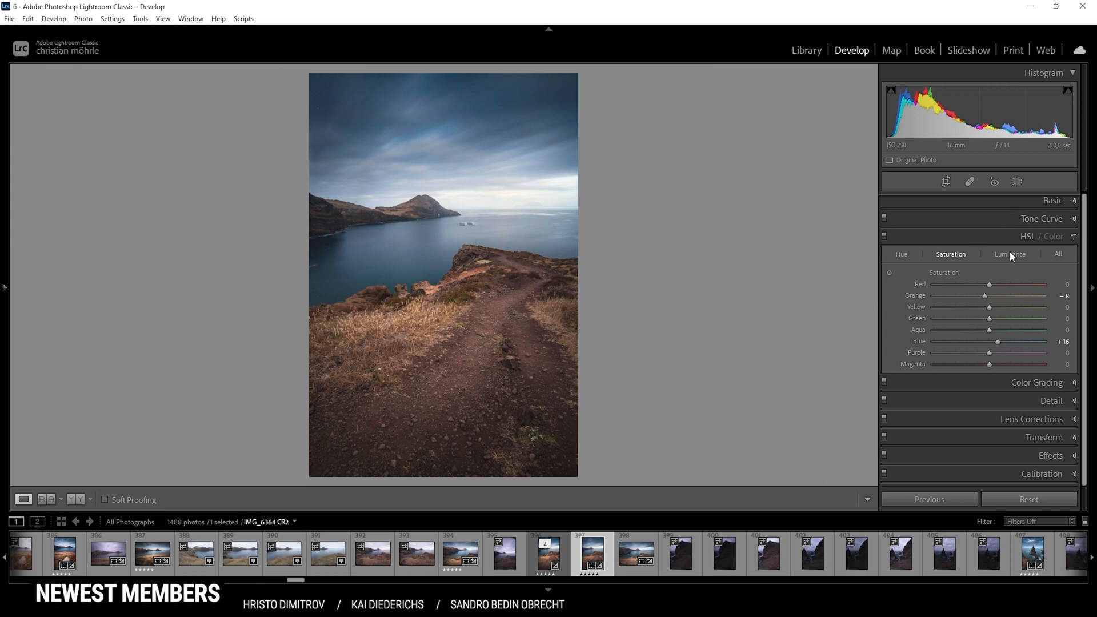
Step: In HSL Luminance, brighten Orange to +28 and Blue to +8
click(1009, 254)
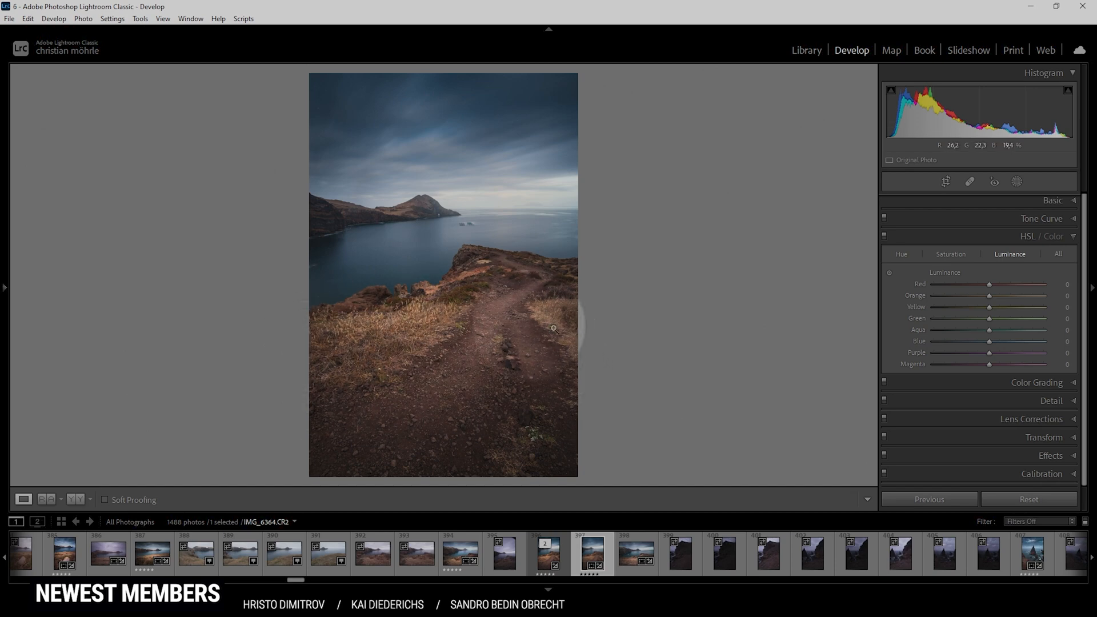
drag(989, 295, 992, 295)
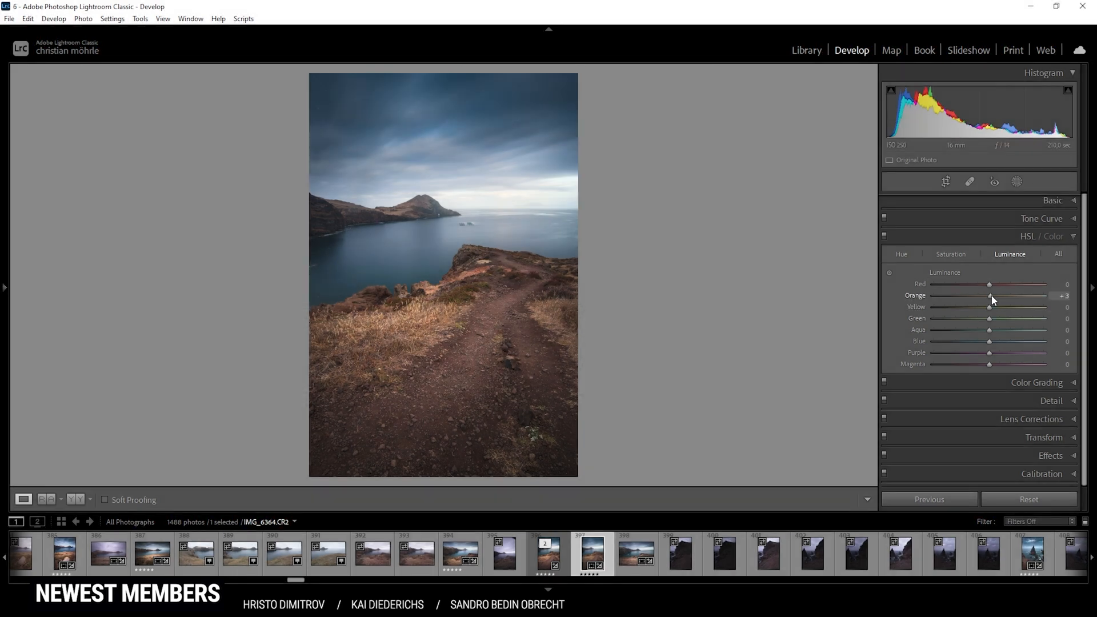
drag(989, 296, 1006, 296)
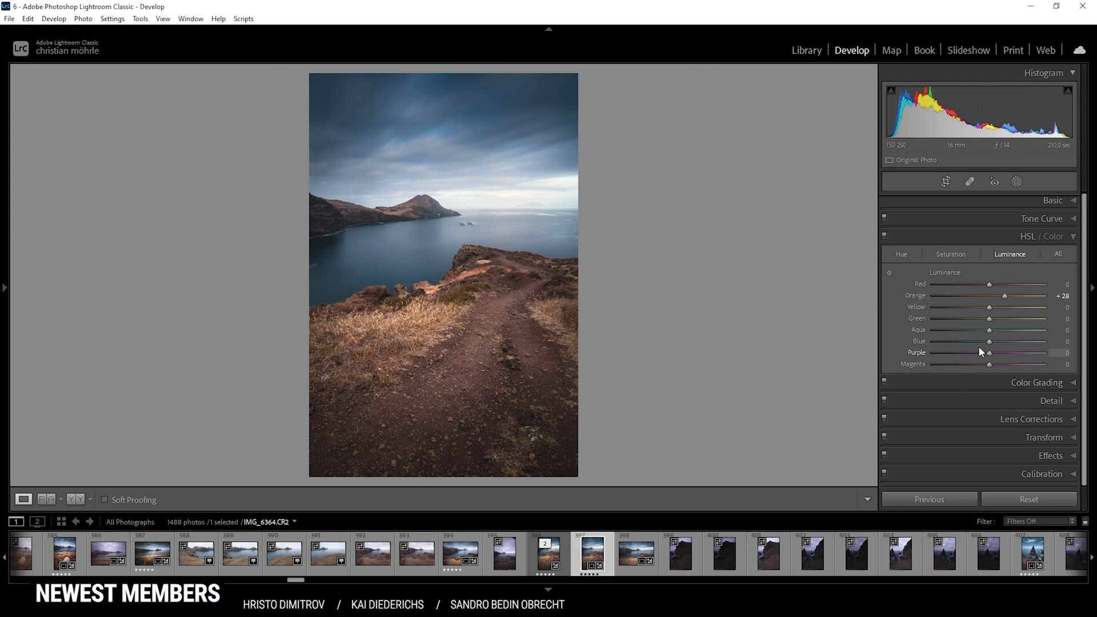
drag(989, 342, 999, 341)
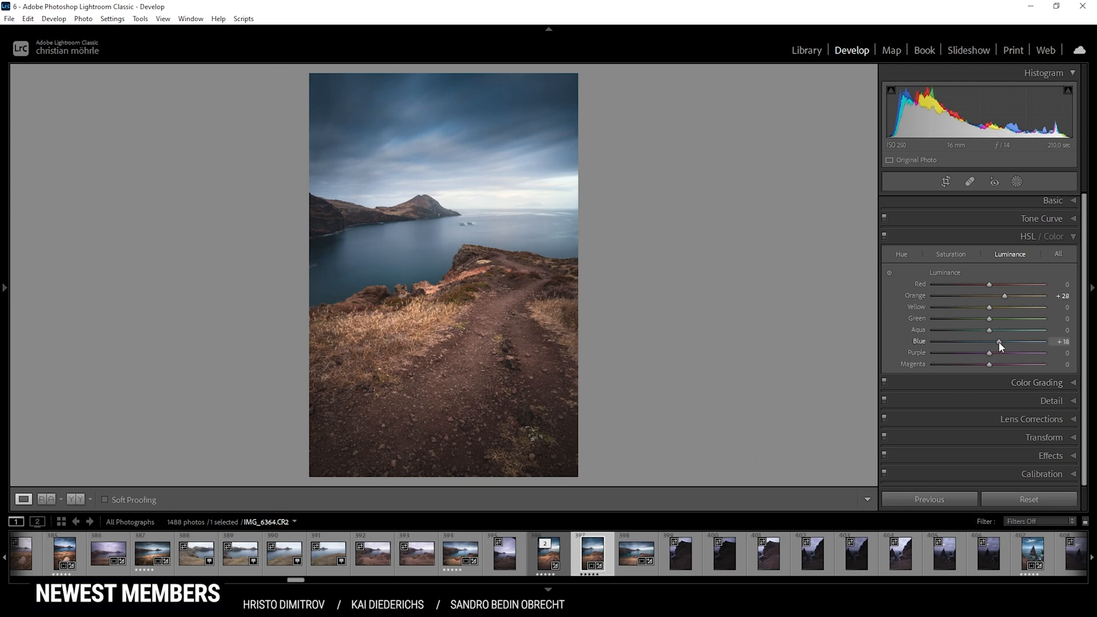
drag(1000, 342, 997, 342)
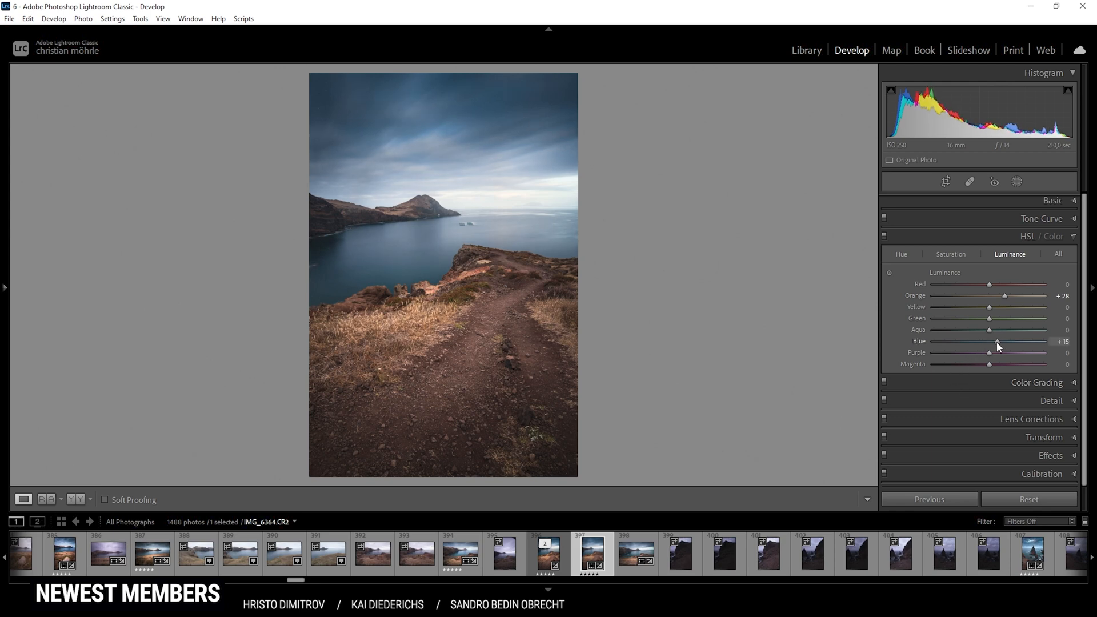
drag(997, 342, 993, 342)
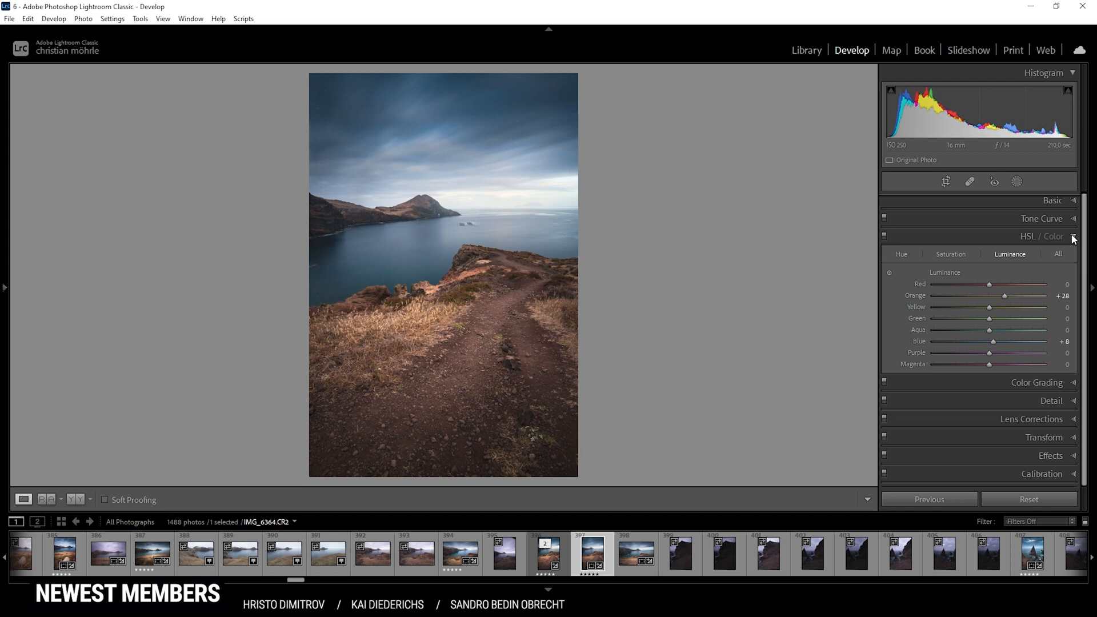
click(1037, 257)
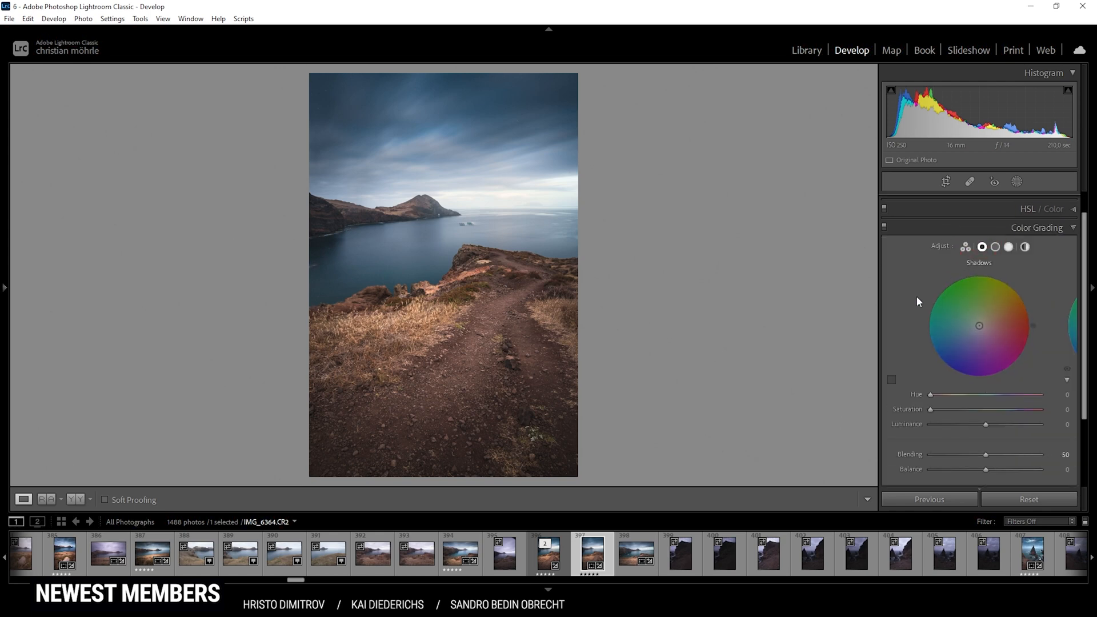
Step: In Color Grading, warm the highlights to hue 39 with saturation 9
click(1008, 246)
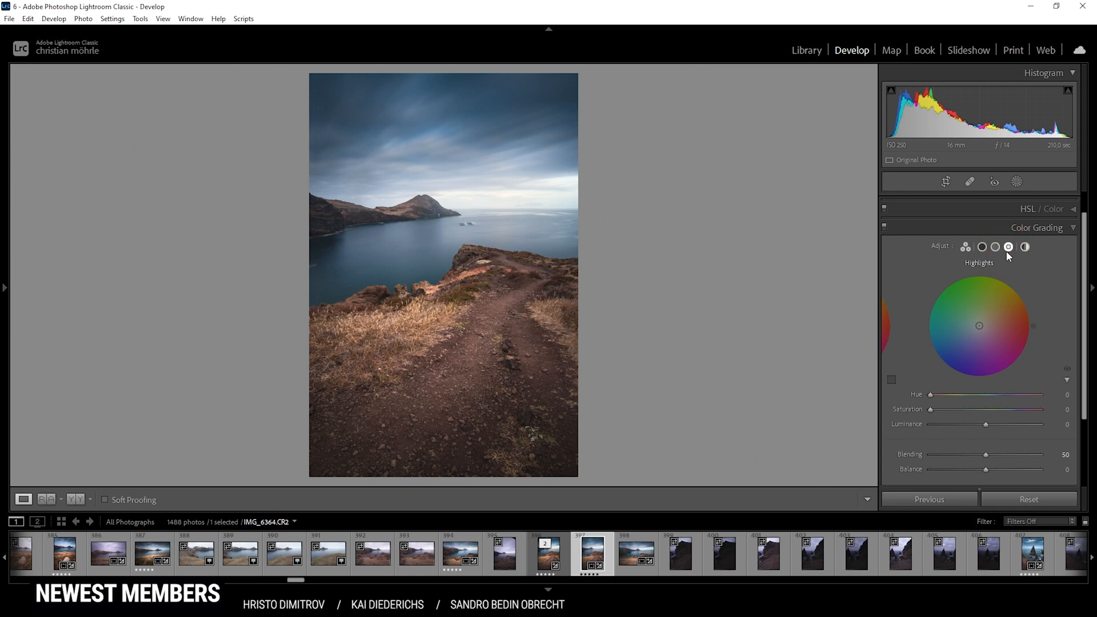
mouse_move(490, 173)
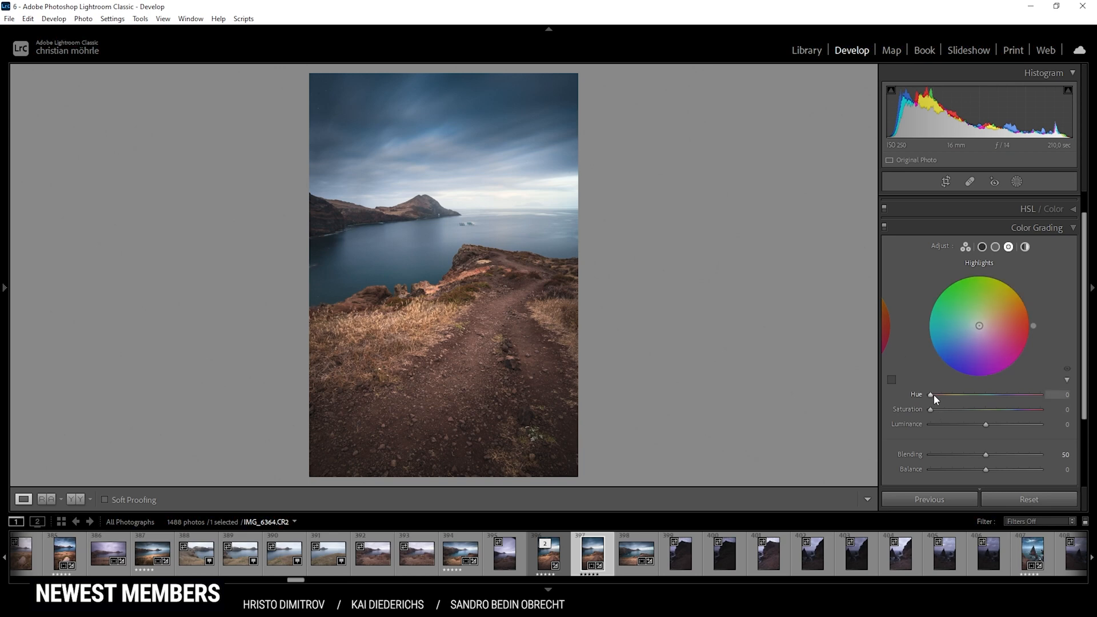
drag(932, 394, 943, 394)
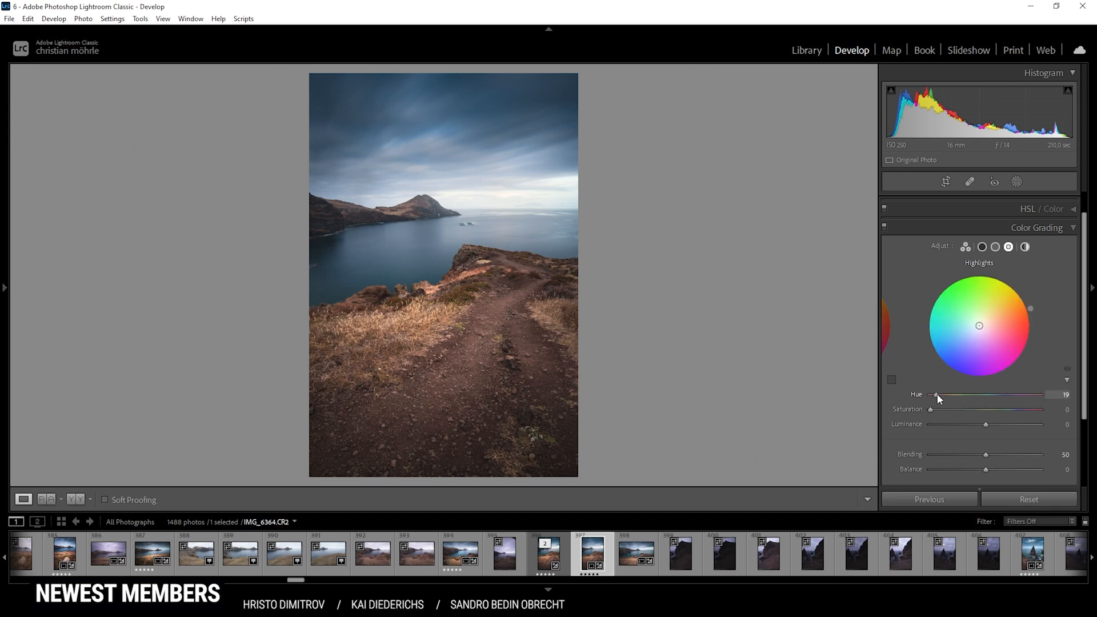
drag(936, 395, 945, 394)
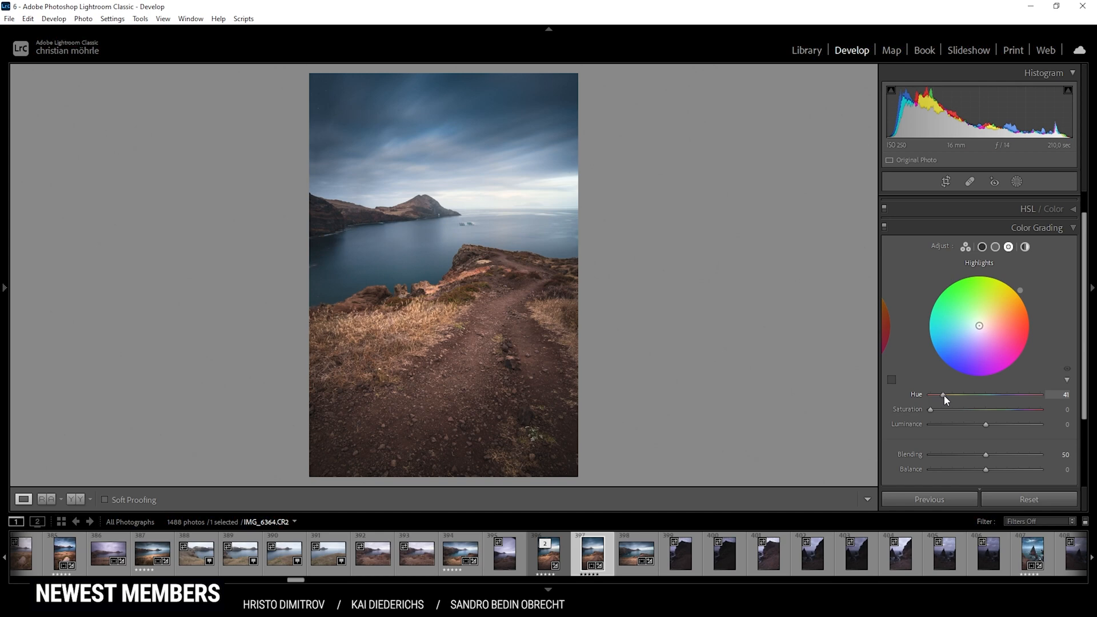
drag(946, 394, 942, 394)
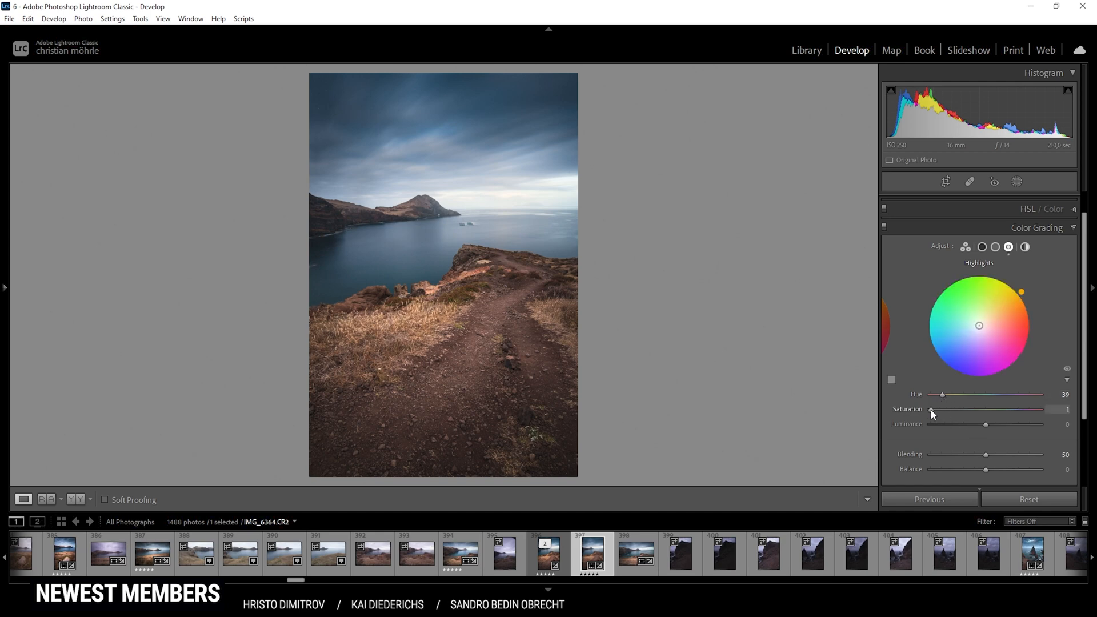
drag(930, 409, 937, 409)
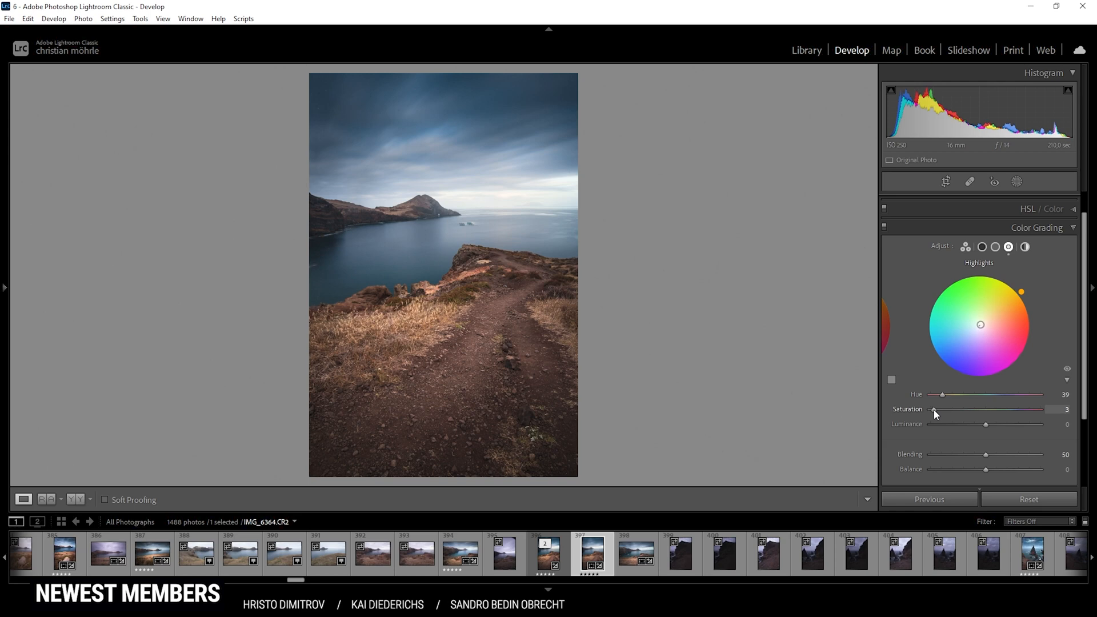
drag(933, 409, 940, 409)
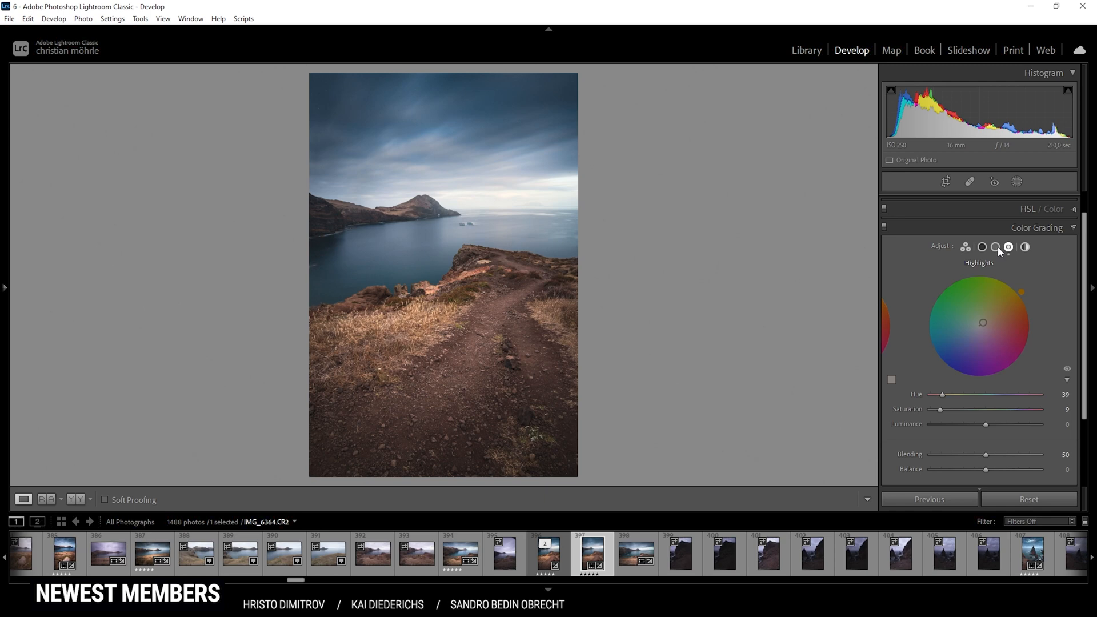
Step: Set midtones to hue 45, saturation 16, and tint the shadows blue around hue 224 with slight saturation
click(996, 247)
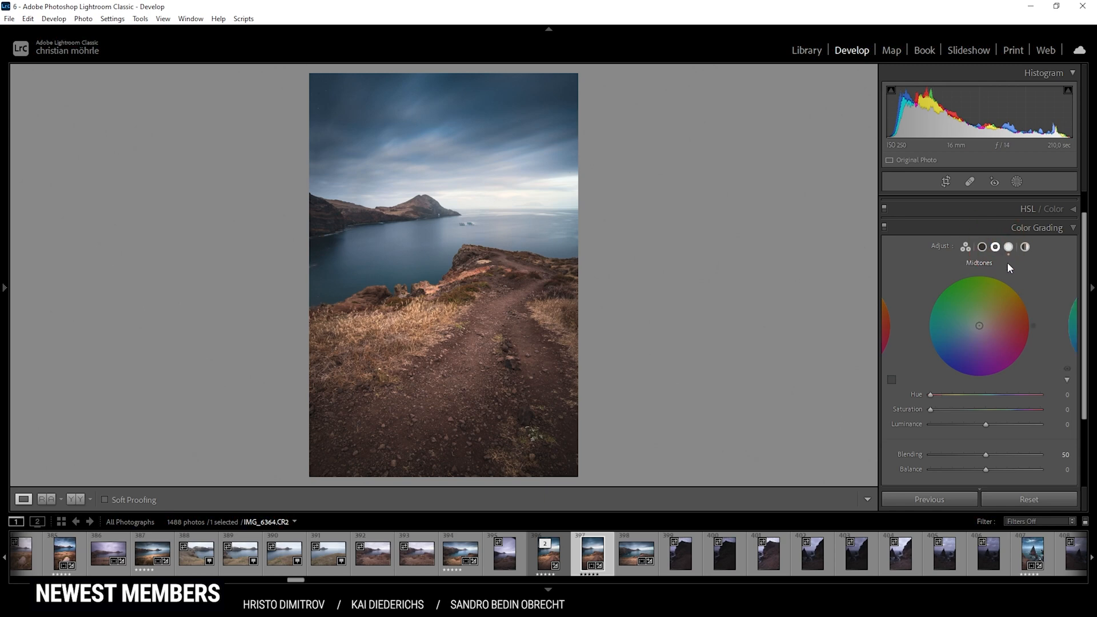
drag(931, 394, 943, 394)
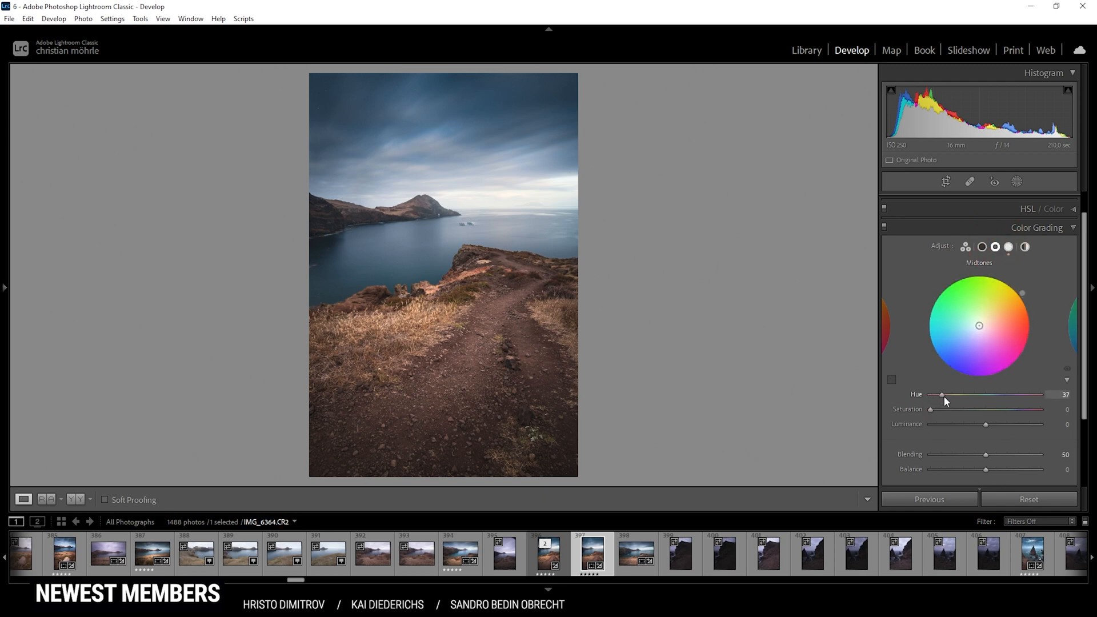
drag(943, 394, 950, 394)
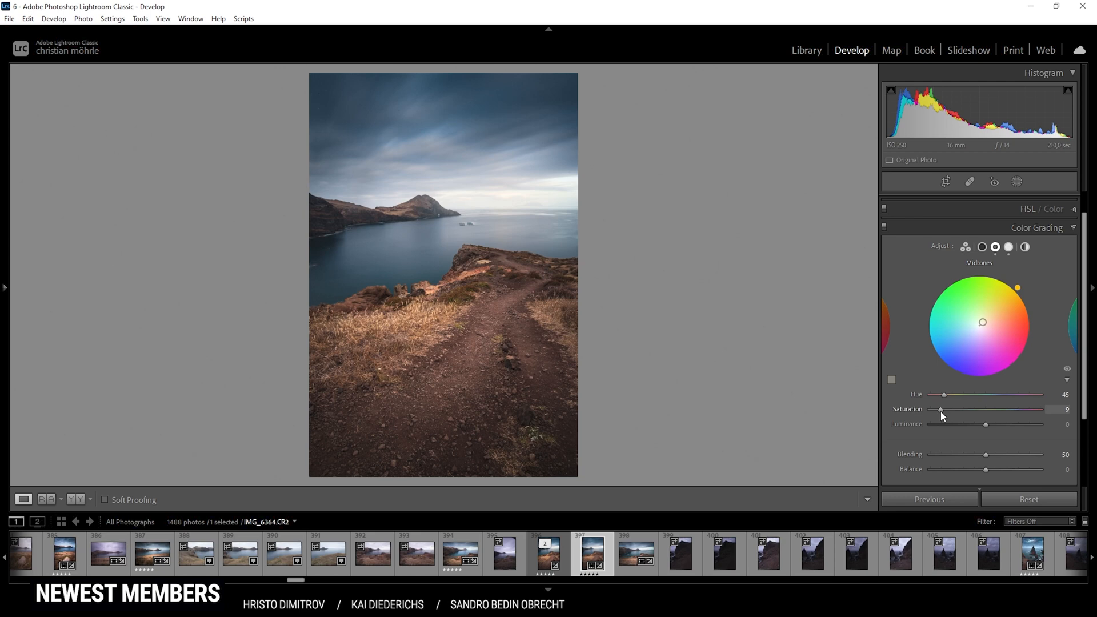
drag(940, 409, 949, 409)
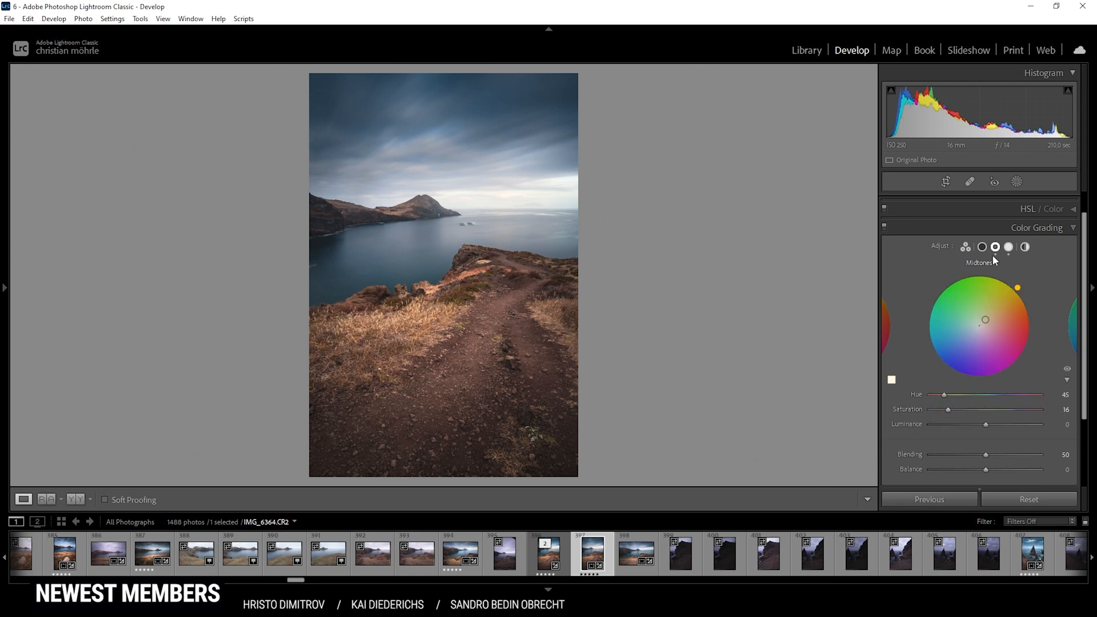
click(983, 247)
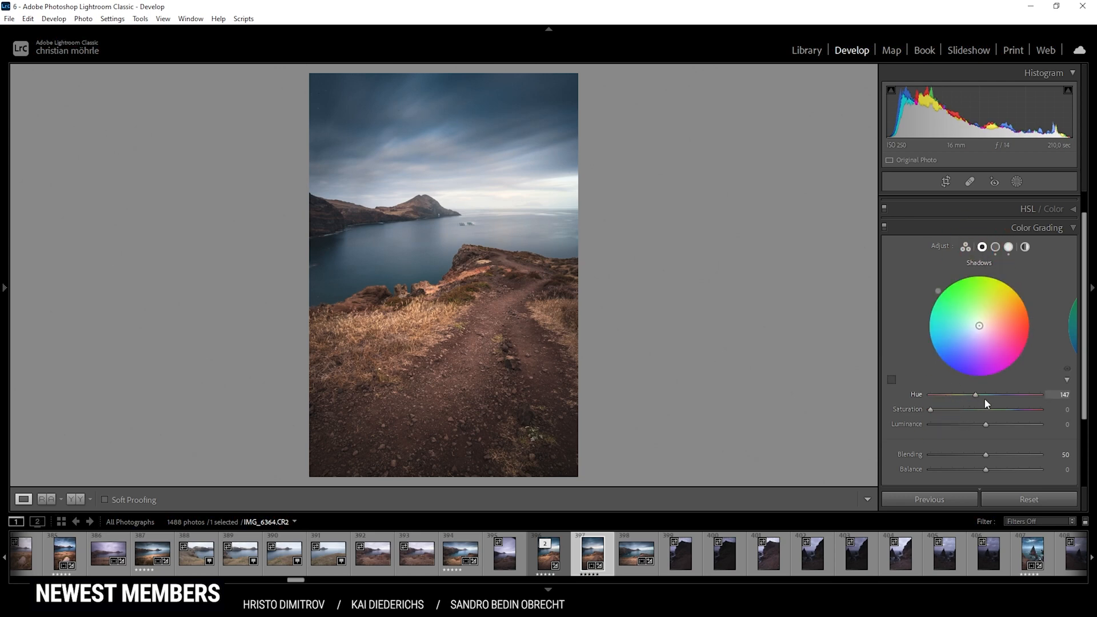
drag(975, 394, 999, 394)
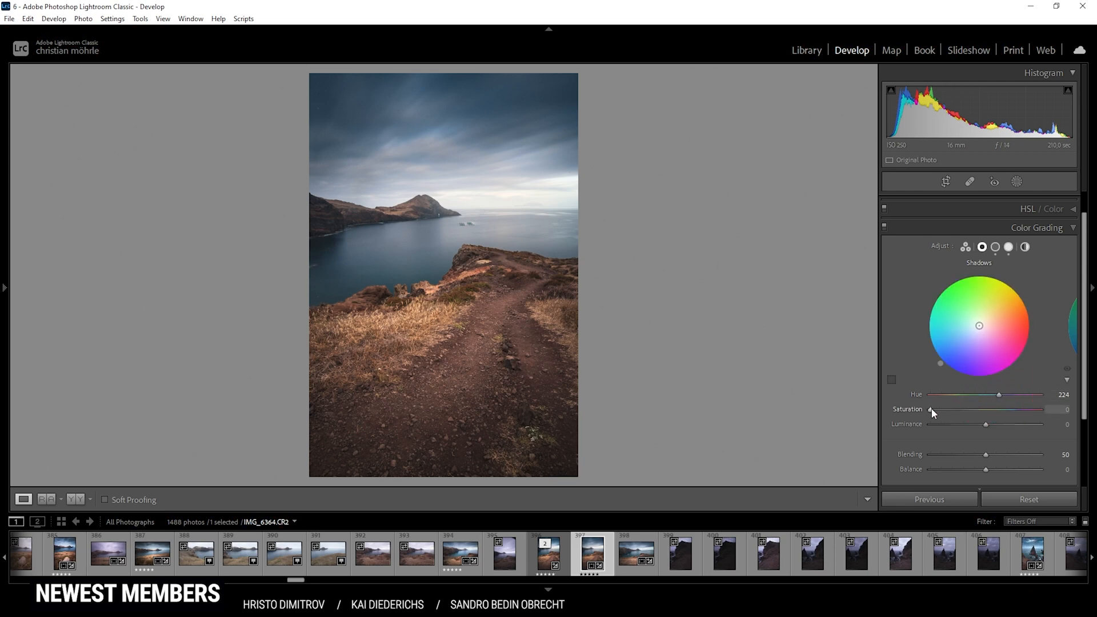
drag(930, 410, 934, 410)
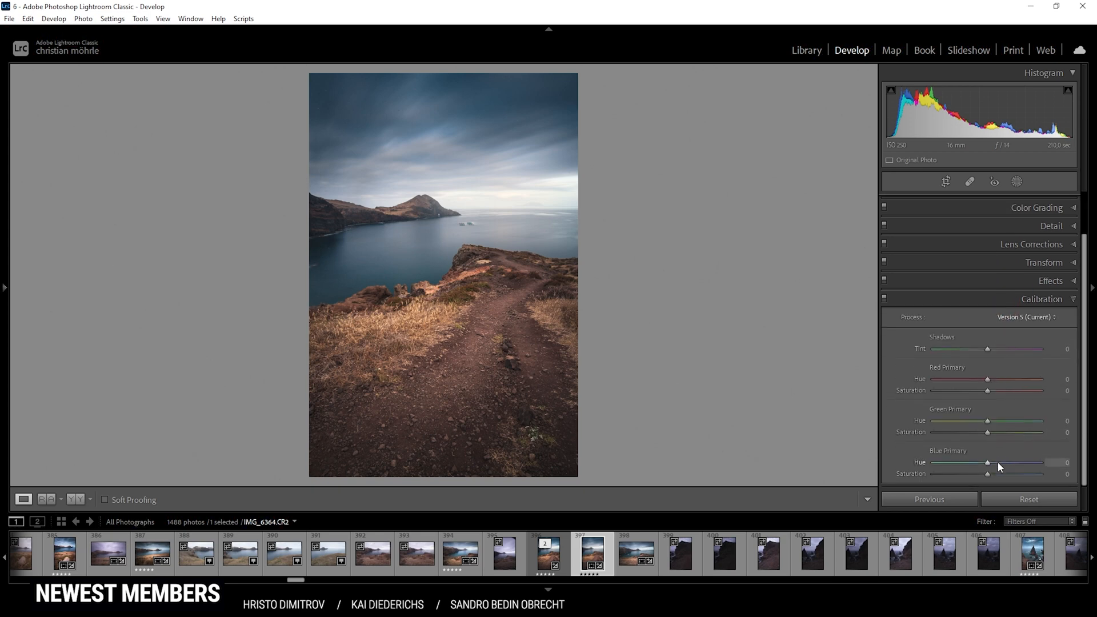
Step: Set Blue Primary hue to -6 and nudge its saturation in Calibration
drag(989, 463, 983, 463)
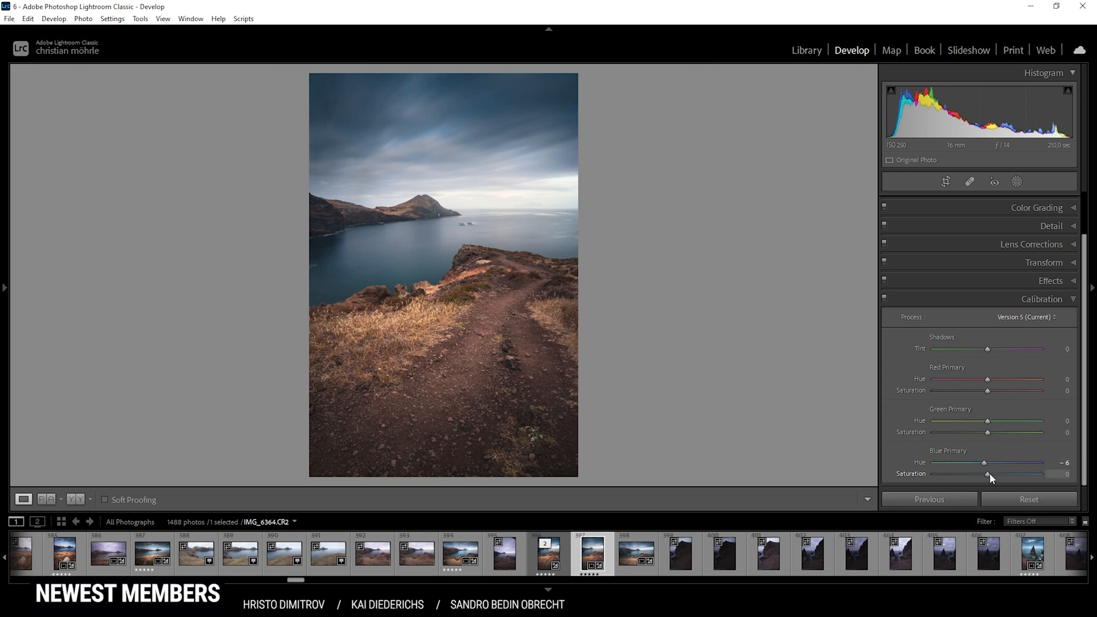
drag(987, 473, 999, 473)
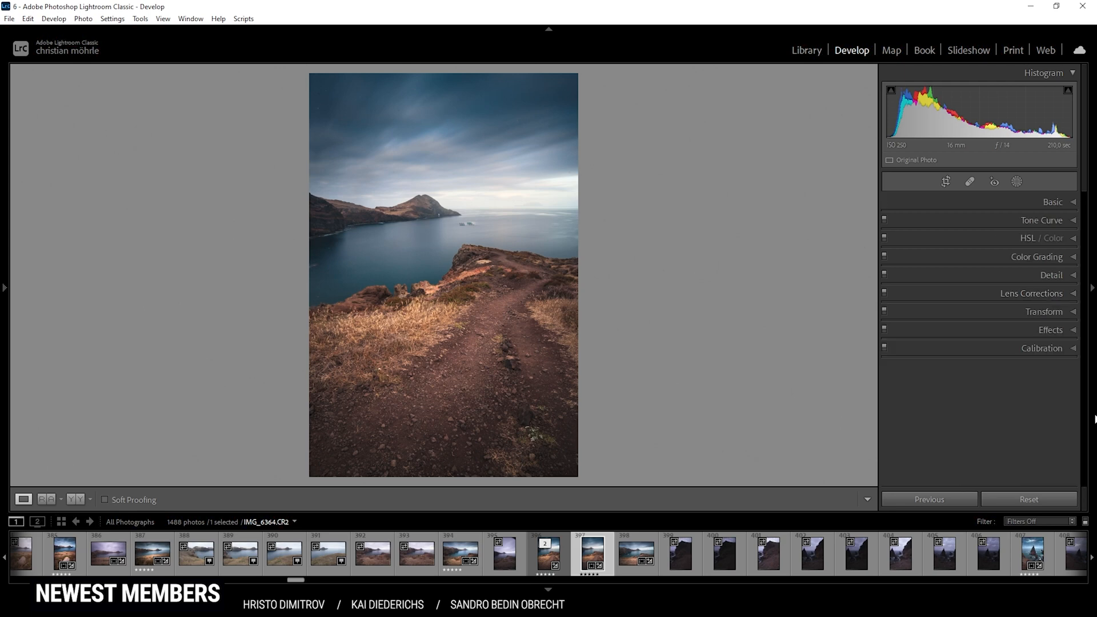
mouse_move(1030, 276)
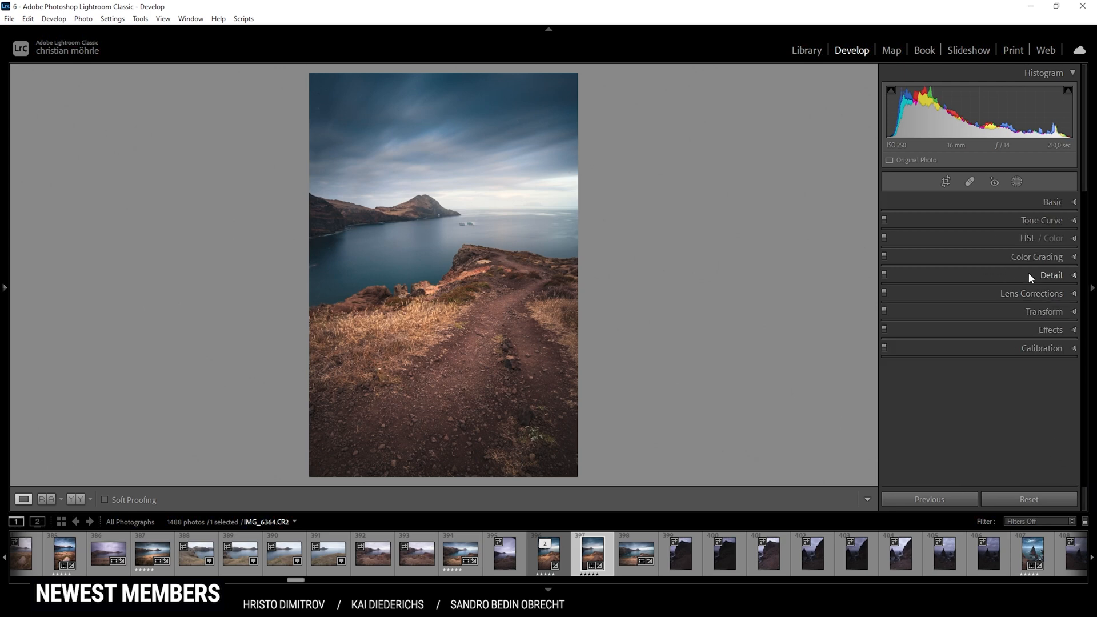
Step: Sharpen with radius 0.5, detail 100, masking 61 and amount 89
click(1050, 275)
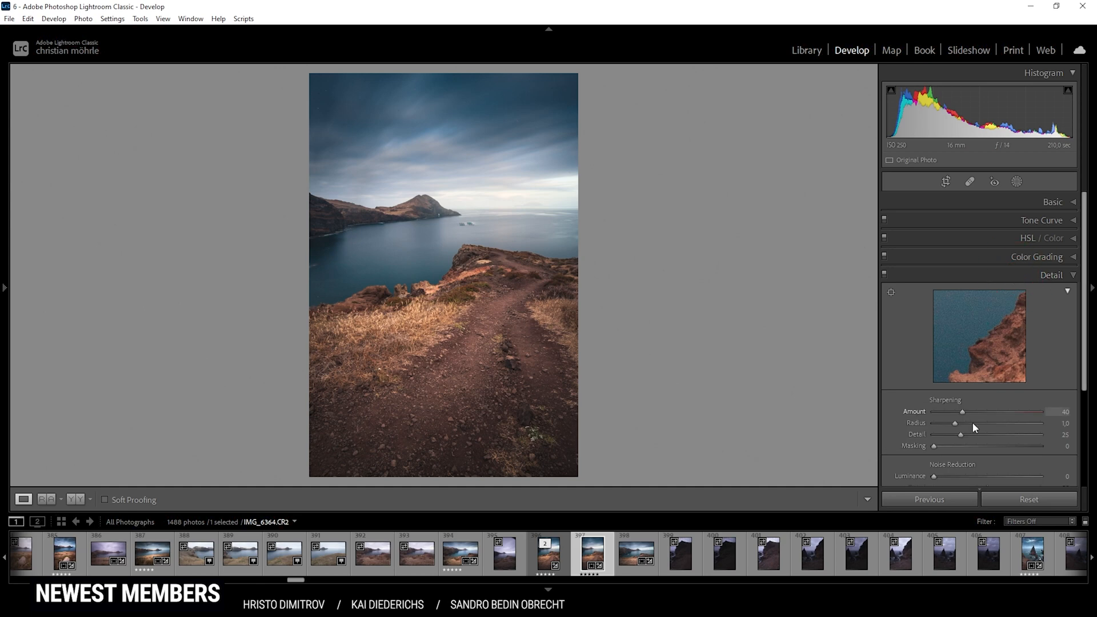
drag(957, 423, 952, 422)
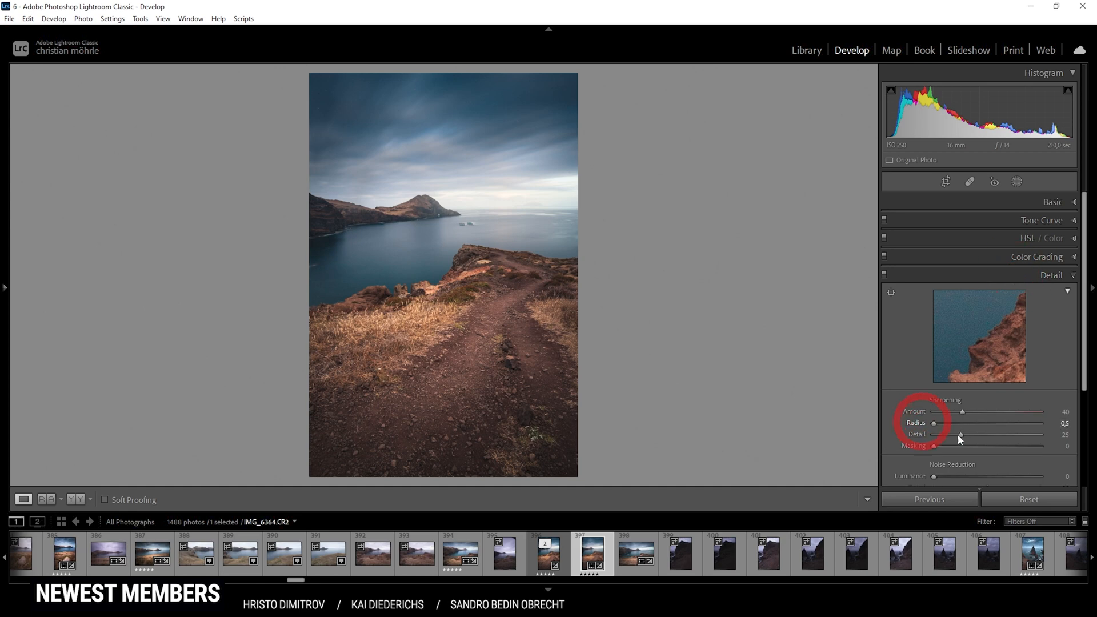
drag(960, 436, 1039, 436)
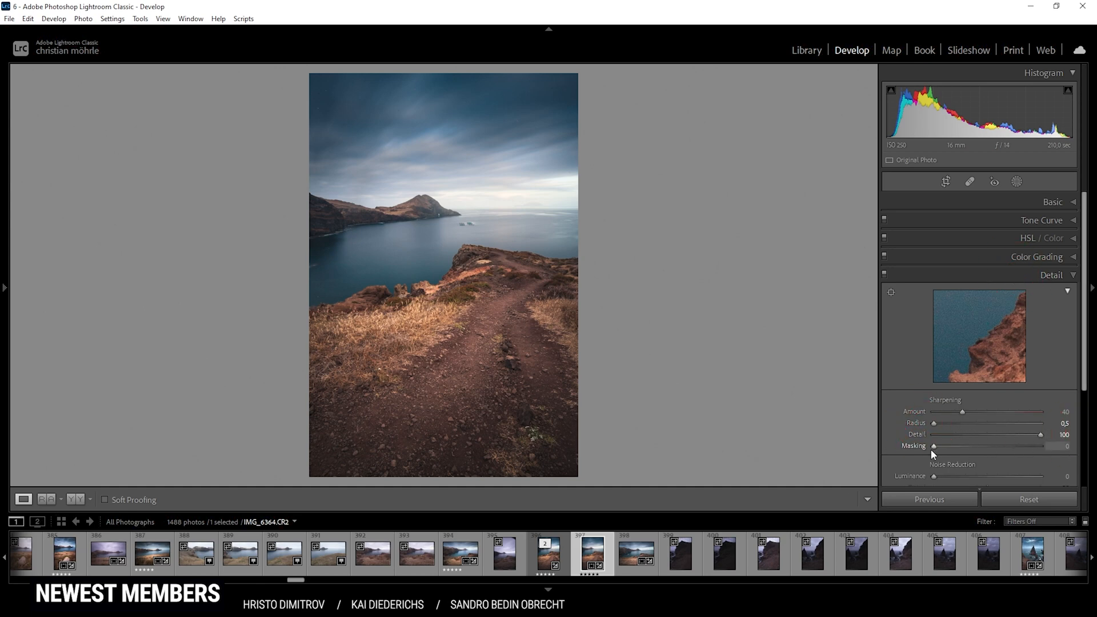
drag(932, 446, 977, 446)
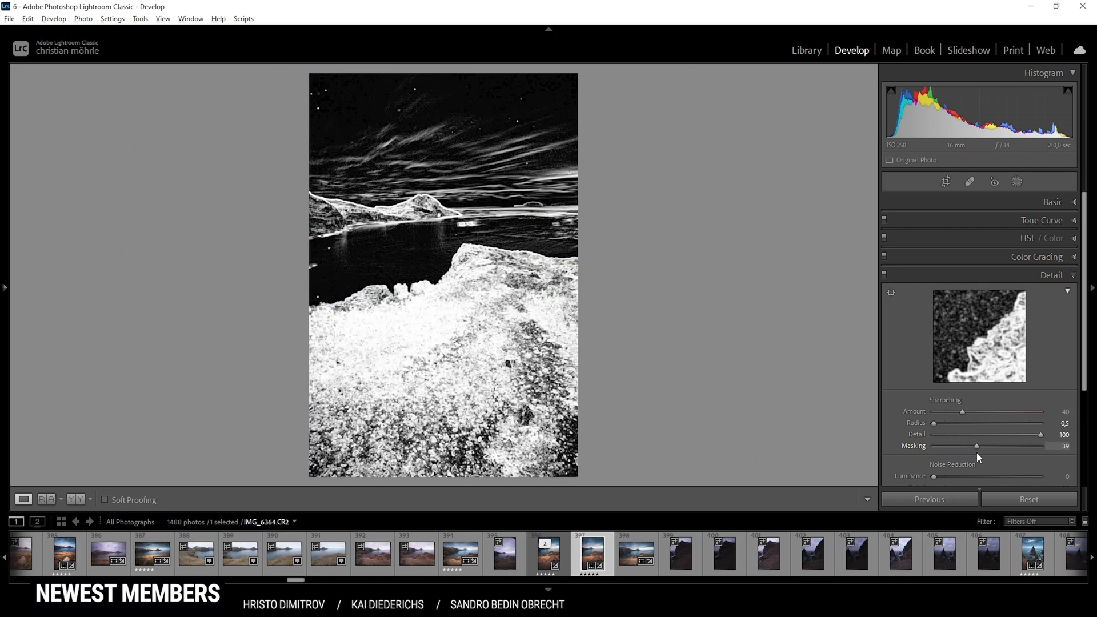
drag(977, 446, 999, 446)
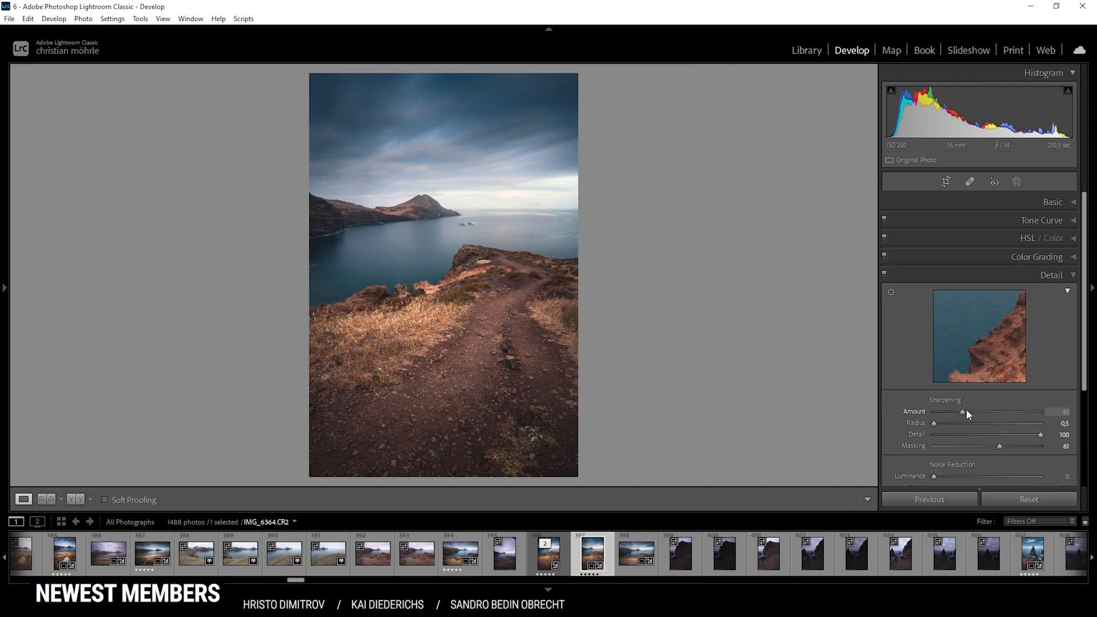
drag(961, 412, 997, 412)
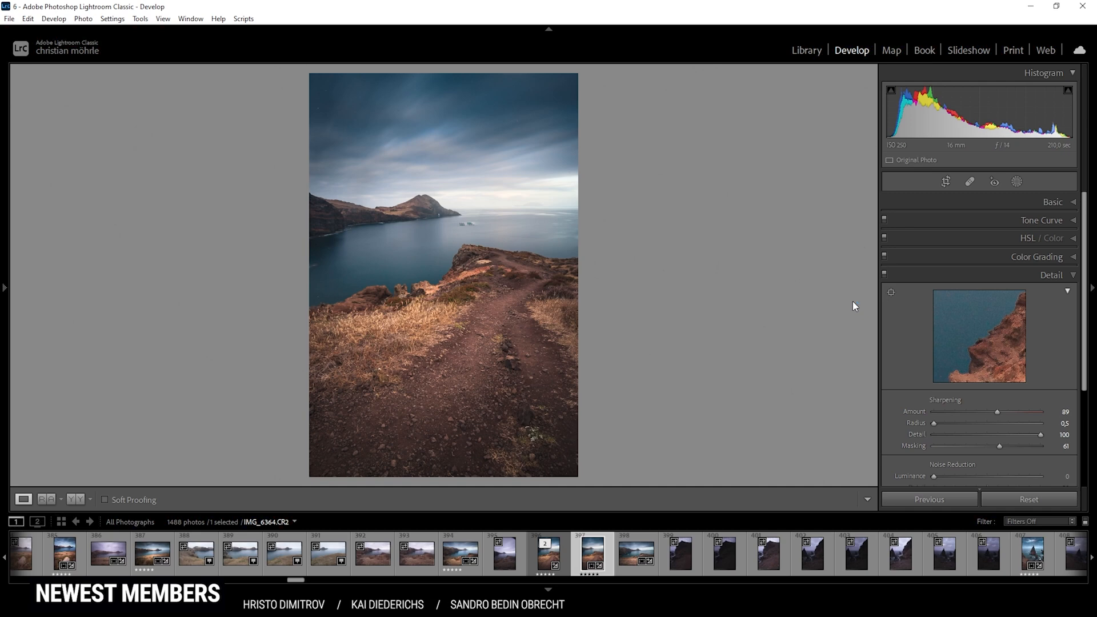
mouse_move(592, 557)
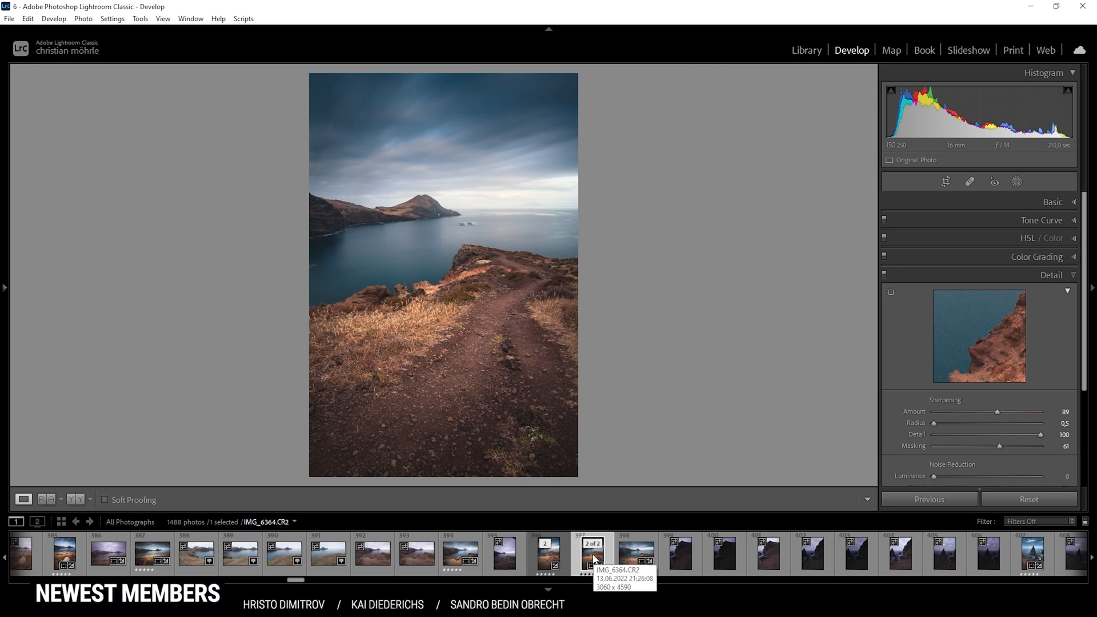
Step: Send the photo to Photoshop and heal away the fish-farm cages in the bay
right_click(593, 554)
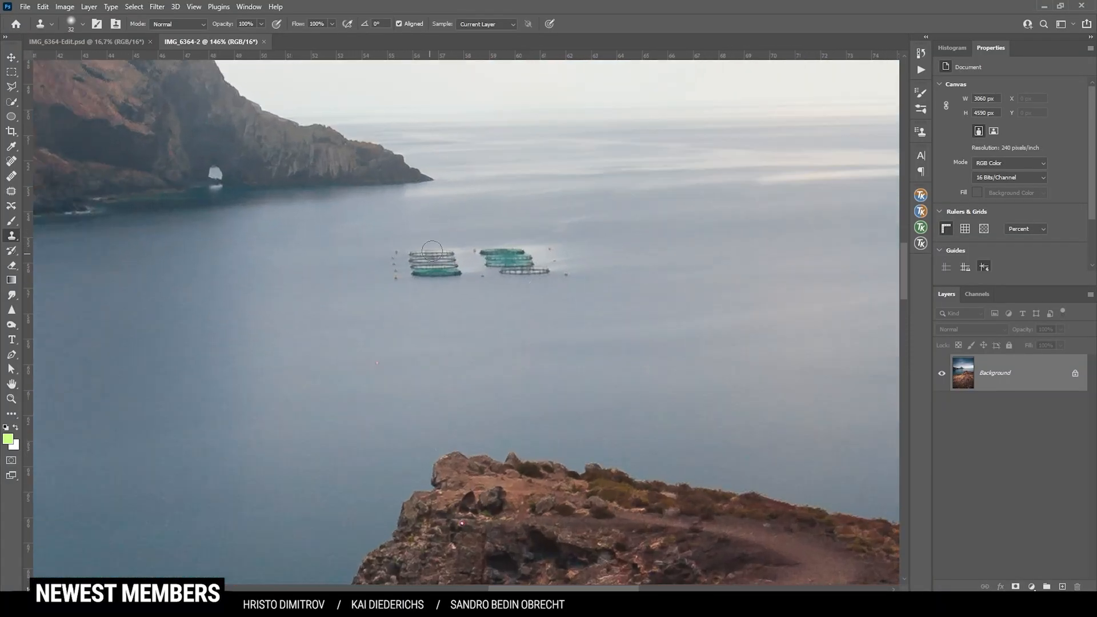
mouse_move(12, 161)
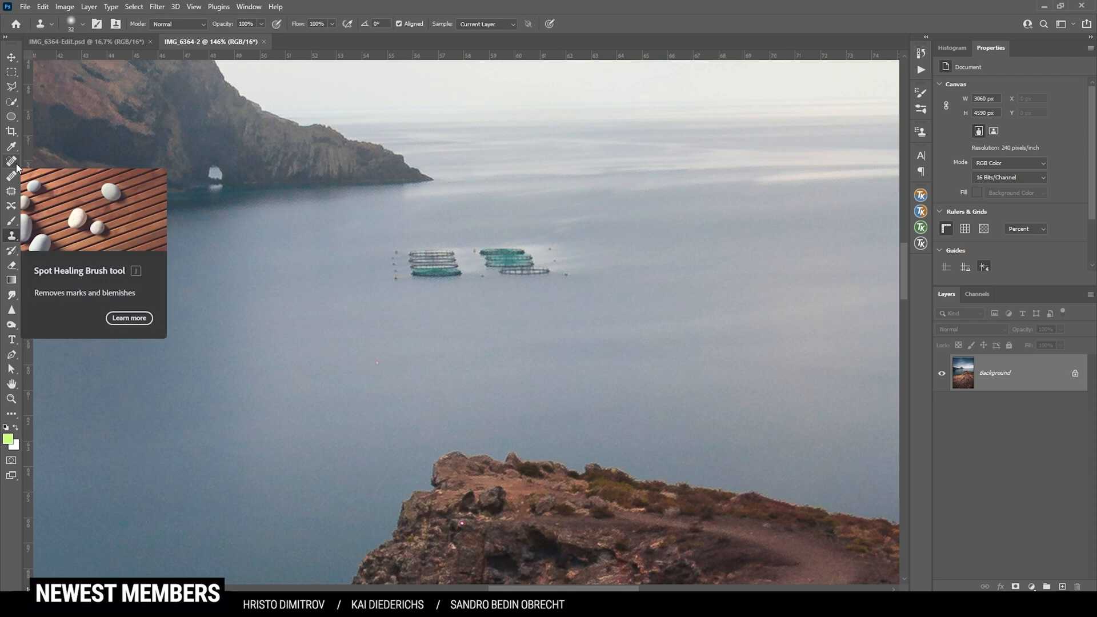
click(12, 158)
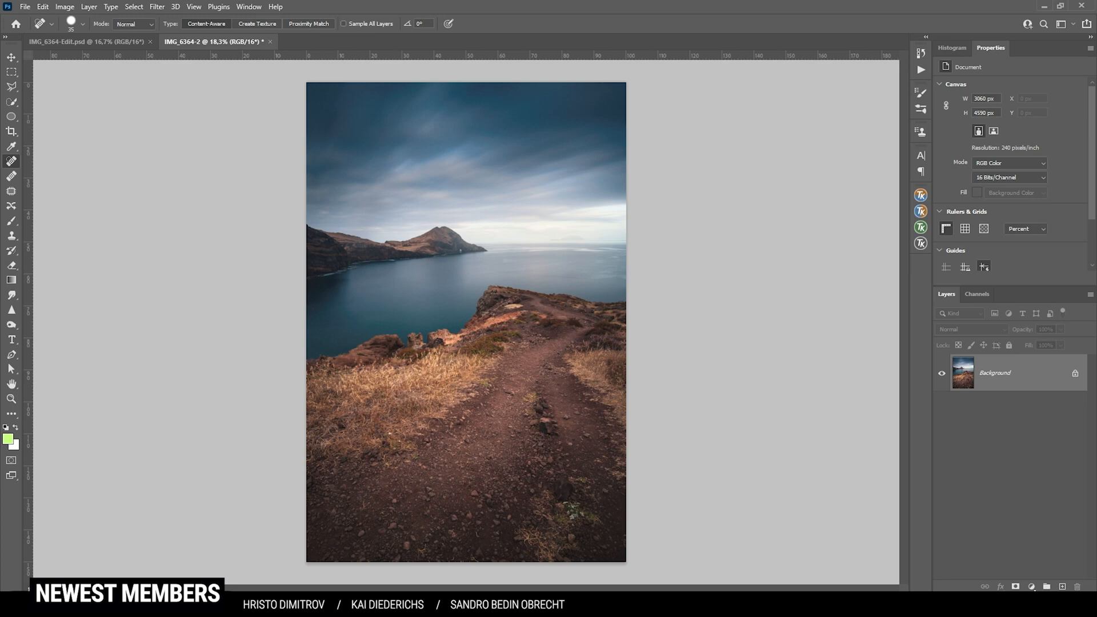
Step: Apply Color Efex Pro 4 Polarisation at rotate 180°, strength 63% as a new layer
click(157, 6)
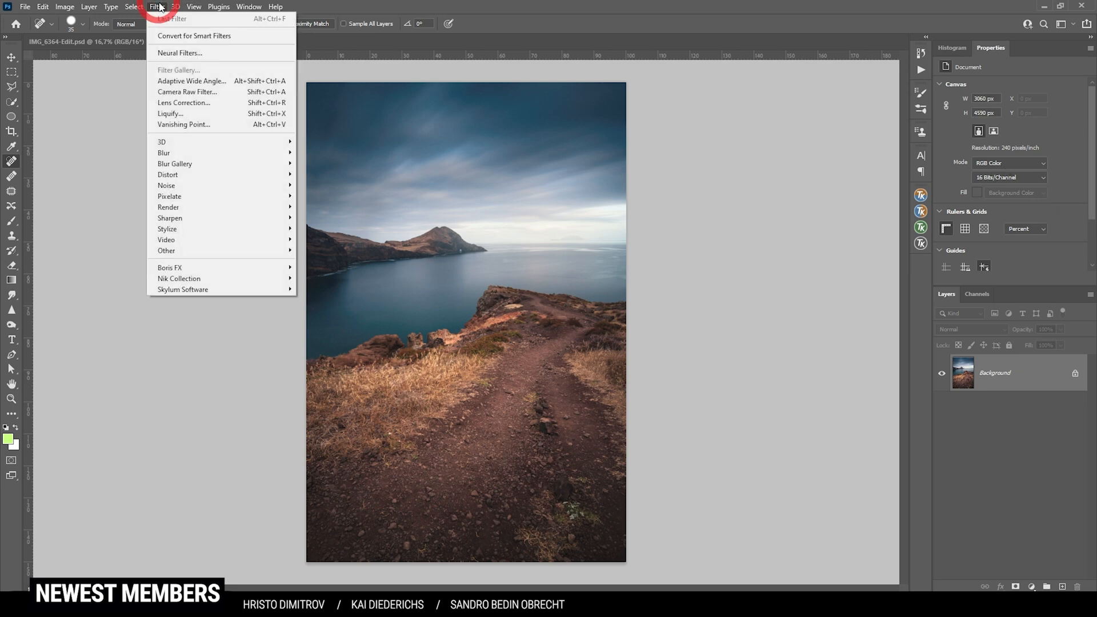
mouse_move(179, 279)
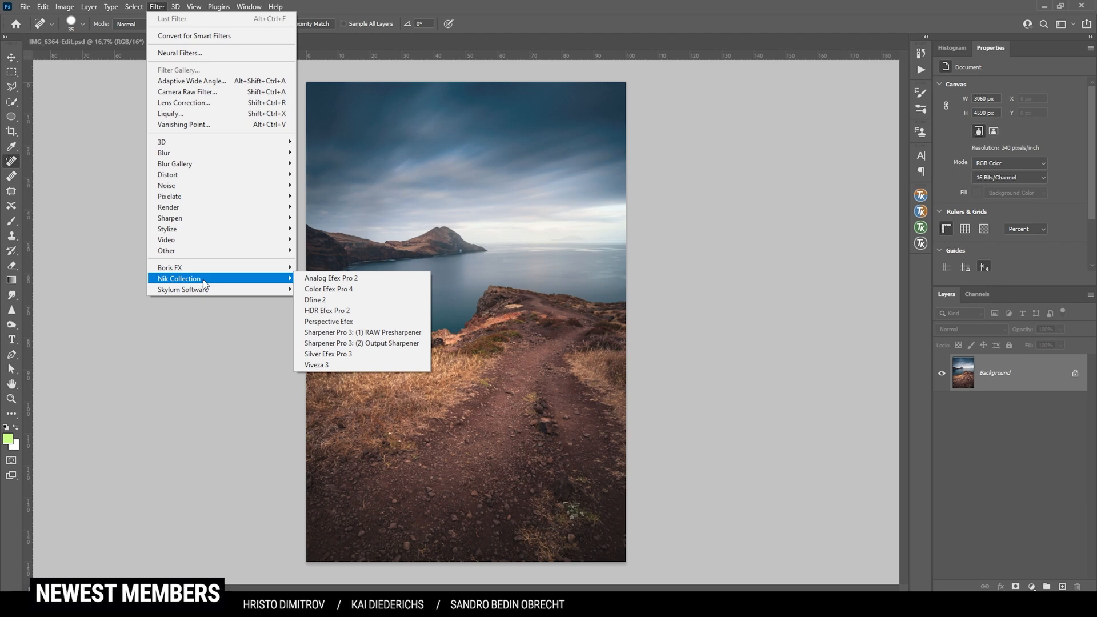
mouse_move(348, 289)
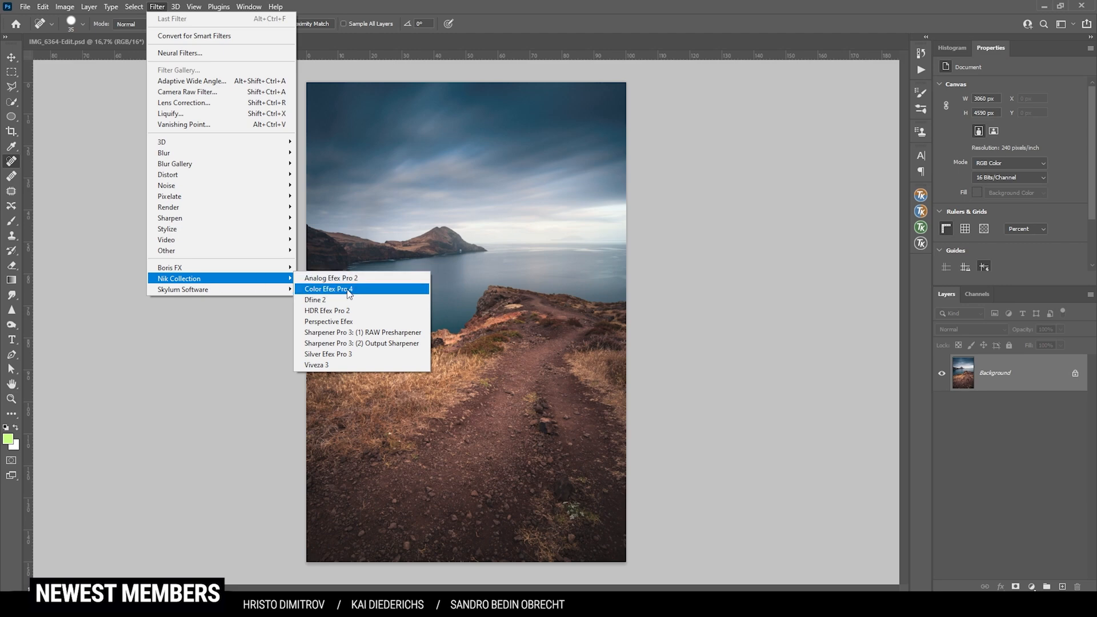
click(328, 289)
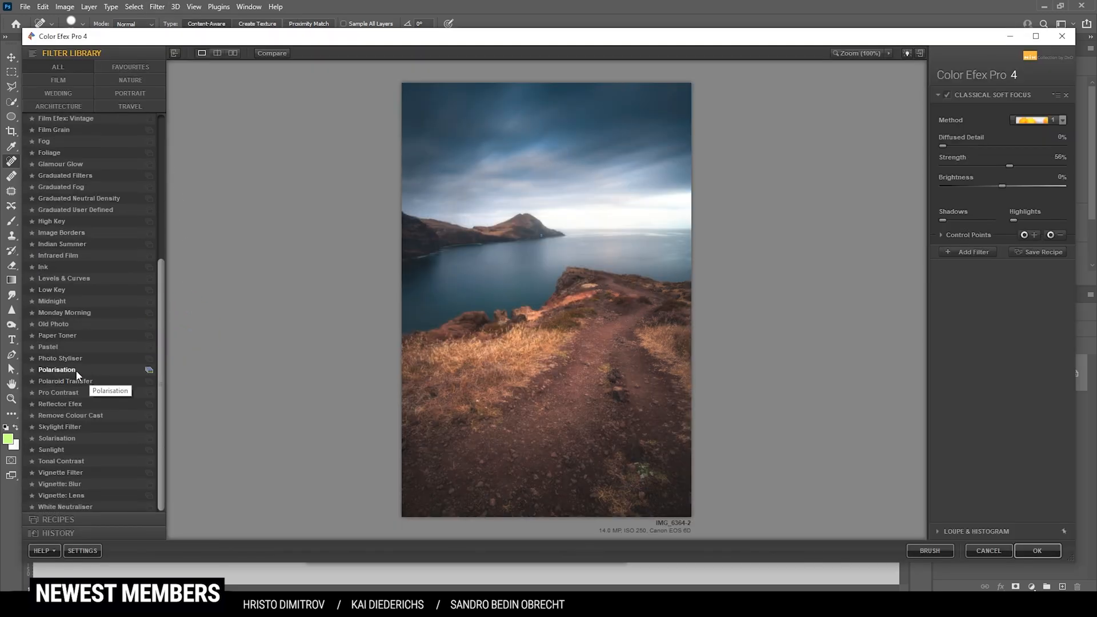
click(57, 369)
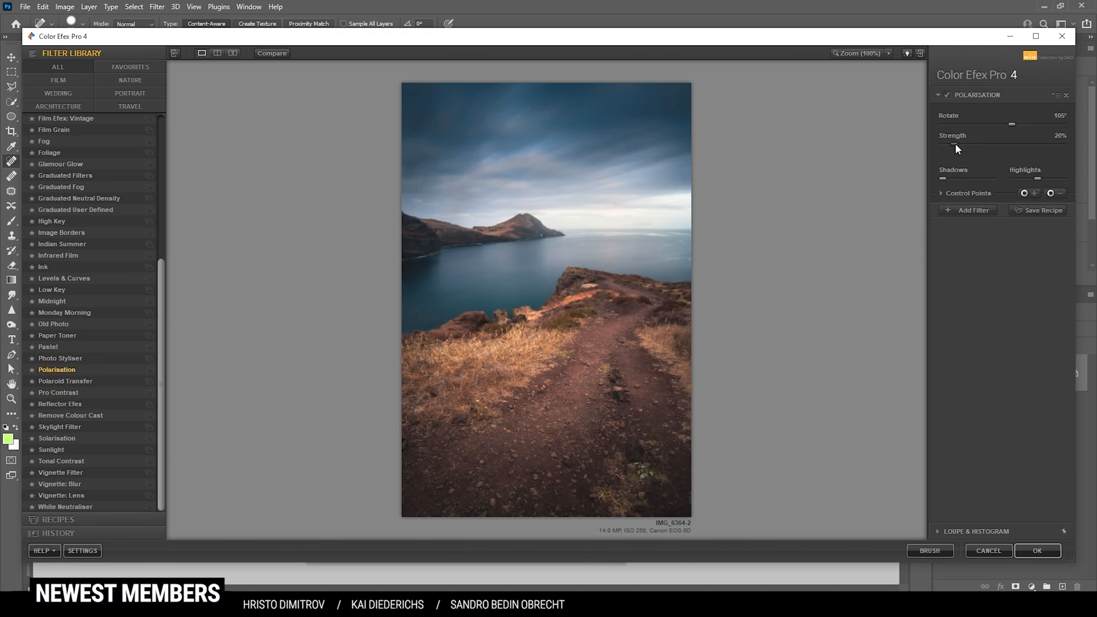
drag(953, 145, 1053, 145)
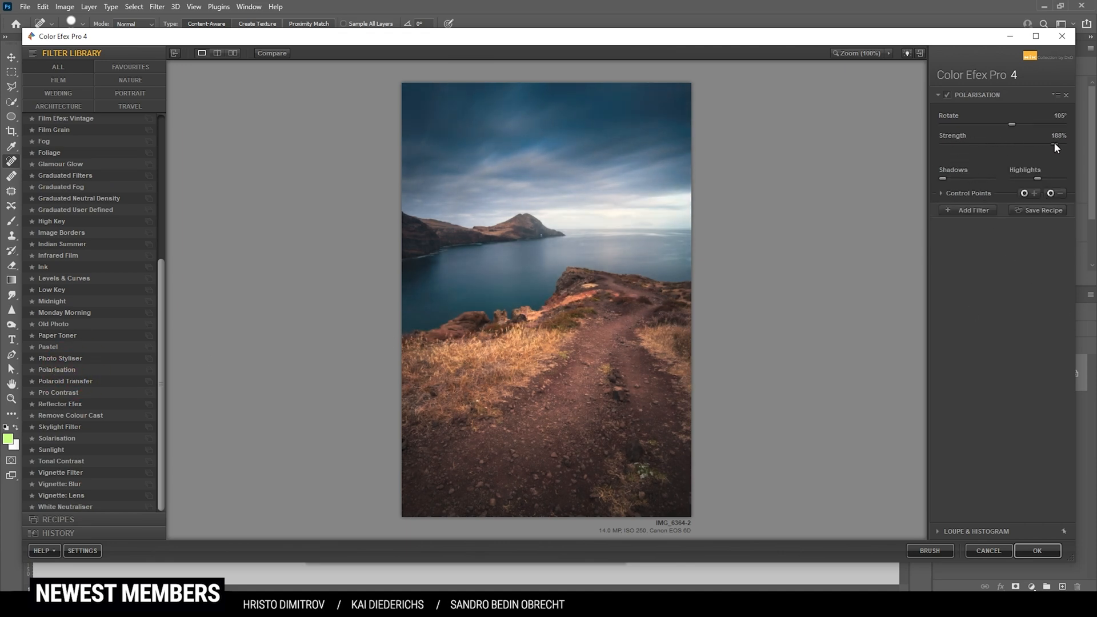
drag(1053, 144, 941, 144)
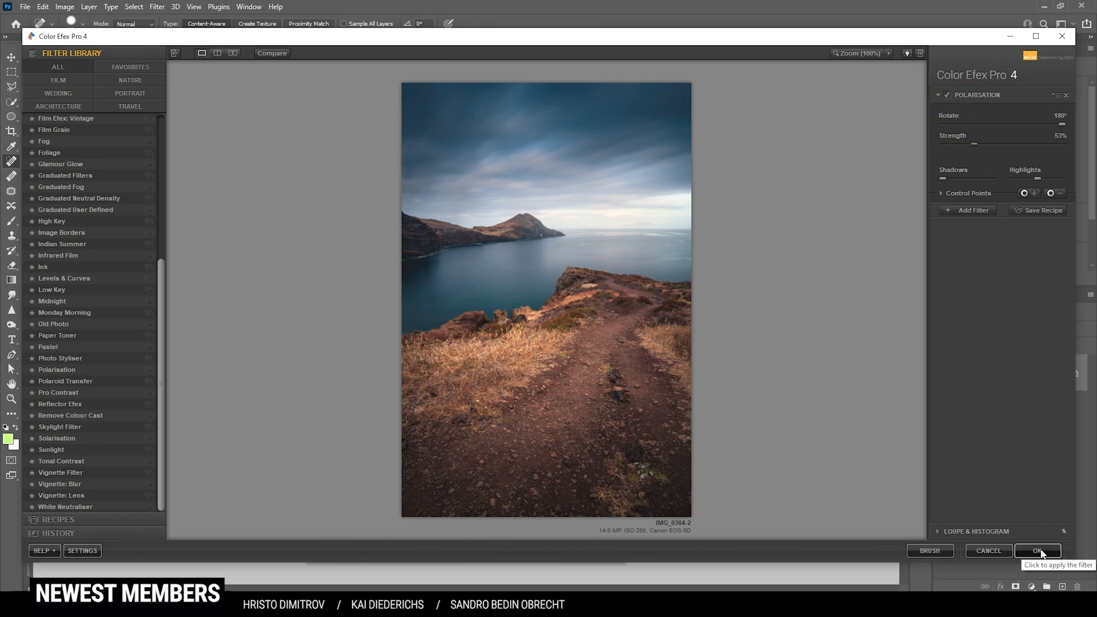
click(1038, 551)
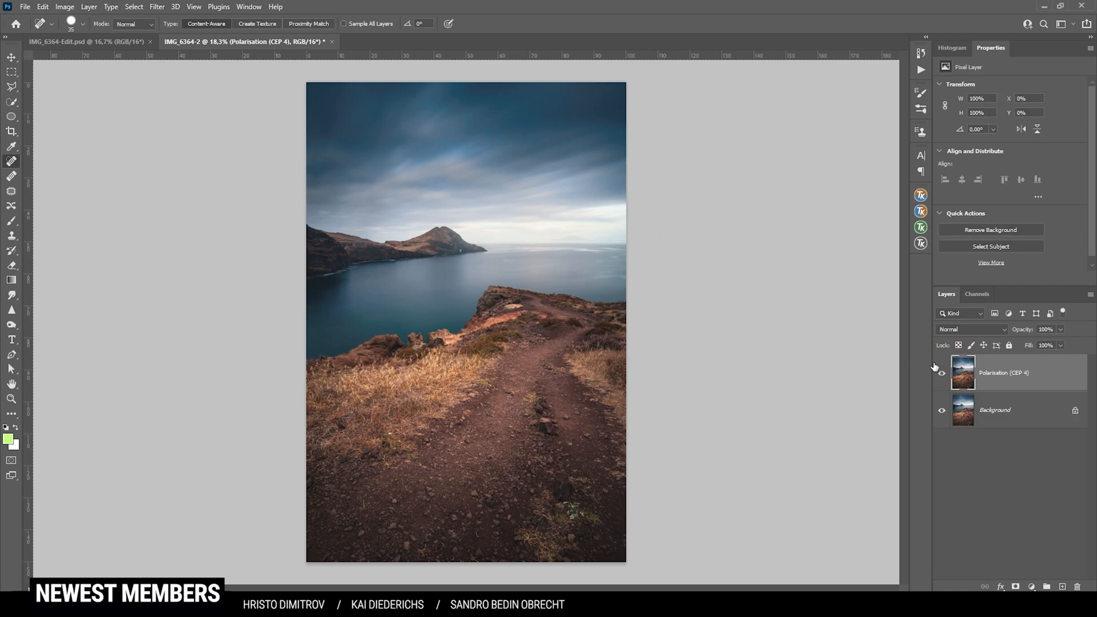
mouse_move(943, 372)
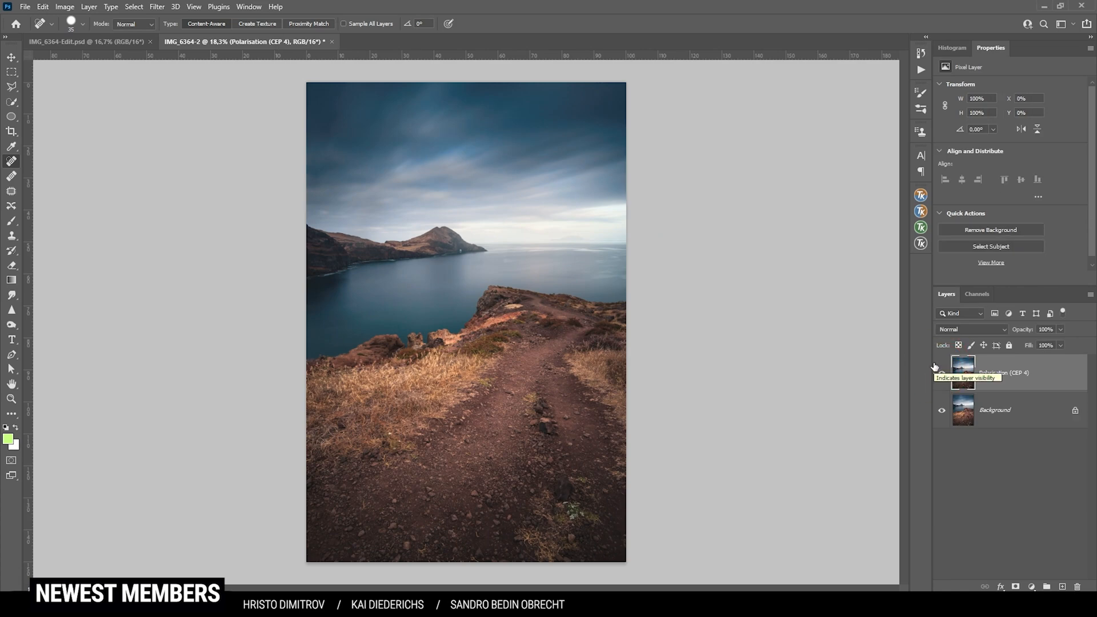